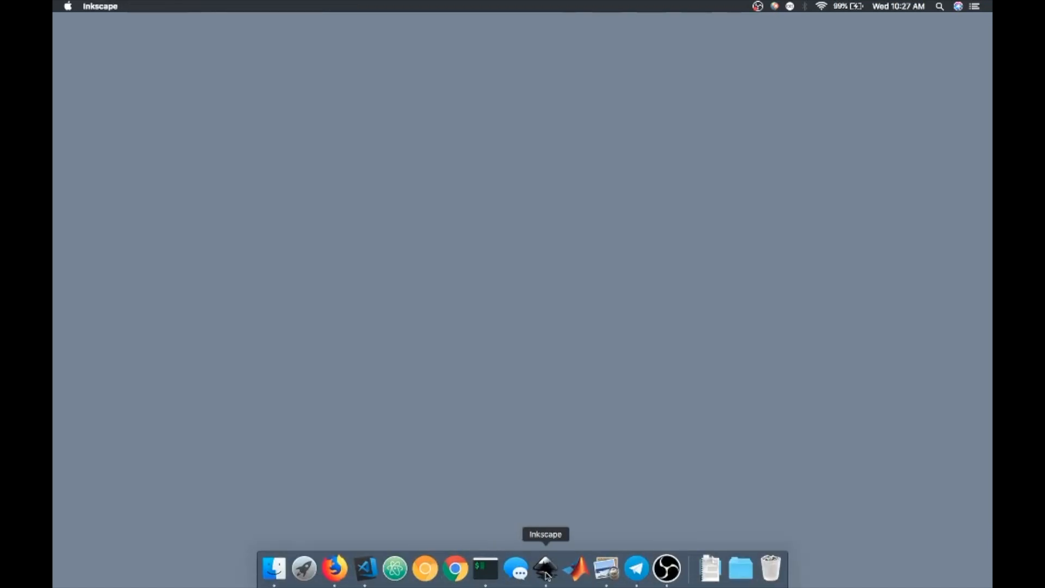
Launch Inkscape from the Dock with a new blank document
{"action": "left_click", "coordinate": [545, 568]}
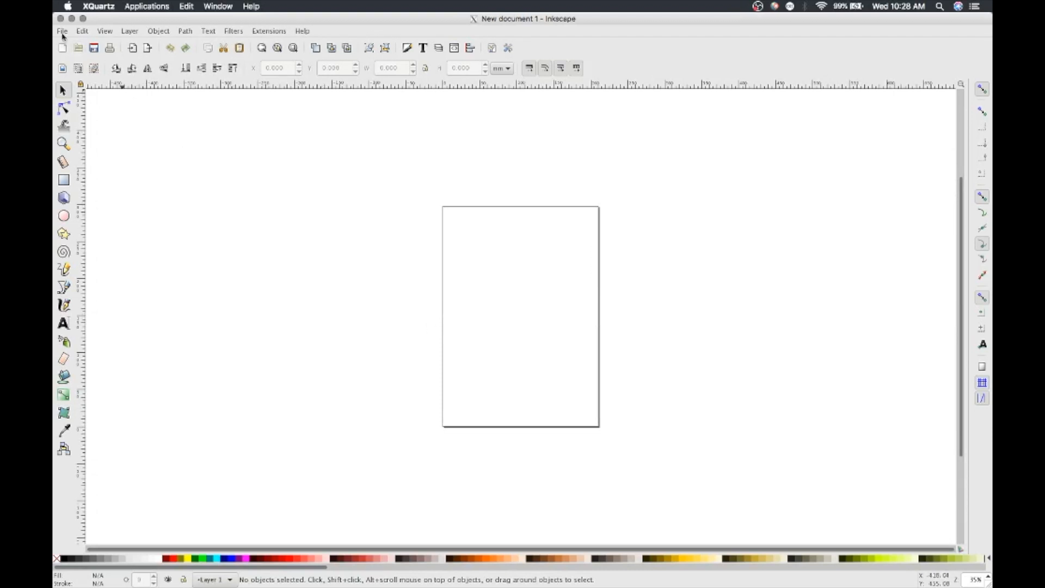
In Document Properties, set display units to inches and hide the page border
{"action": "left_click", "coordinate": [60, 30]}
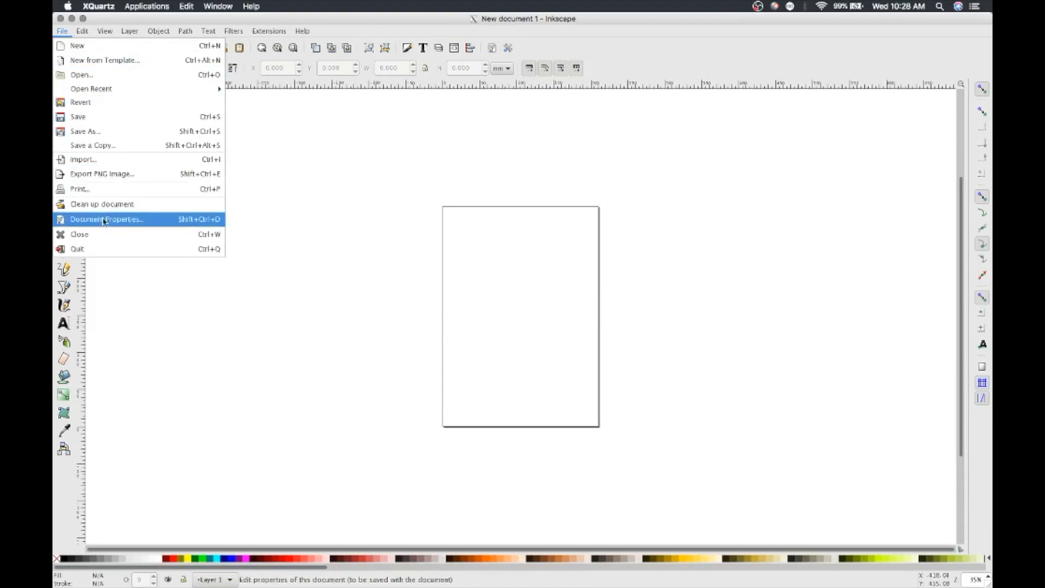
{"action": "left_click", "coordinate": [107, 218]}
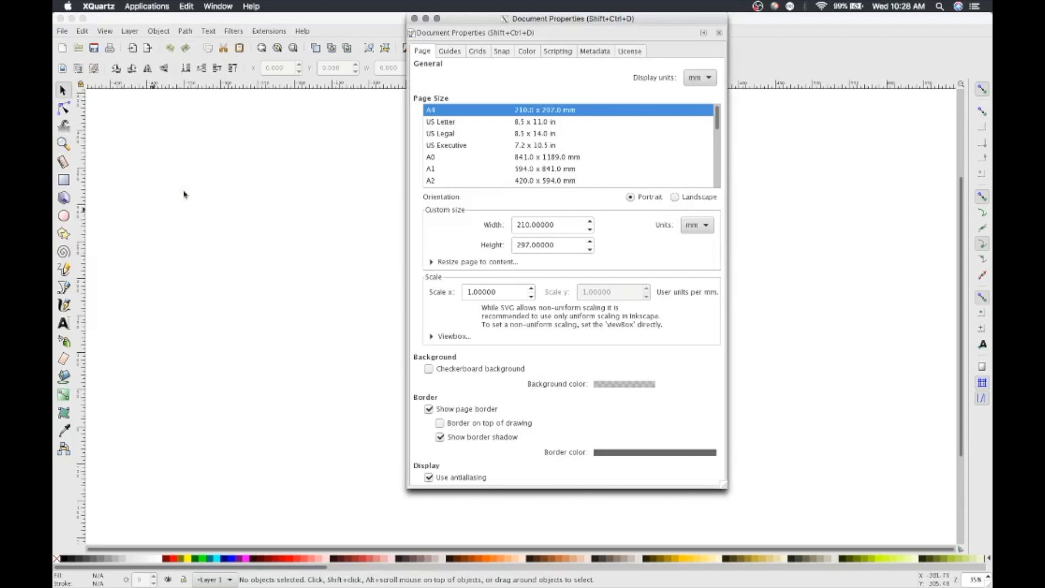
{"action": "left_click", "coordinate": [699, 78]}
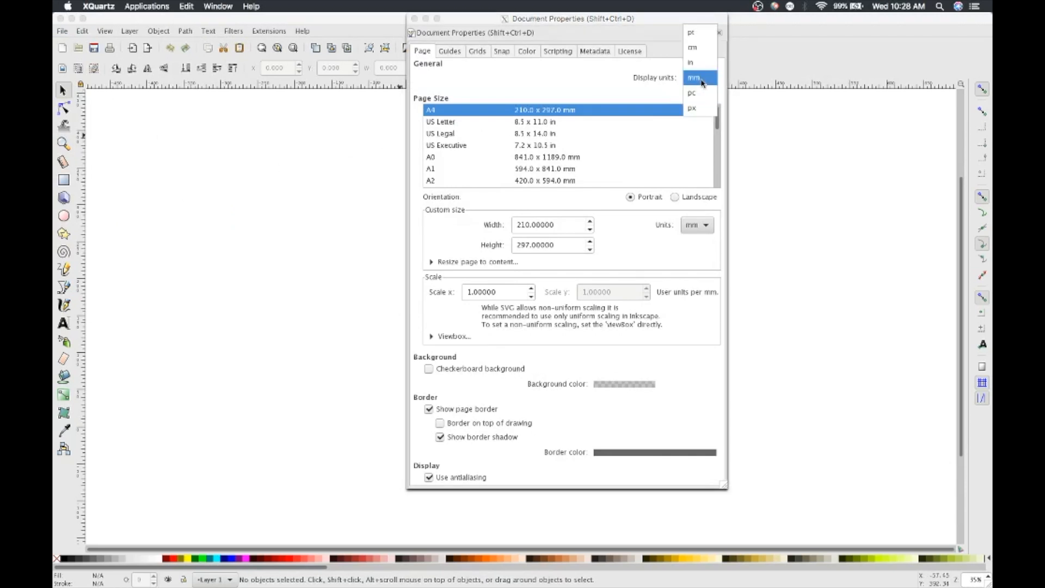
{"action": "left_click", "coordinate": [690, 62]}
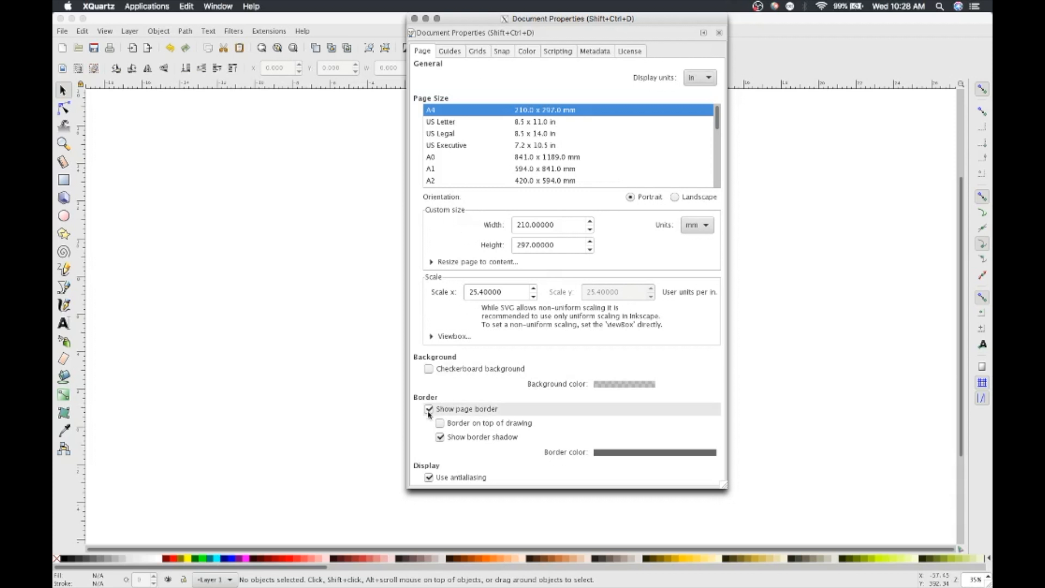
{"action": "left_click", "coordinate": [429, 408]}
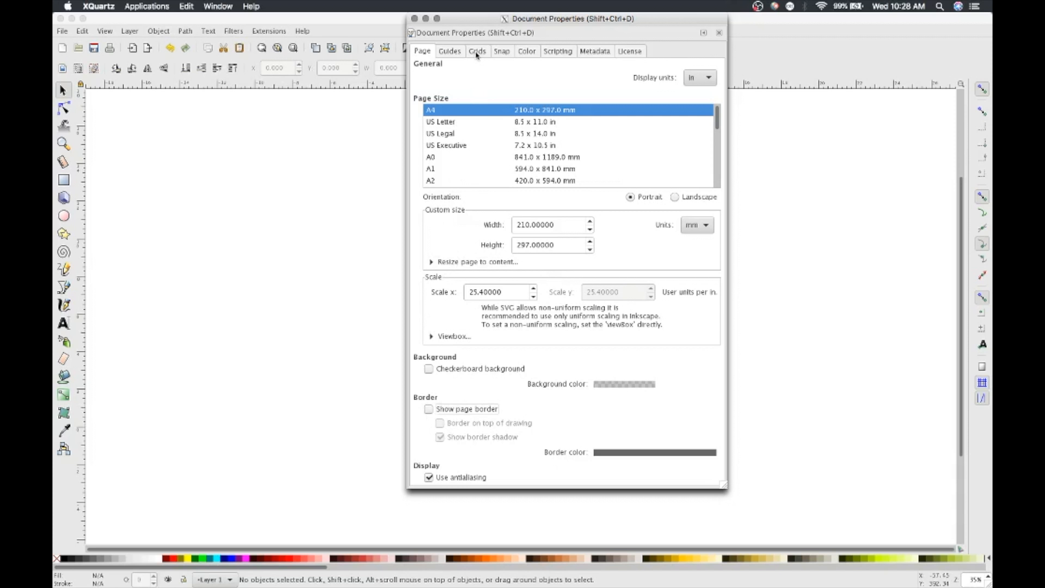
Add a new rectangular grid on the Grids tab and close the properties
{"action": "left_click", "coordinate": [477, 51]}
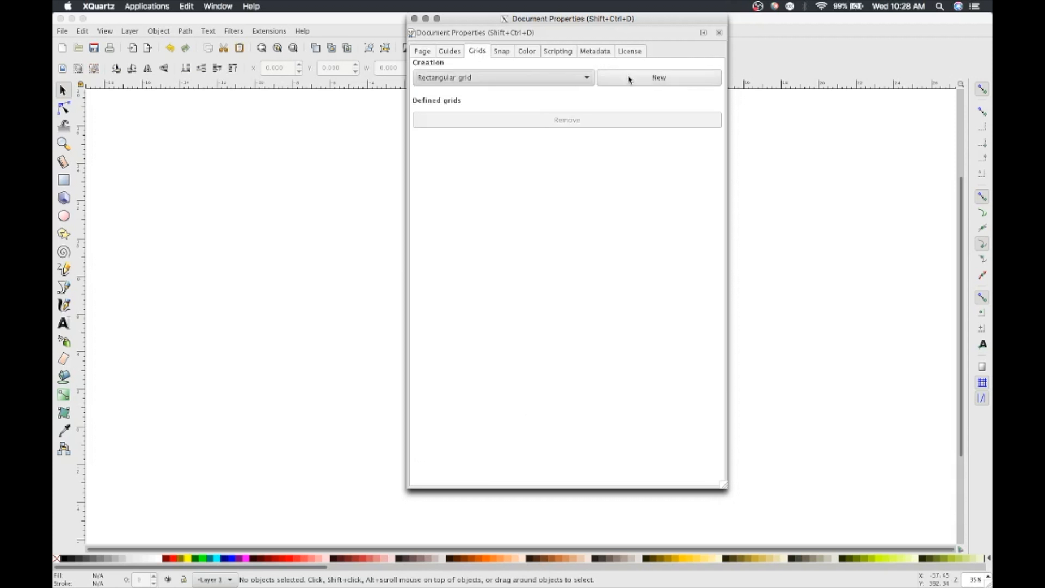
{"action": "left_click", "coordinate": [657, 77]}
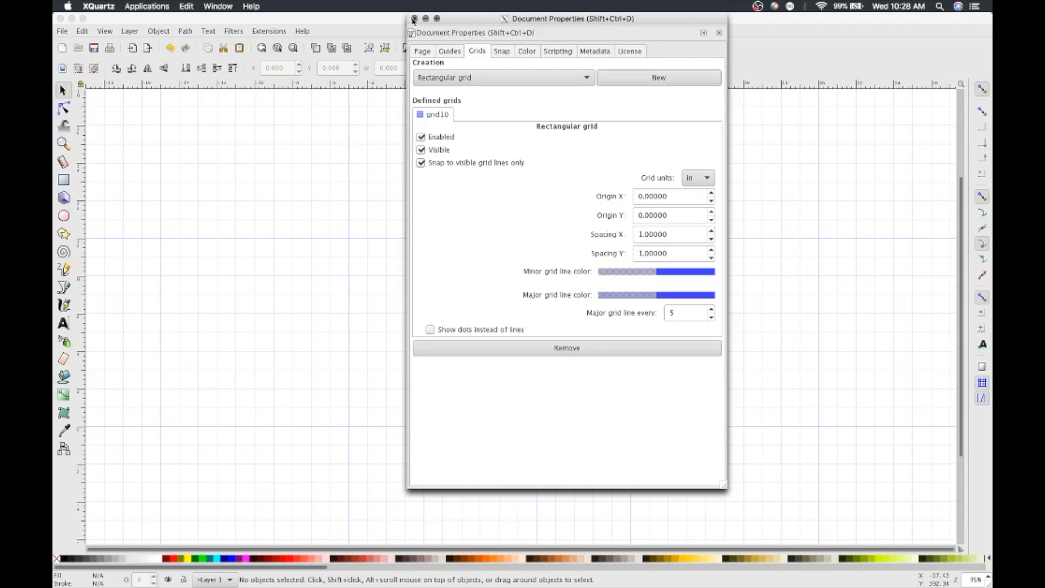
{"action": "left_click", "coordinate": [413, 32]}
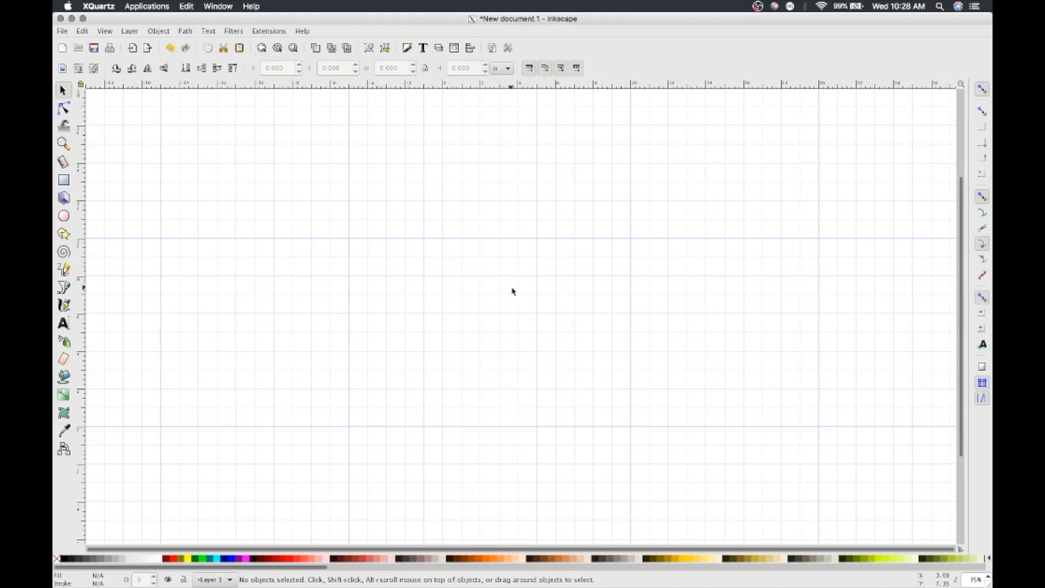
{"action": "mouse_move", "coordinate": [353, 155]}
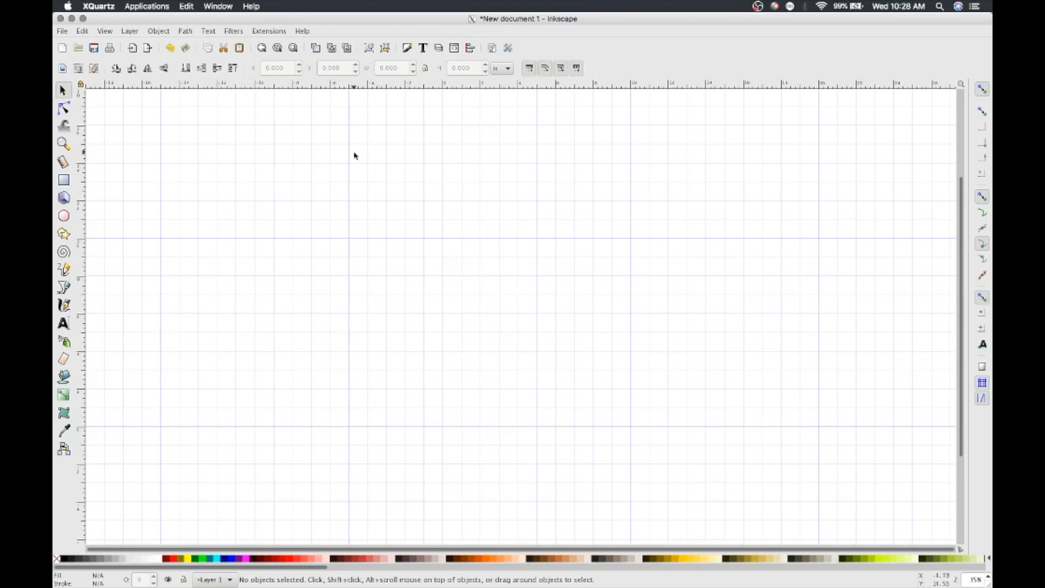
Apply Gcodetools Orientation points in 2-points mode with inch units onto the canvas
{"action": "left_click", "coordinate": [267, 30]}
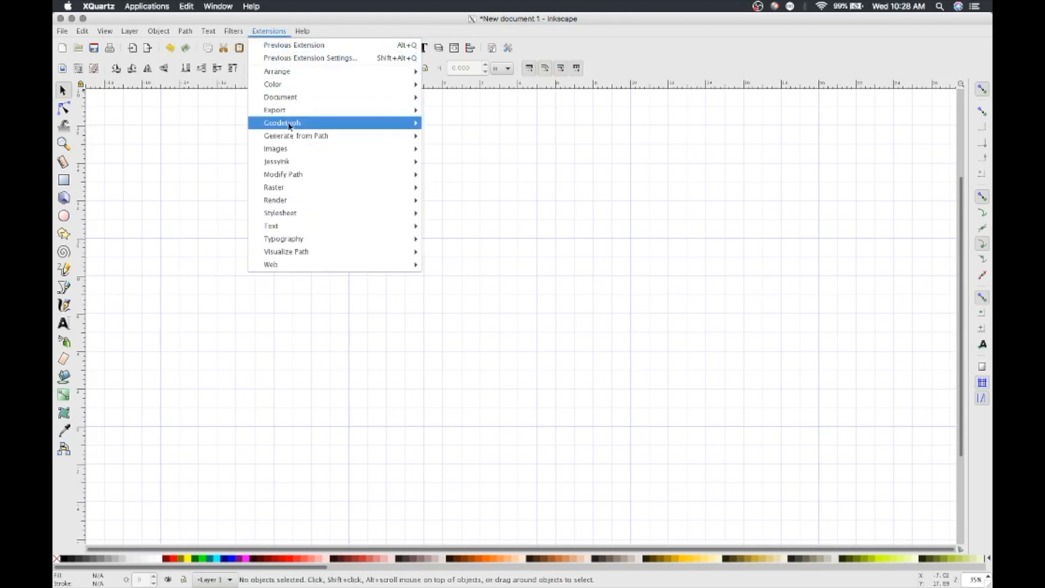
{"action": "mouse_move", "coordinate": [282, 123]}
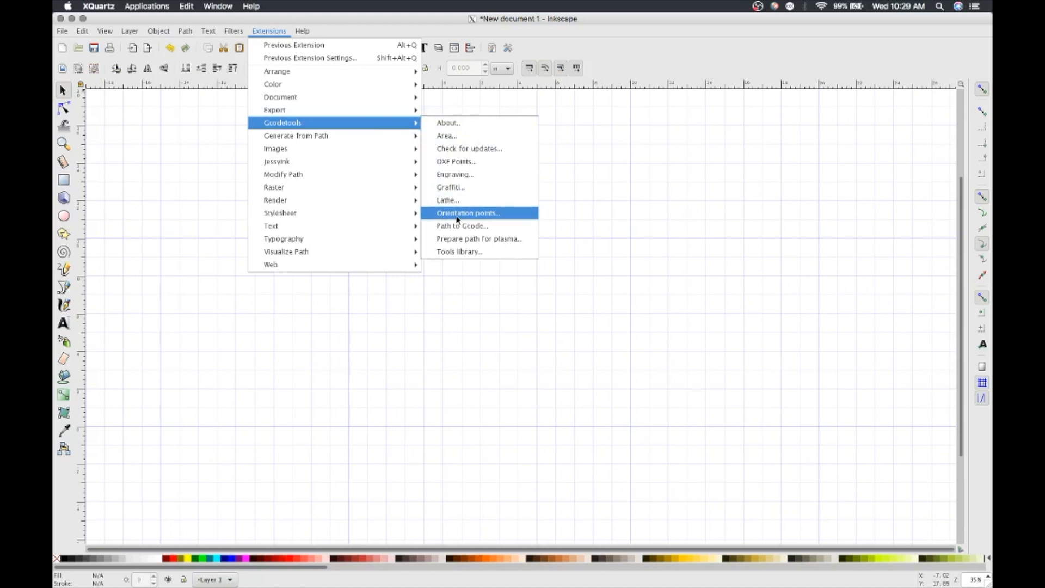
{"action": "left_click", "coordinate": [467, 212]}
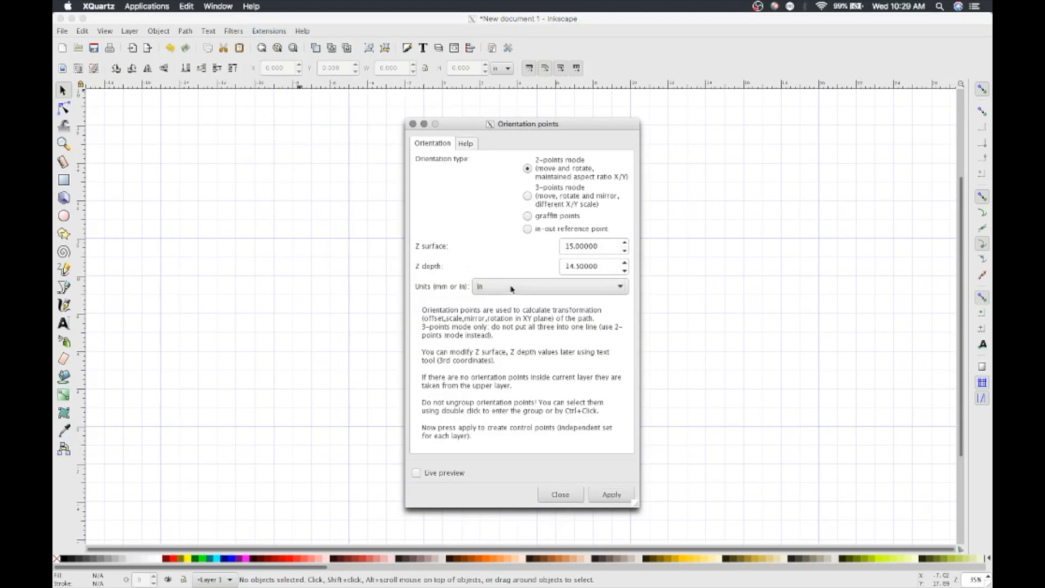
{"action": "left_click", "coordinate": [590, 246]}
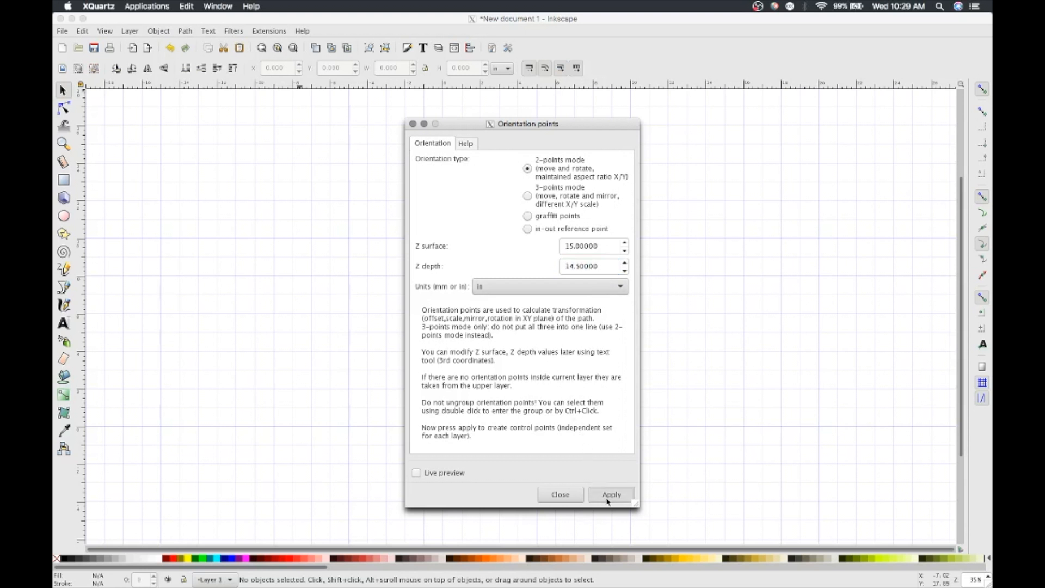
{"action": "left_click", "coordinate": [610, 494]}
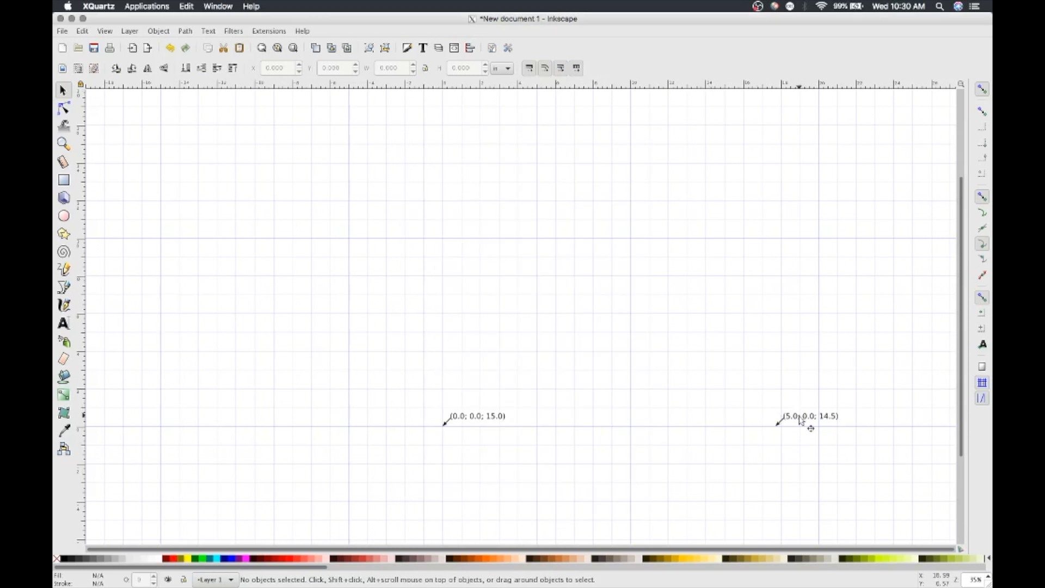
Drag the (5.0; 0.0; 14.5) point onto the 5-inch gridline level with the origin point
{"action": "left_click", "coordinate": [807, 416]}
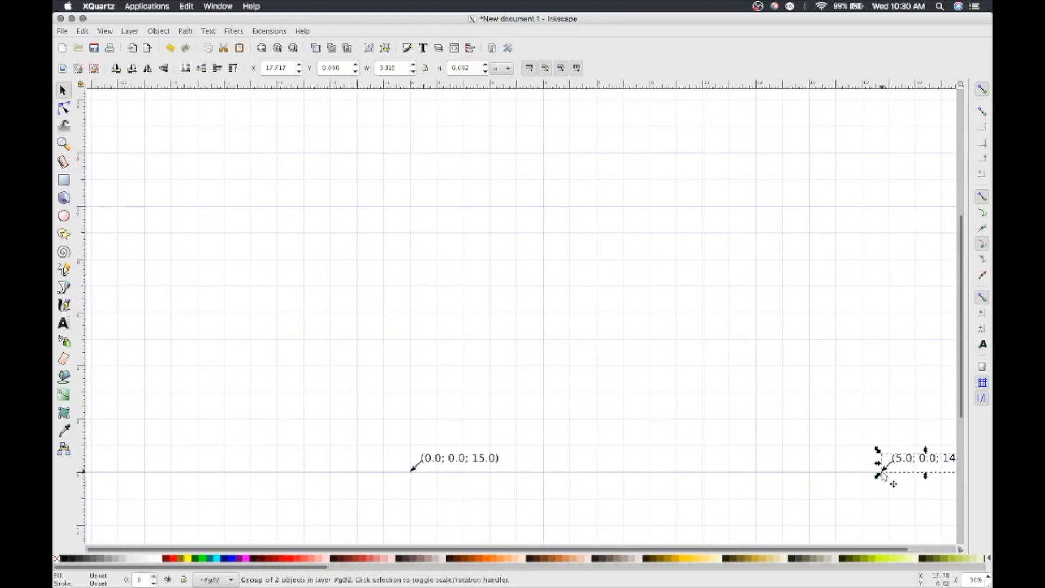
{"action": "left_click_drag", "start_coordinate": [880, 467], "coordinate": [559, 466]}
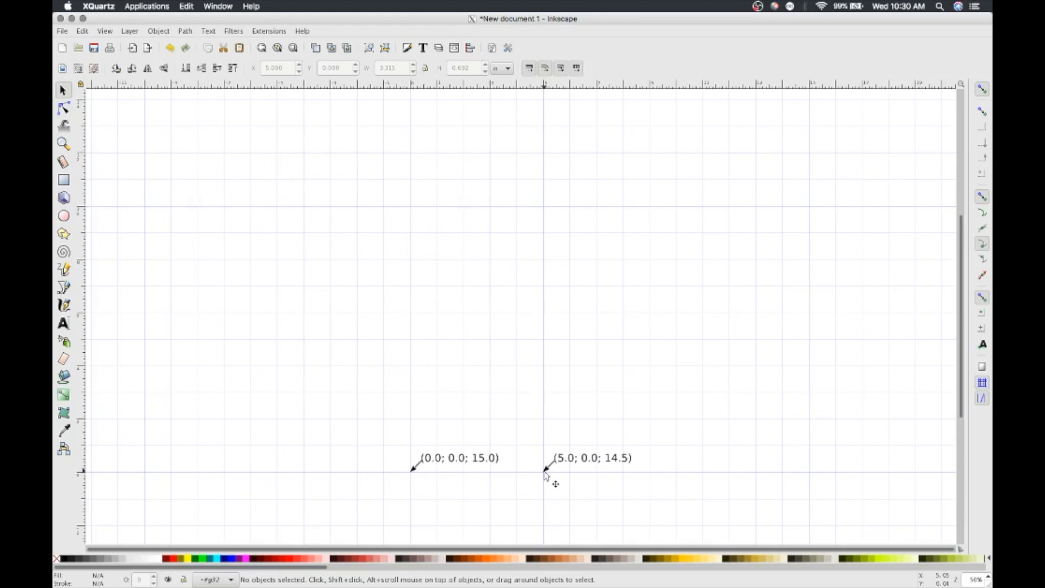
{"action": "mouse_move", "coordinate": [408, 480]}
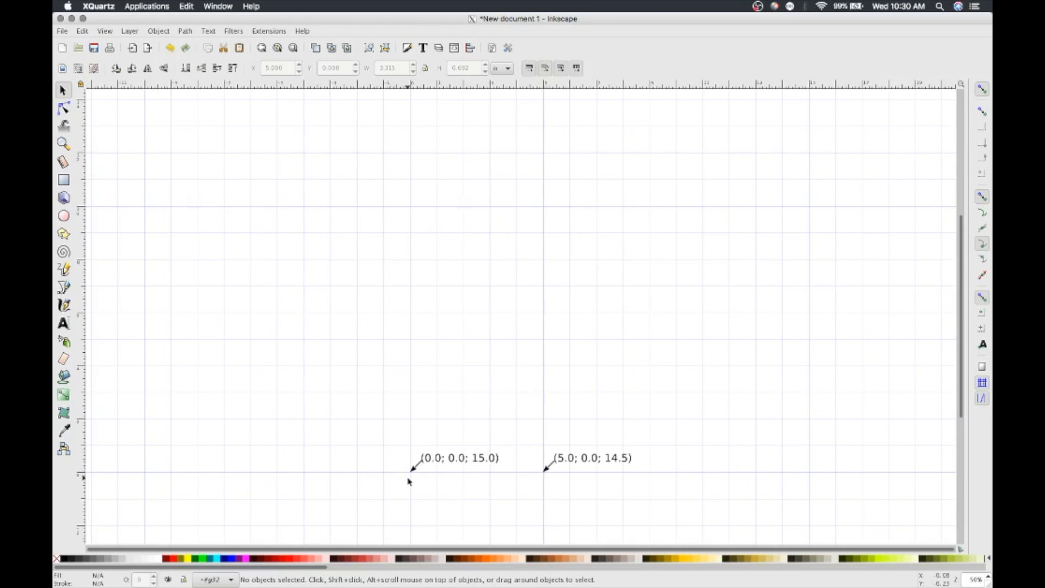
{"action": "left_click", "coordinate": [213, 578]}
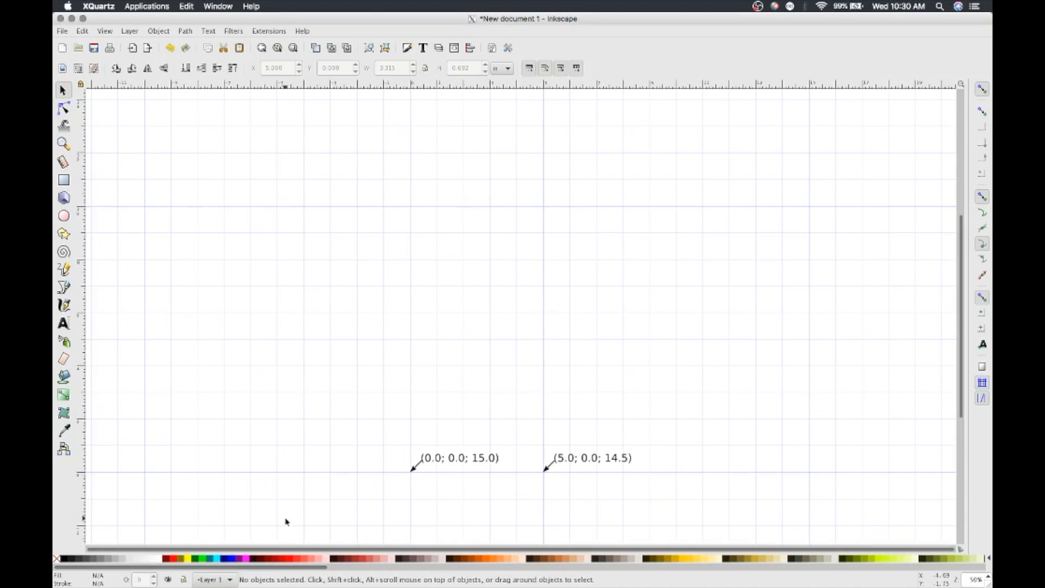
{"action": "mouse_move", "coordinate": [63, 233]}
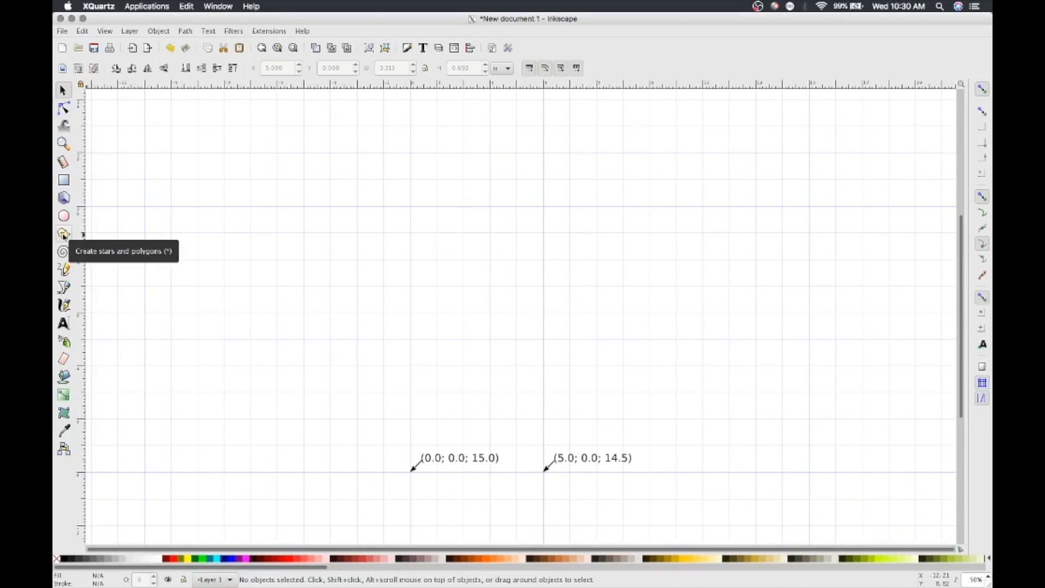
Draw a five-pointed star above the origin point and enlarge it
{"action": "left_click", "coordinate": [63, 233]}
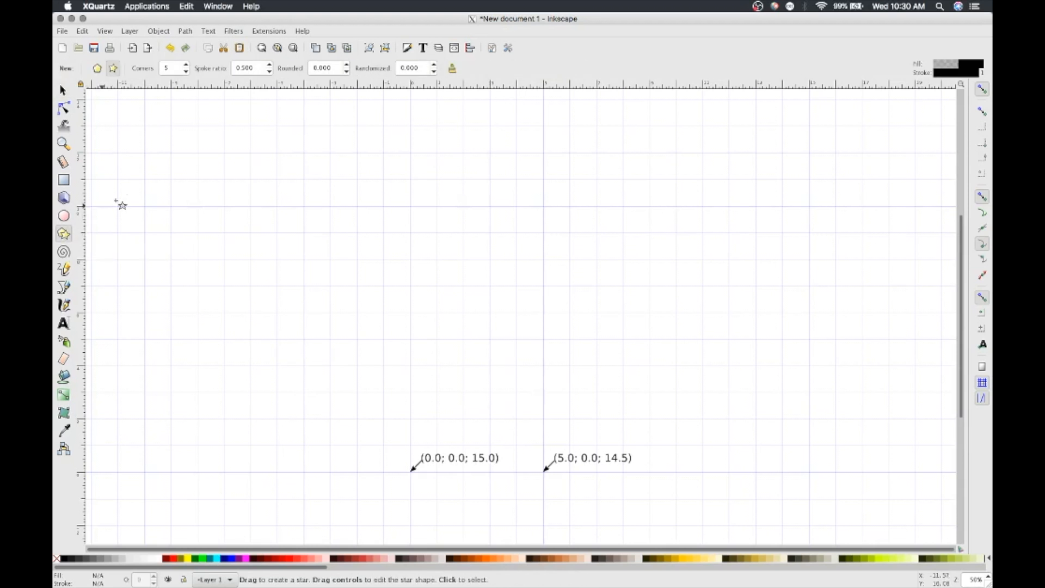
{"action": "mouse_move", "coordinate": [82, 261]}
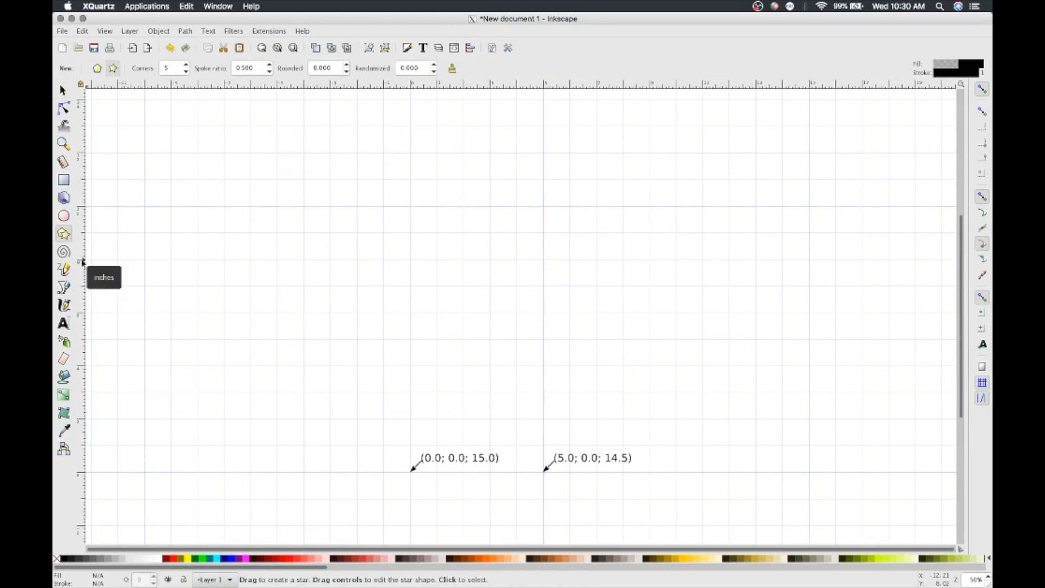
{"action": "mouse_move", "coordinate": [414, 264]}
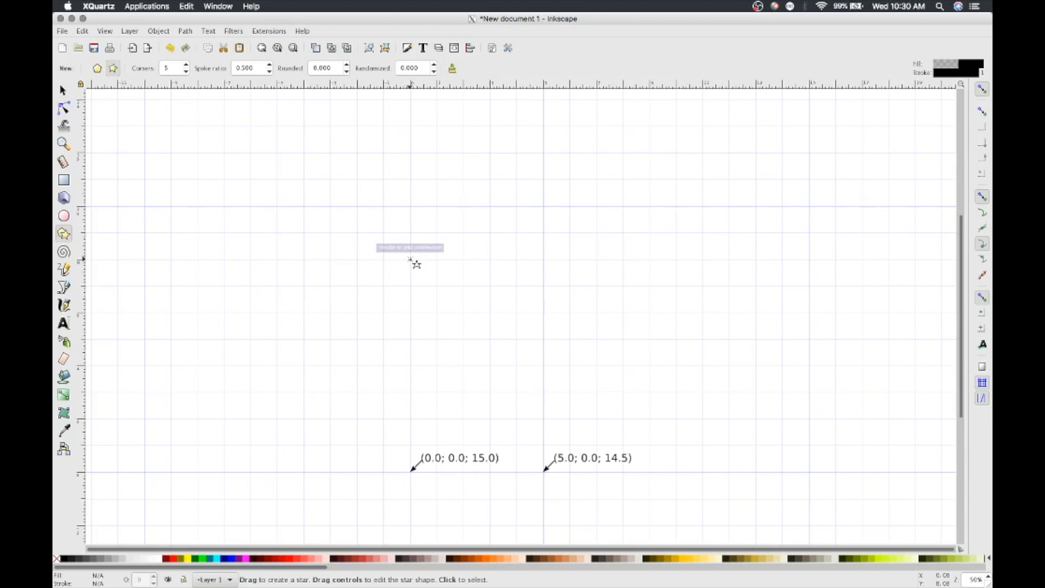
{"action": "left_click_drag", "start_coordinate": [410, 260], "coordinate": [413, 263]}
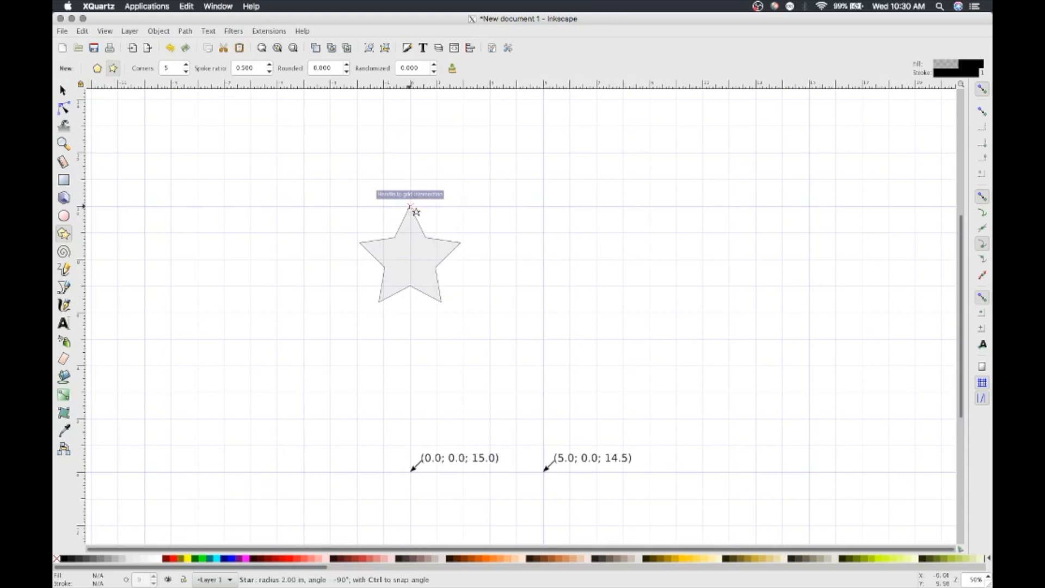
{"action": "left_click_drag", "start_coordinate": [410, 212], "coordinate": [411, 182]}
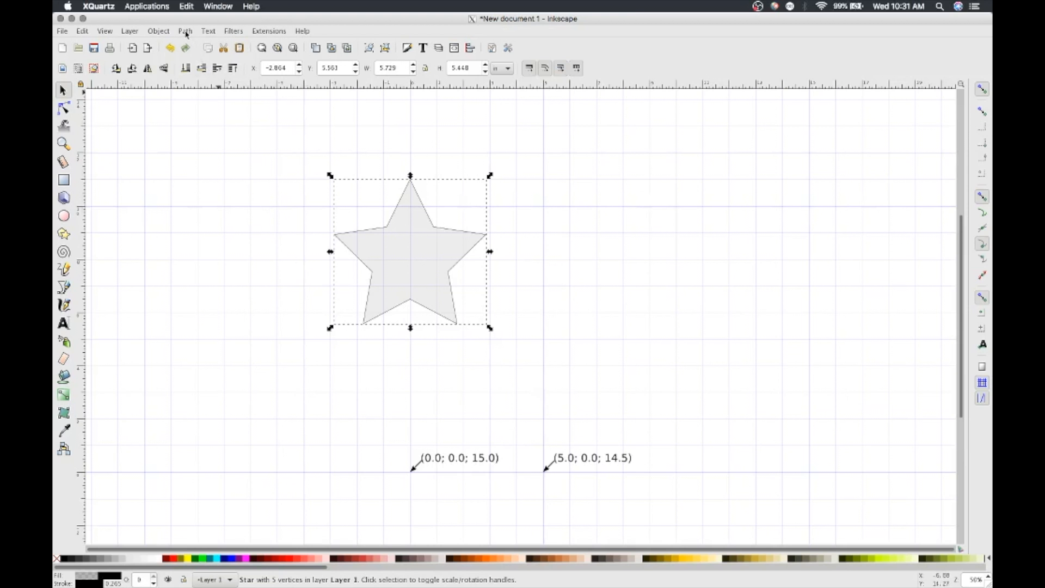
Convert the star to a plain path via Path > Object to Path and show the Extensions menu
{"action": "left_click", "coordinate": [185, 31]}
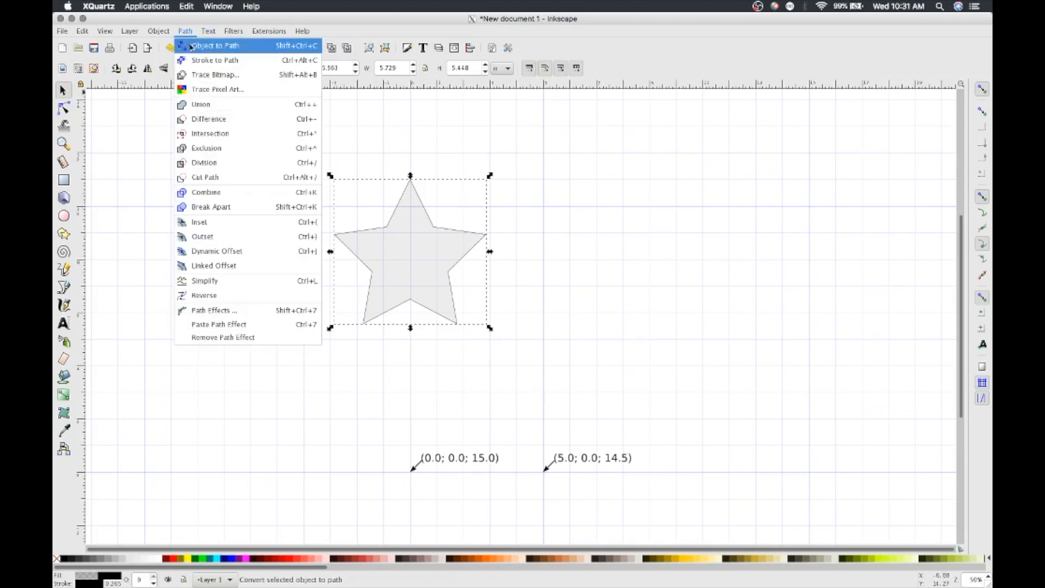
{"action": "left_click", "coordinate": [214, 45]}
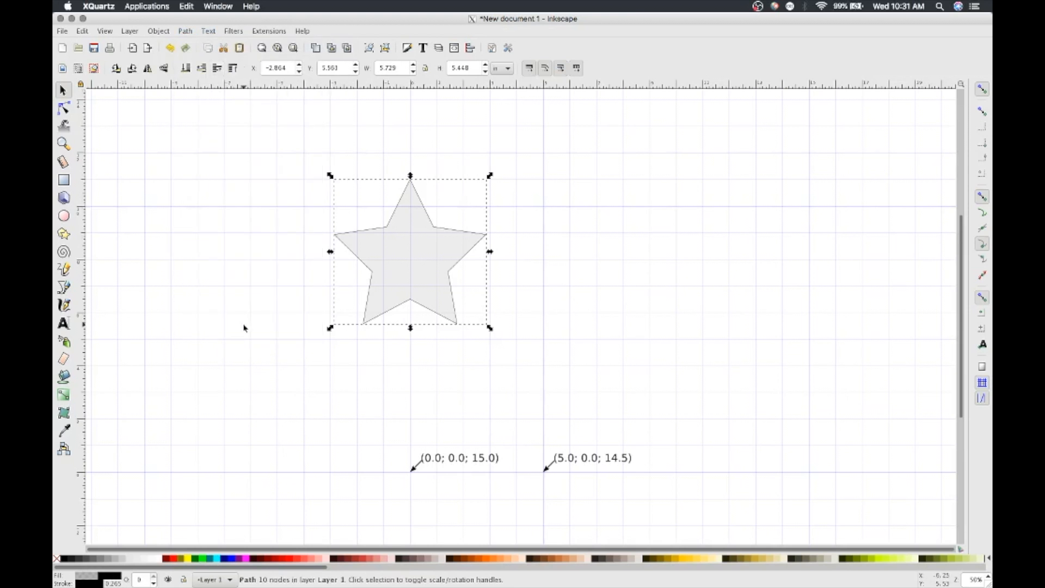
{"action": "mouse_move", "coordinate": [345, 580]}
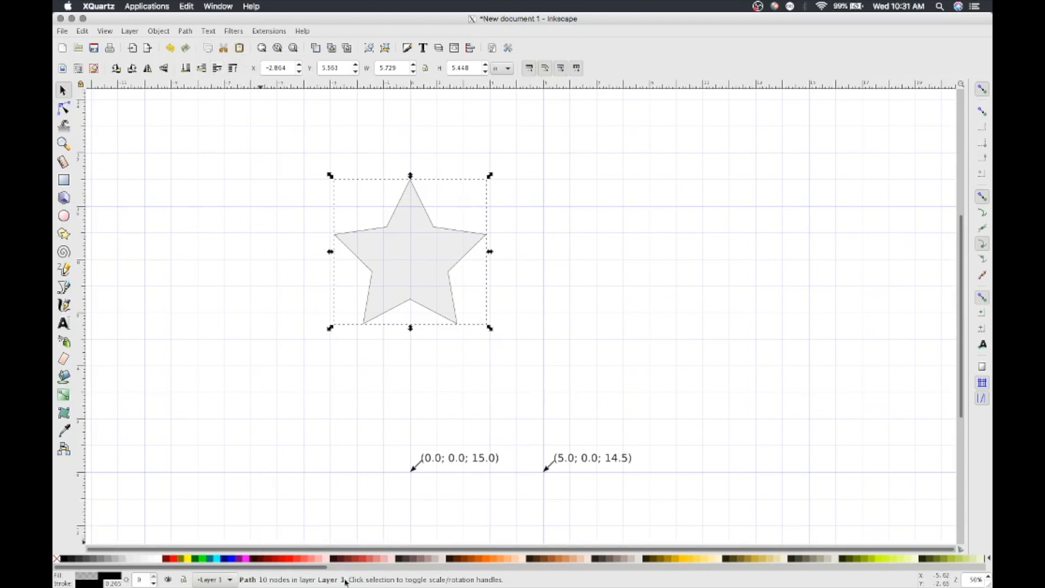
{"action": "mouse_move", "coordinate": [415, 446]}
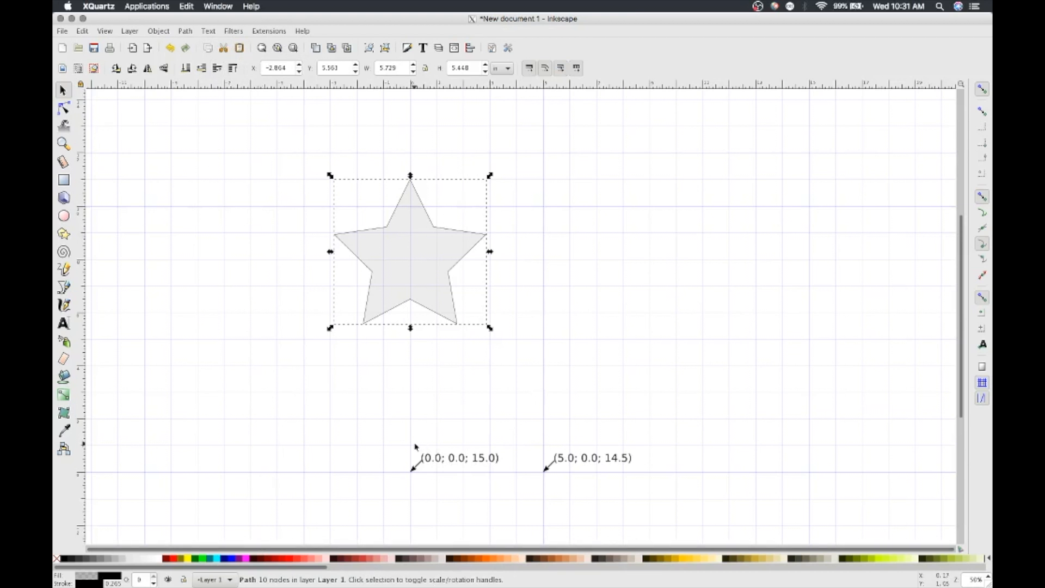
{"action": "mouse_move", "coordinate": [406, 444]}
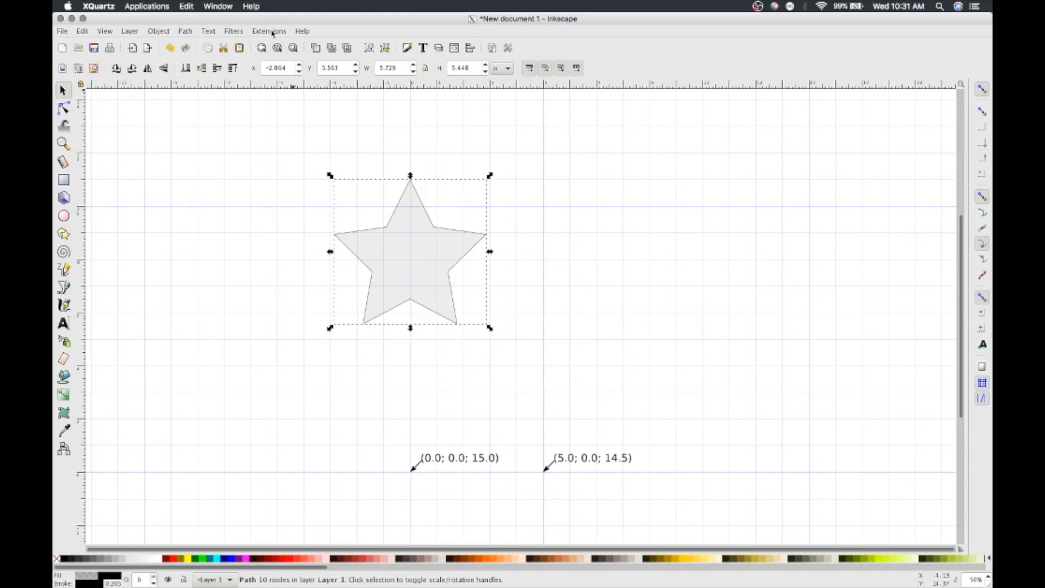
{"action": "left_click", "coordinate": [268, 30]}
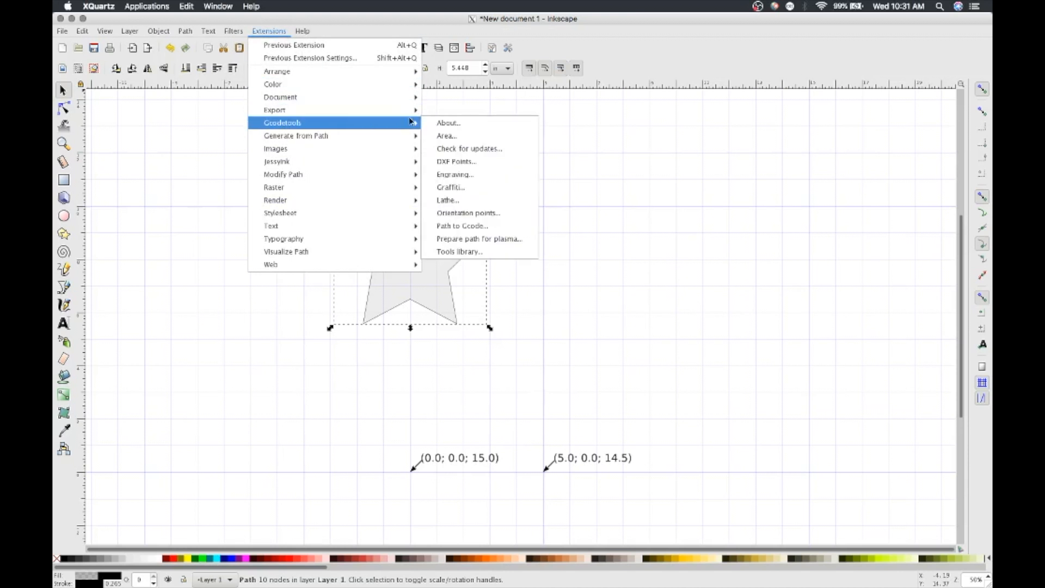
Review Path to Gcode preferences for the star.ngc output file and DORNA folder
{"action": "left_click", "coordinate": [461, 225]}
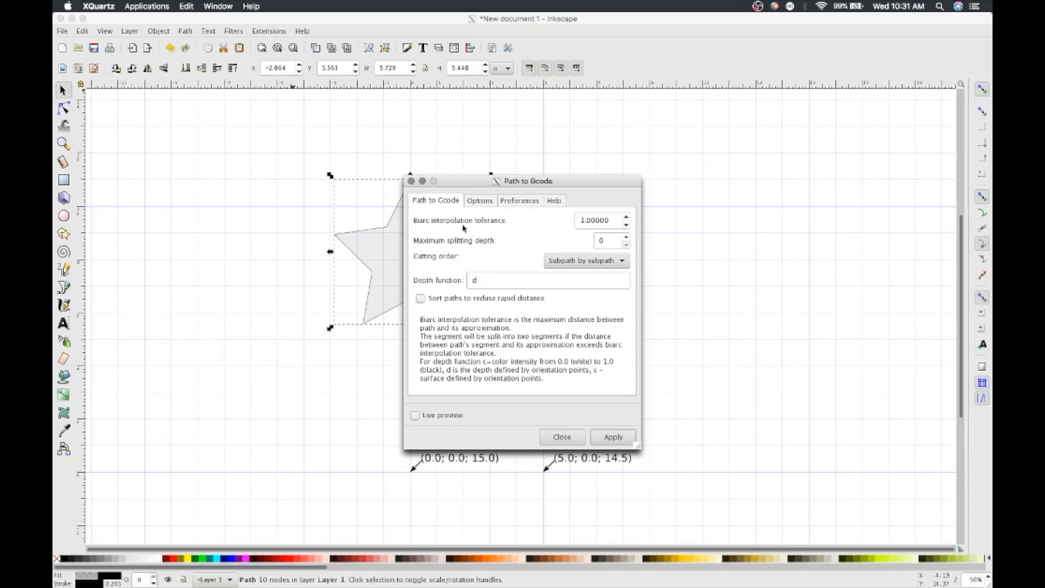
{"action": "left_click", "coordinate": [519, 200]}
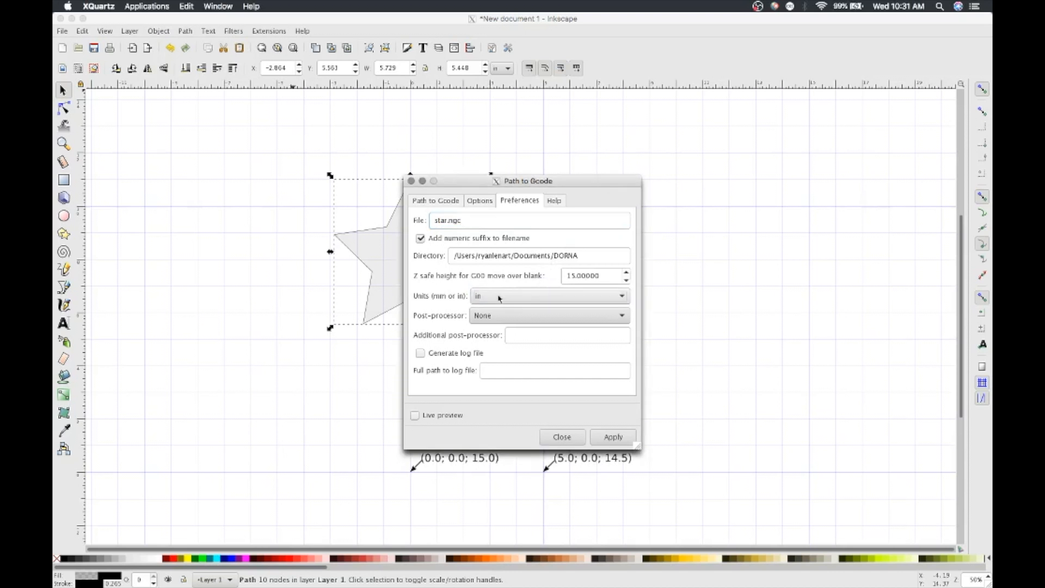
{"action": "left_click", "coordinate": [435, 200]}
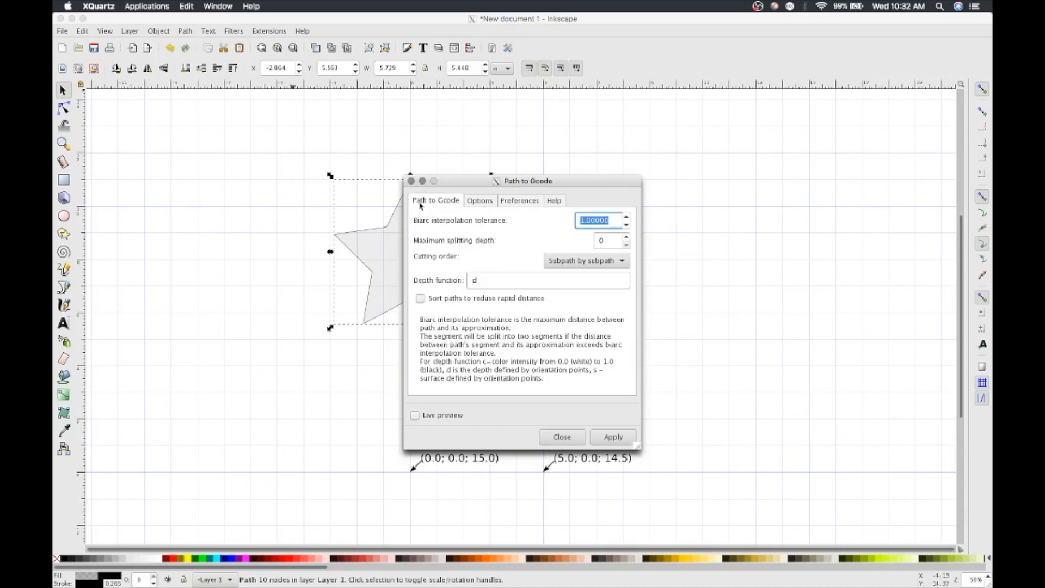
Run Path to Gcode on the star and accept the default cutting tool warning
{"action": "left_click", "coordinate": [612, 436]}
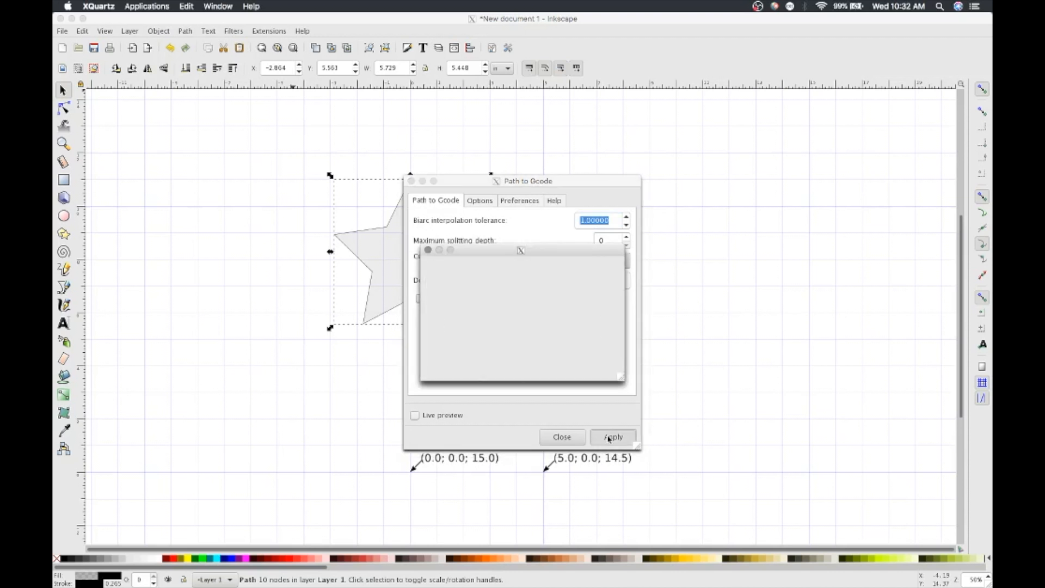
{"action": "left_click", "coordinate": [612, 437]}
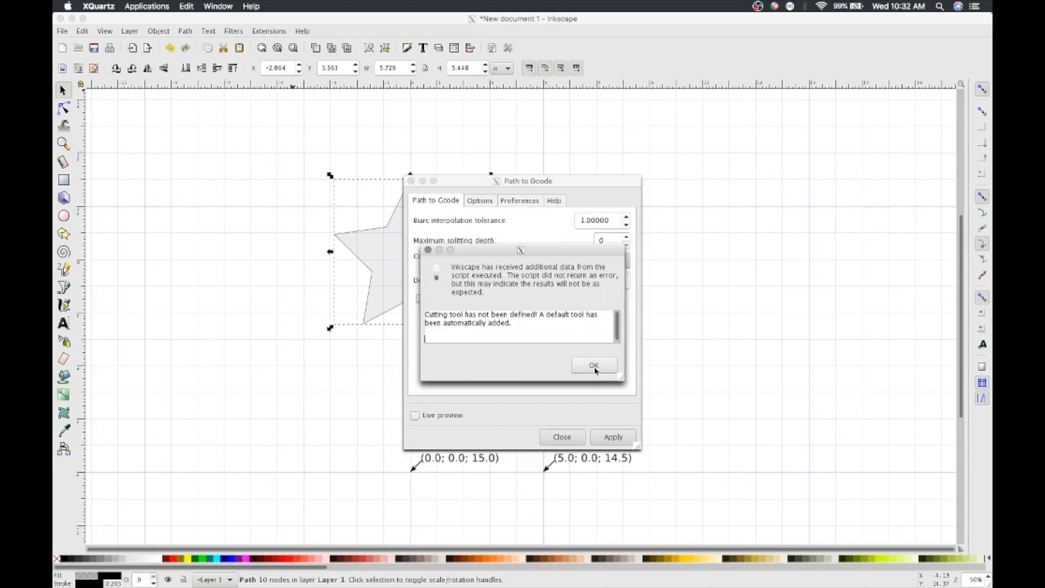
{"action": "left_click", "coordinate": [593, 364]}
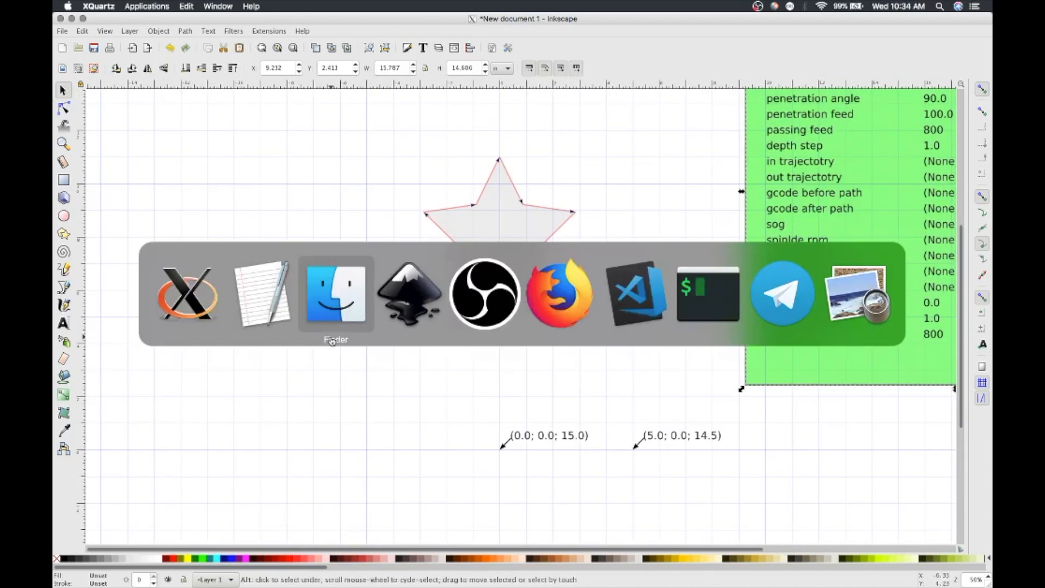
In Finder's LED_Draw folder, check star_0001.ngc and open LED_Image_Draw.py for editing
{"action": "left_click", "coordinate": [336, 293]}
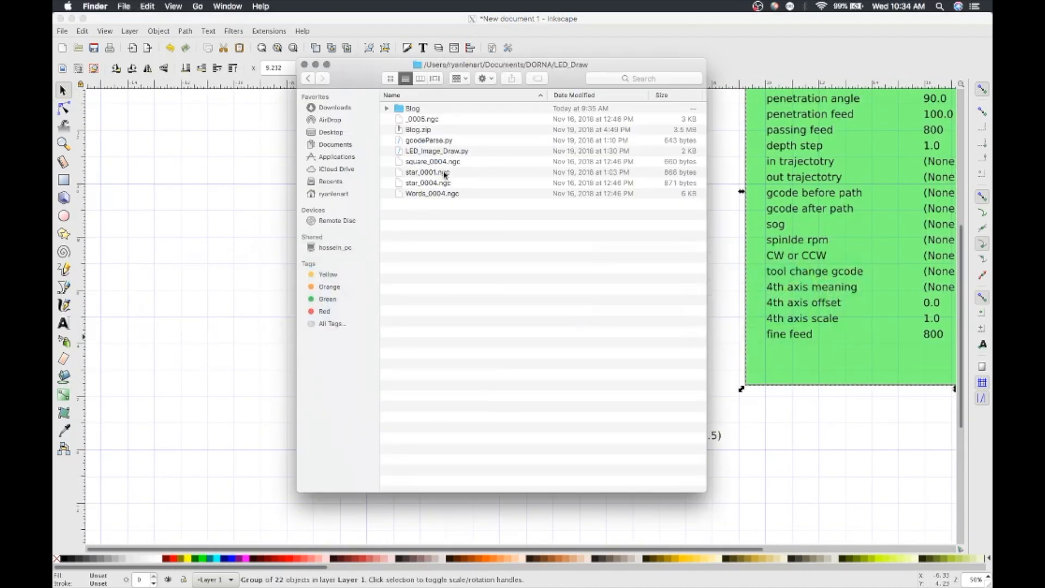
{"action": "left_click", "coordinate": [426, 172]}
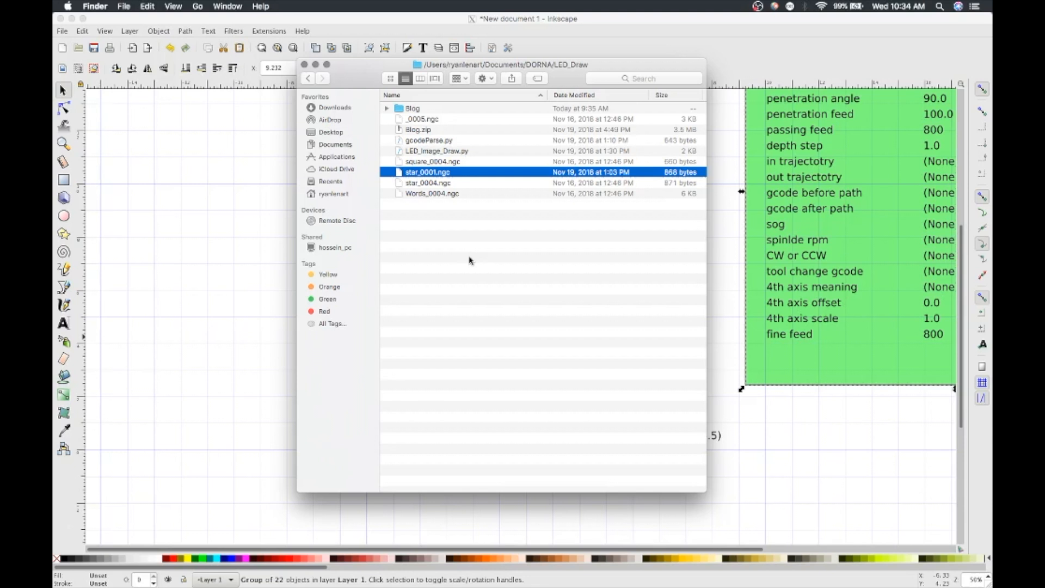
{"action": "double_click", "coordinate": [426, 172]}
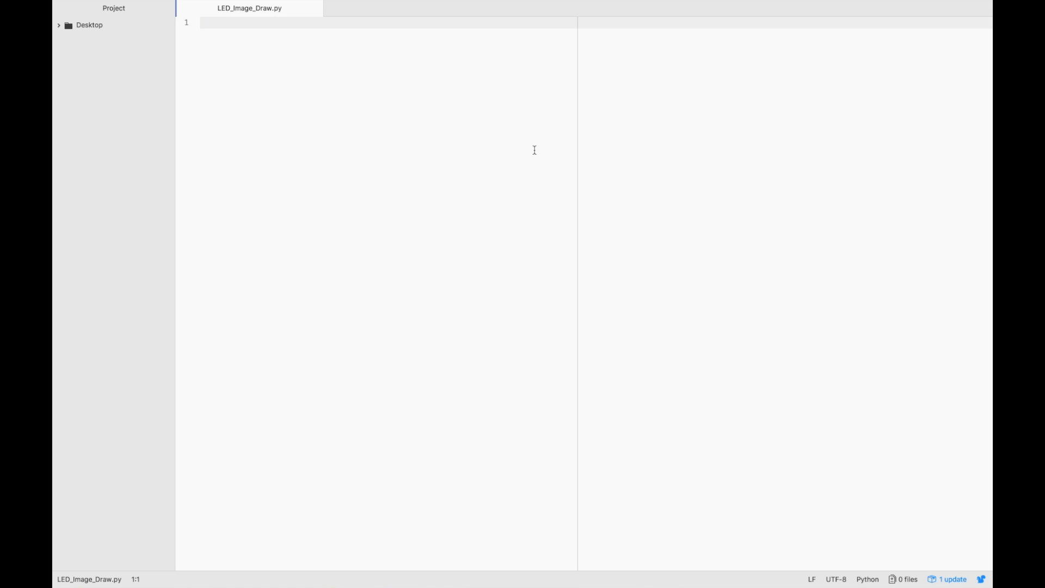
Write 'from dorna import Dorna', 'import time', 'import json' and a '# Connect to Dorna' comment
{"action": "type", "text": "from"}
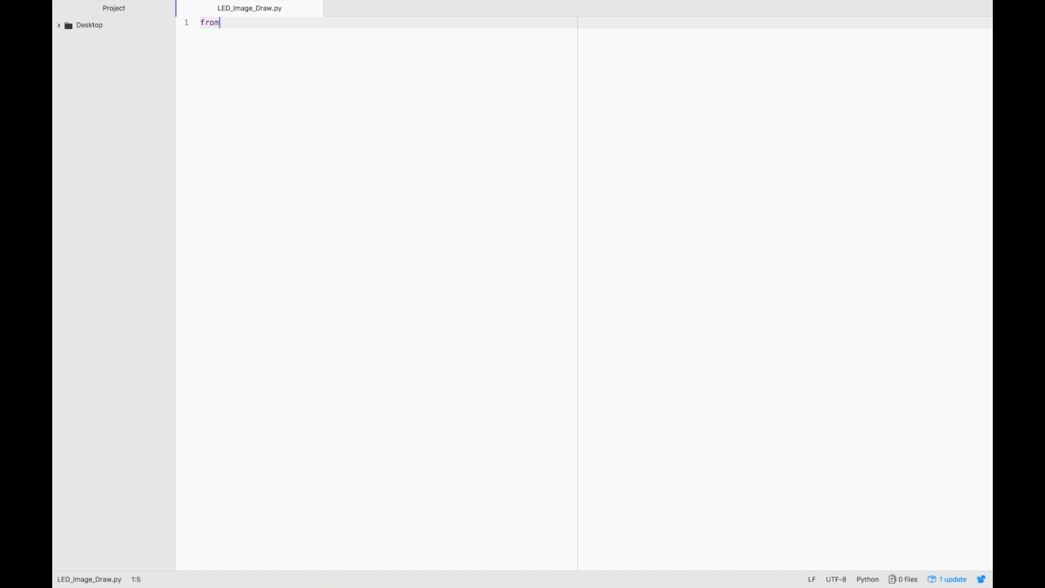
{"action": "type", "text": "dorna import dorna"}
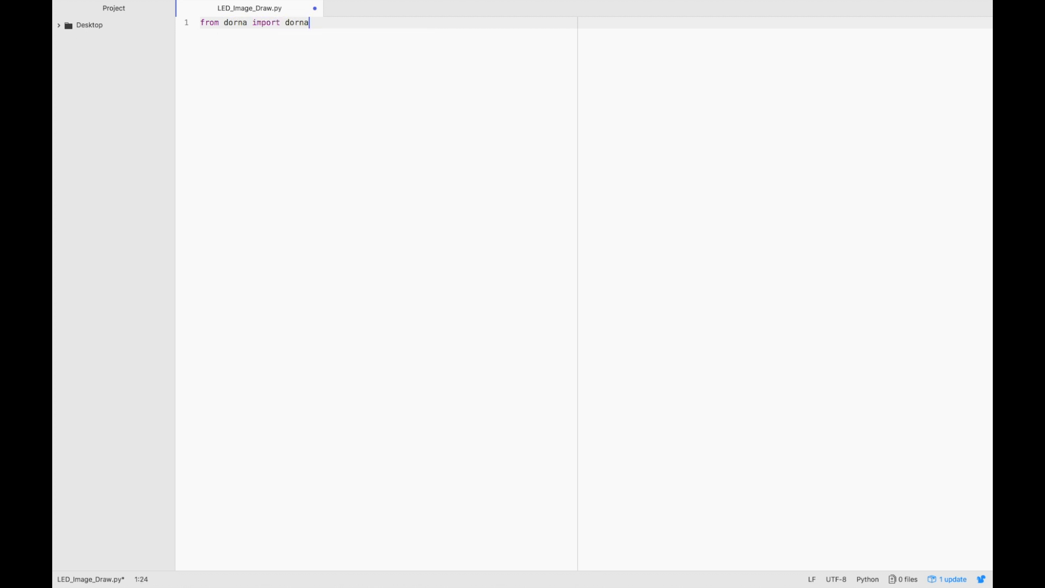
{"action": "type", "text": "Dorna"}
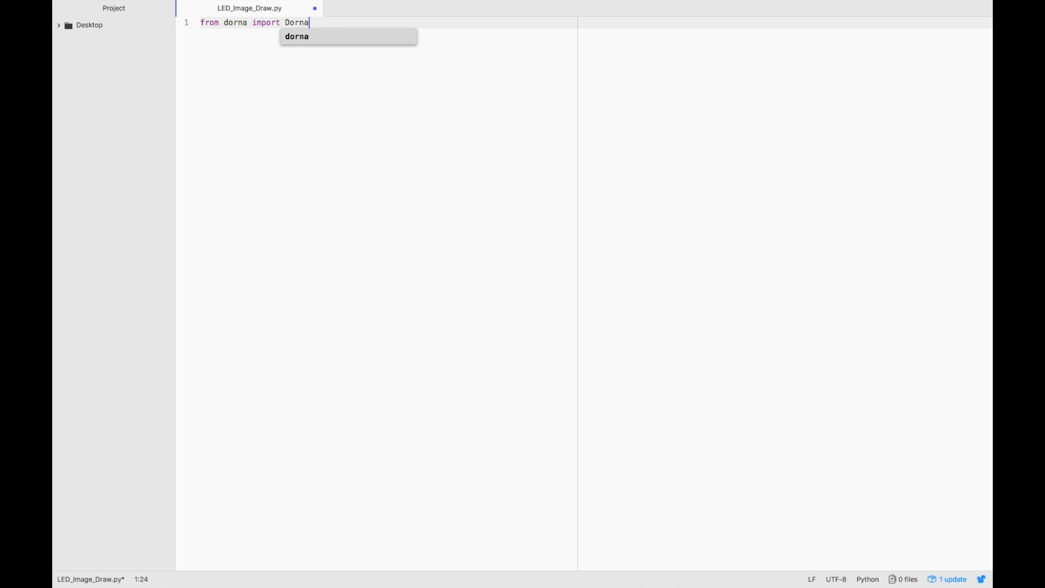
{"action": "key", "text": "enter"}
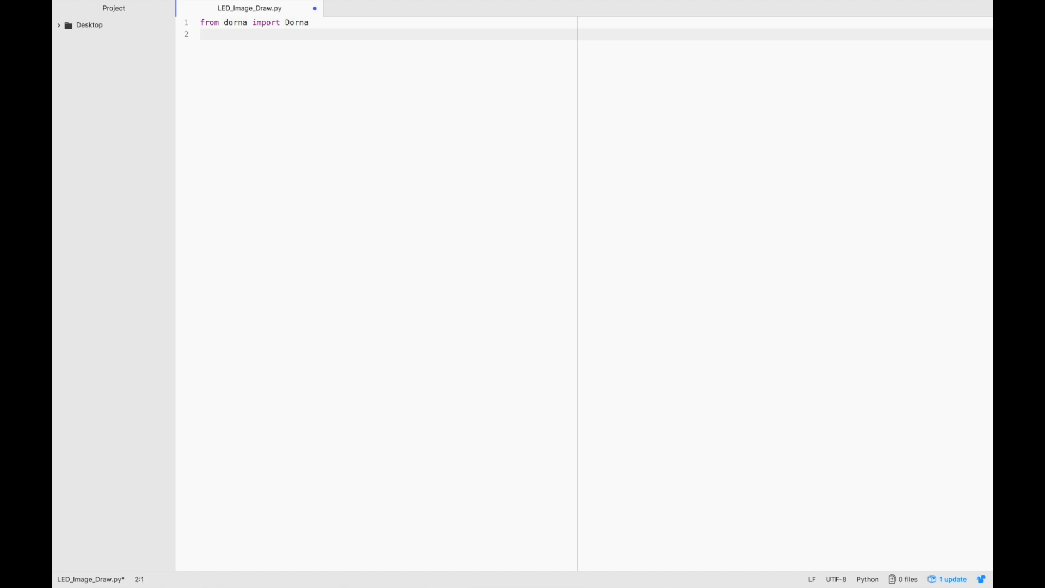
{"action": "type", "text": "import time"}
{"action": "type", "text": "import json"}
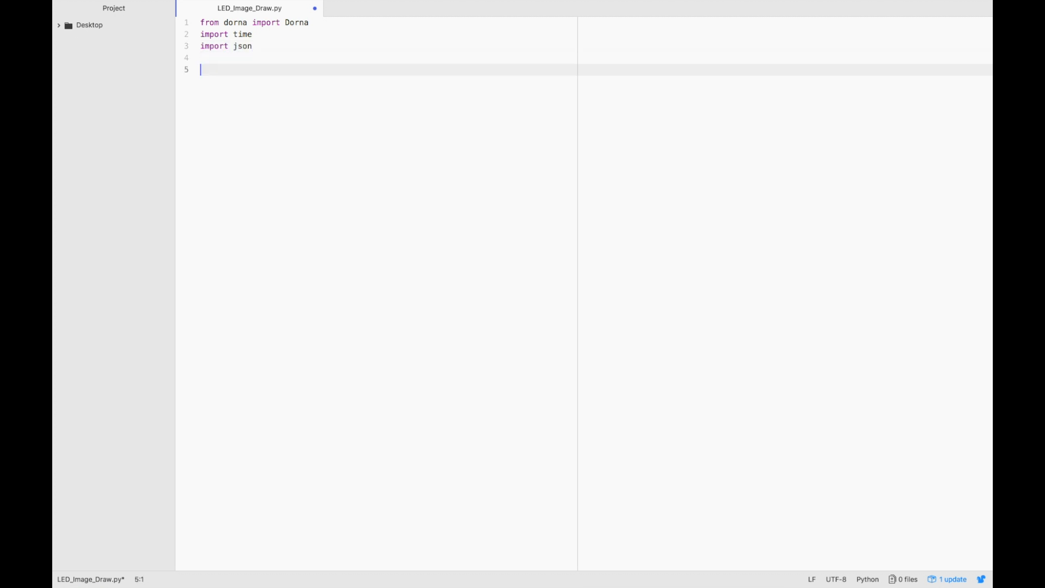
{"action": "type", "text": "#c"}
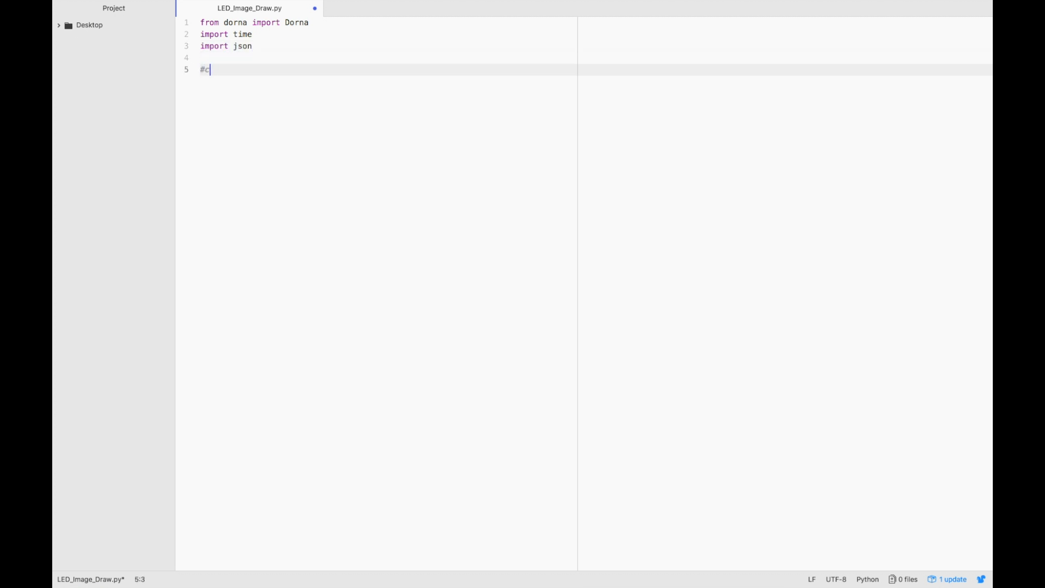
{"action": "type", "text": "onnect to Dorna"}
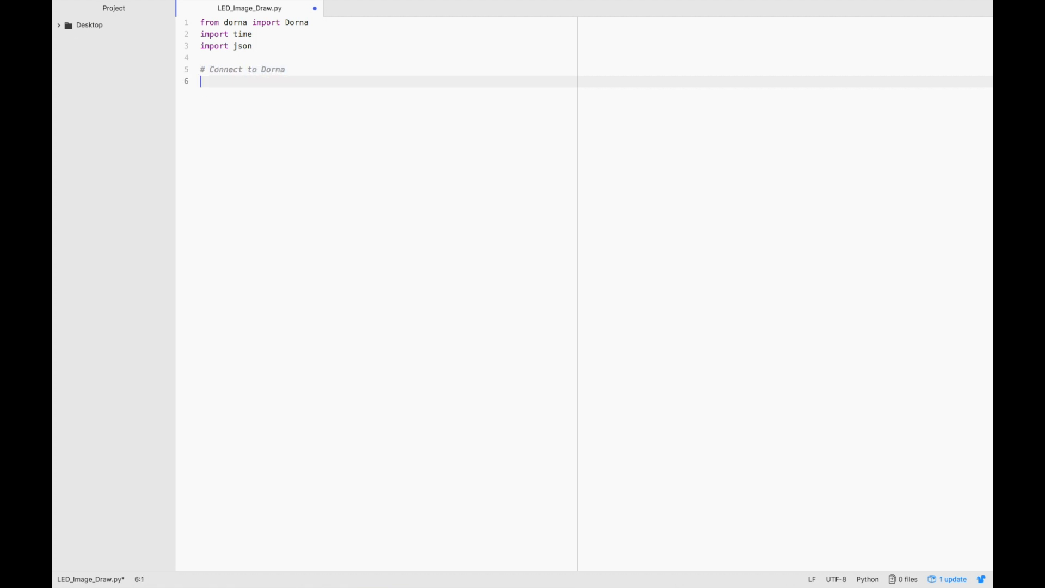
Create robot = Dorna(), call a = robot.connect() and parse the reply with json.loads(a)
{"action": "type", "text": "robot"}
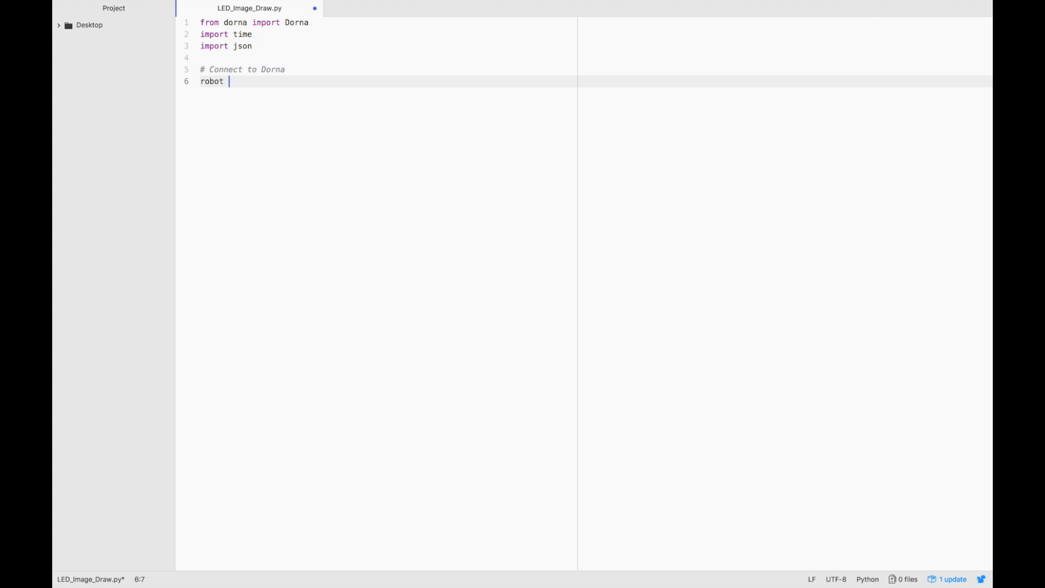
{"action": "type", "text": "= Dorna"}
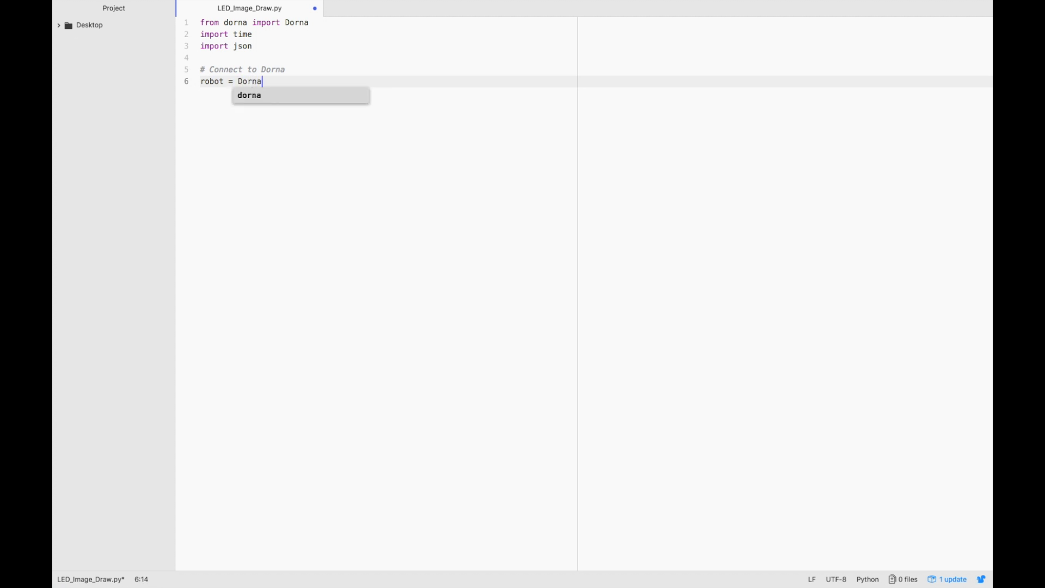
{"action": "type", "text": "()"}
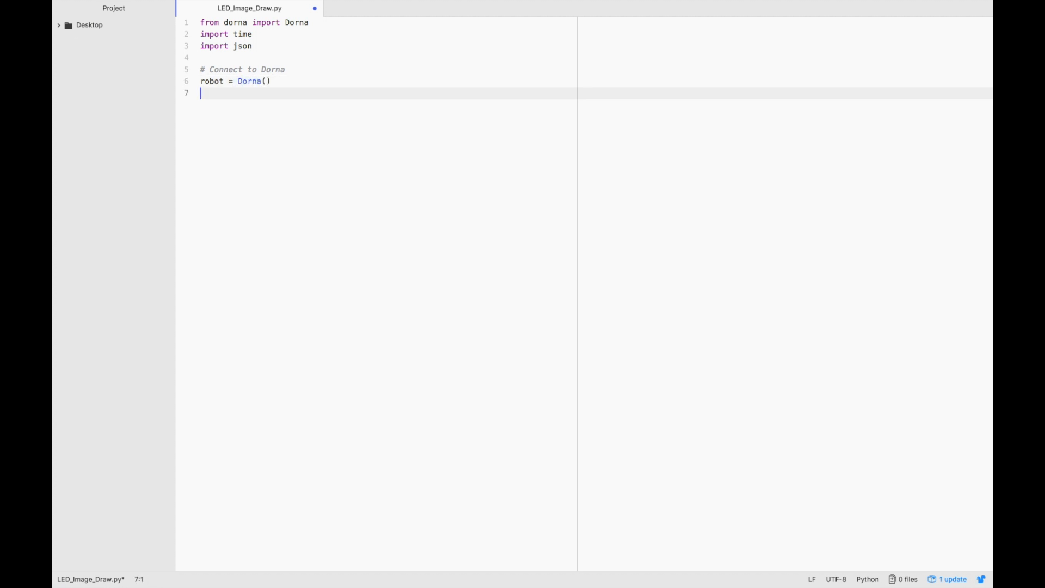
{"action": "type", "text": "a = robot"}
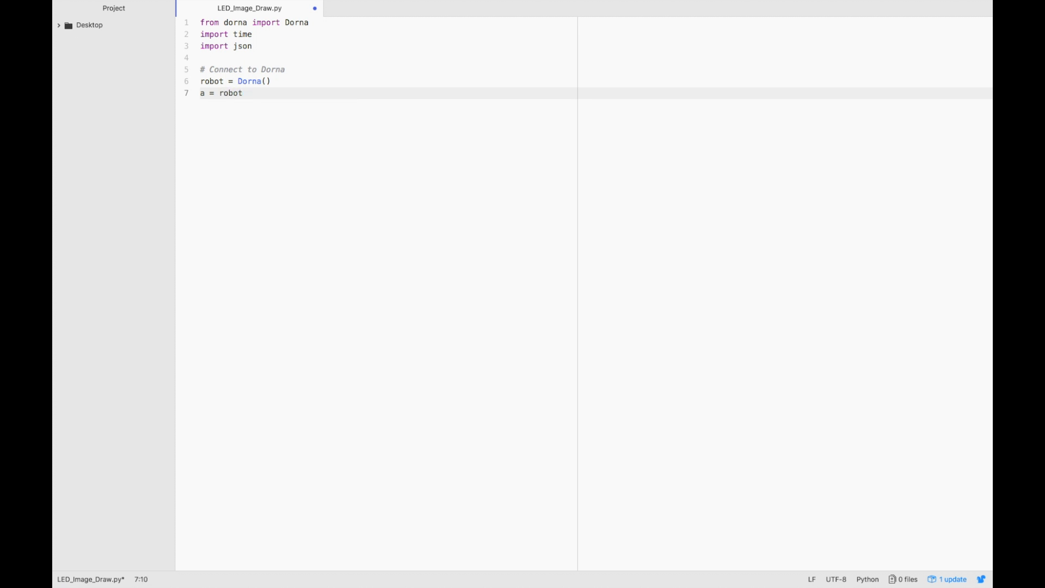
{"action": "type", "text": ".connect("}
{"action": "type", "text": "p"}
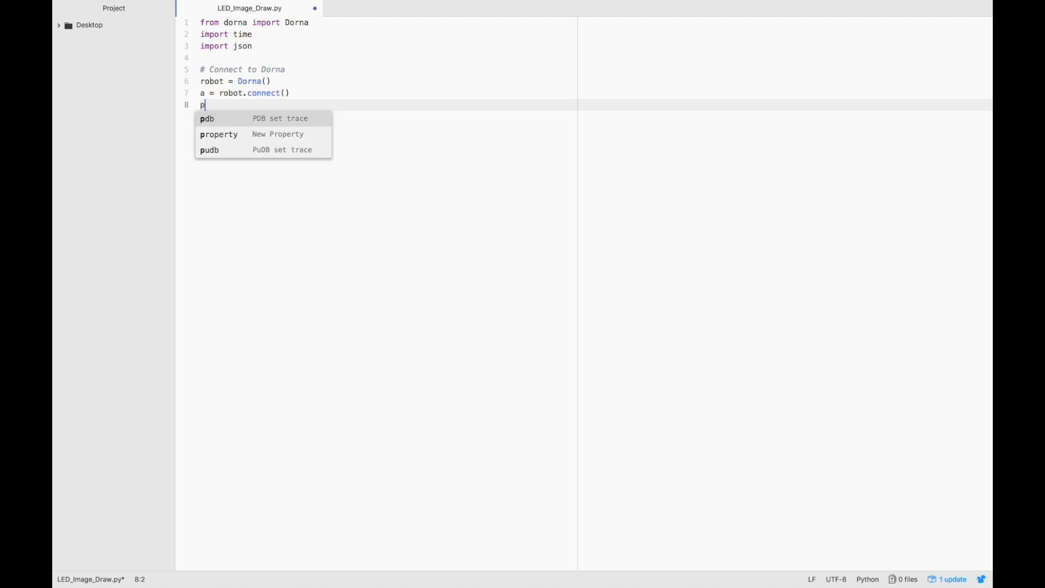
{"action": "type", "text": "arsed_json"}
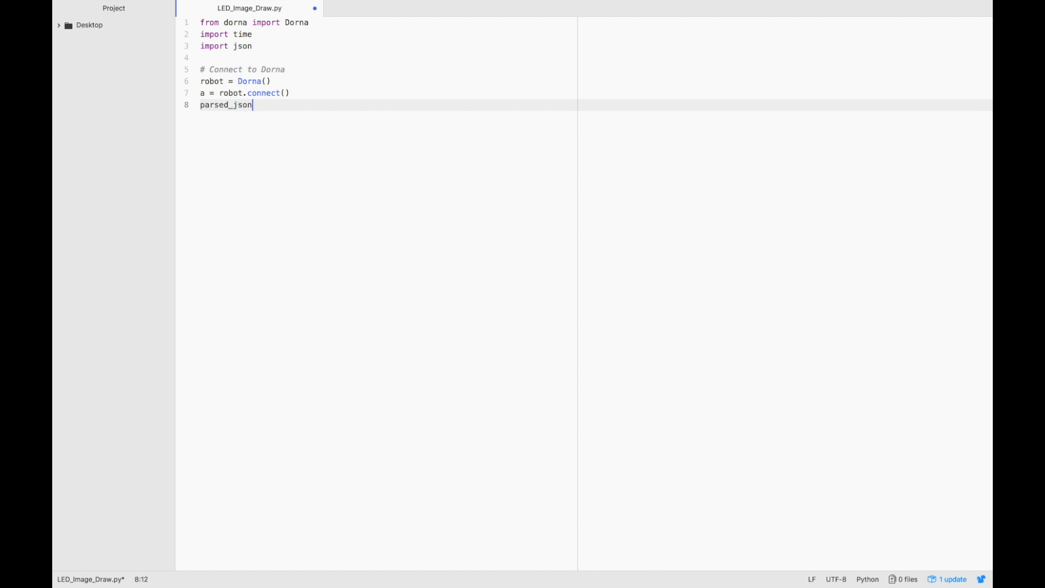
{"action": "type", "text": "= json"}
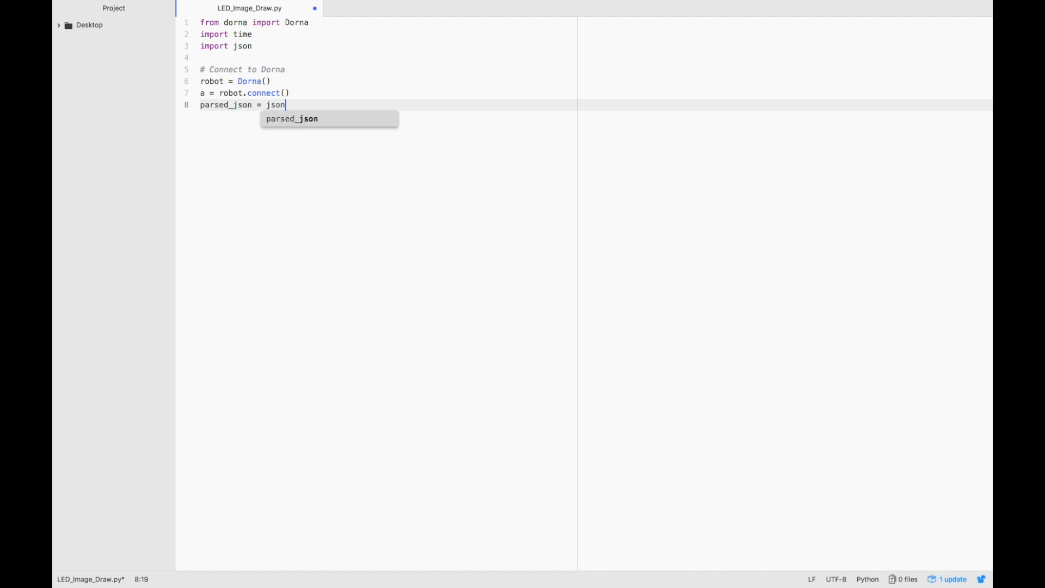
{"action": "type", "text": ".loads()"}
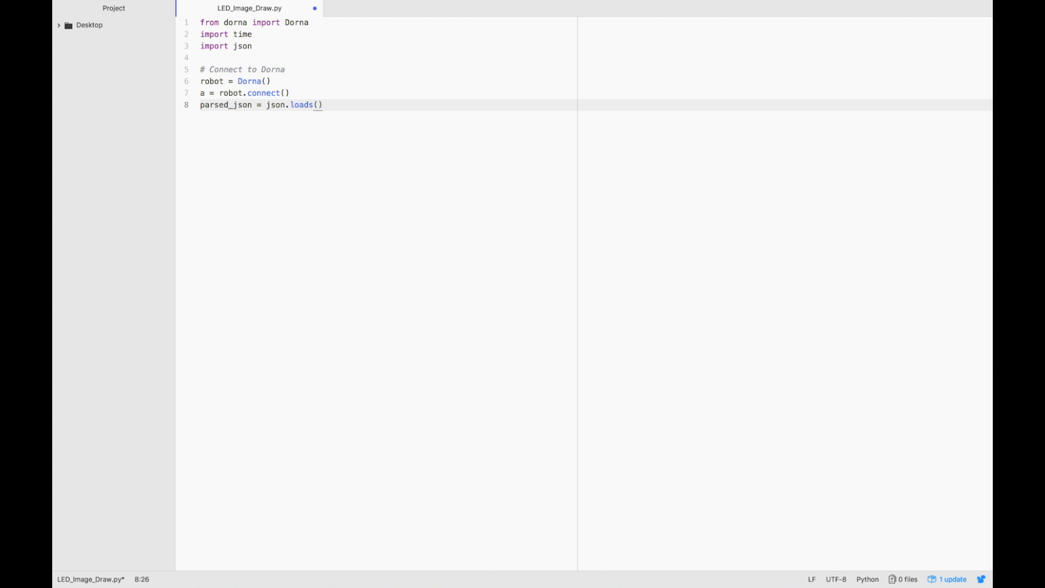
{"action": "type", "text": "a"}
{"action": "type", "text": "if pars"}
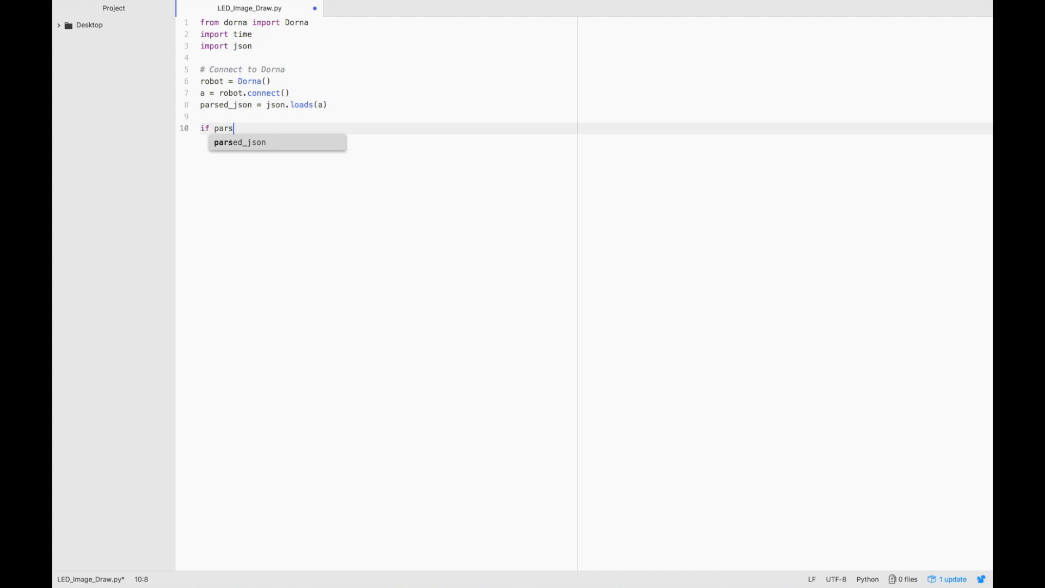
Add if parsed_json['connection'] == 2: with an else printing 'Error: robot is not connected.'
{"action": "type", "text": "ed_json[]"}
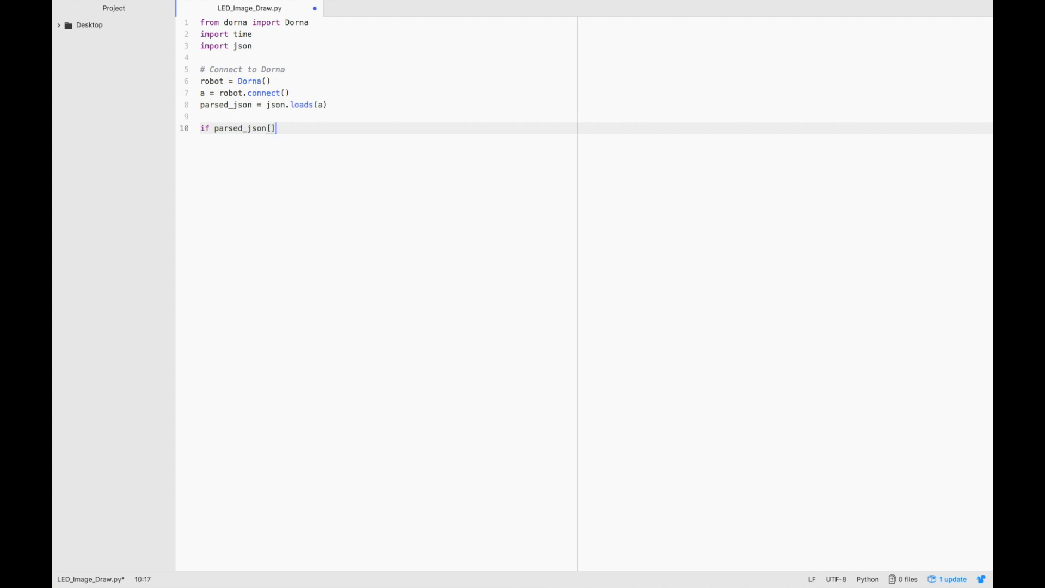
{"action": "type", "text": "'"}
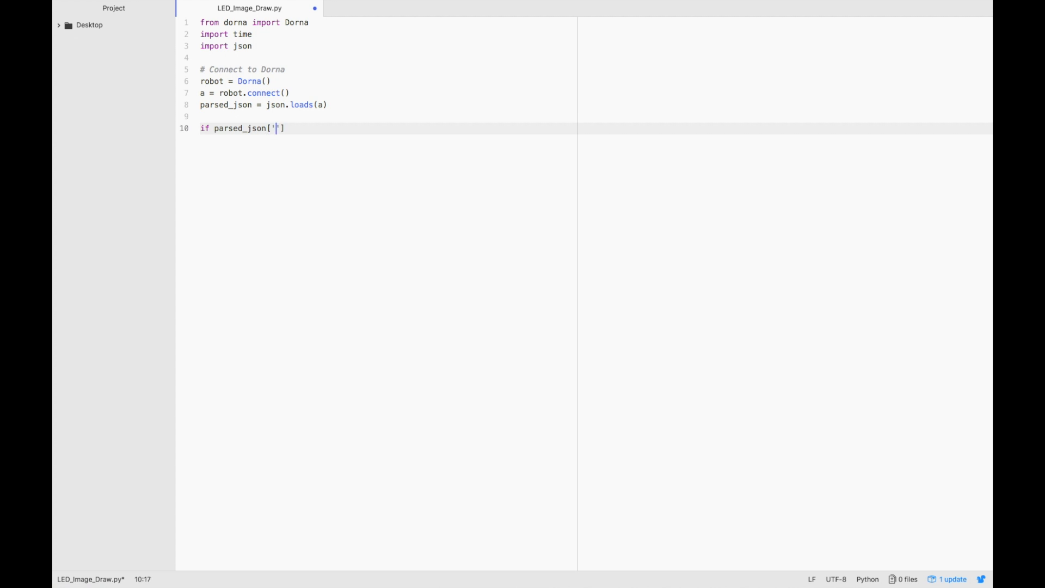
{"action": "type", "text": "connection"}
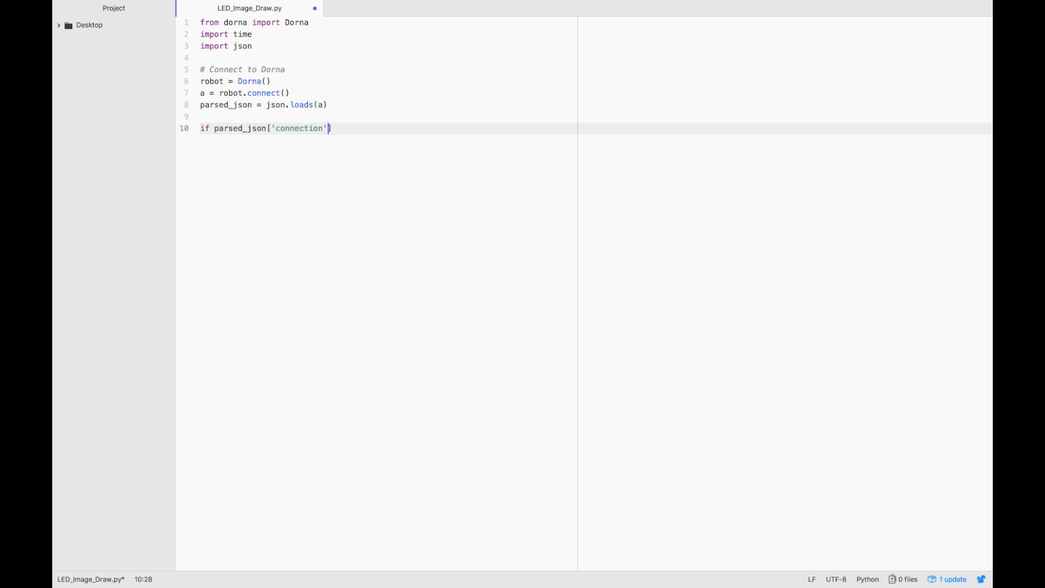
{"action": "type", "text": "== 2"}
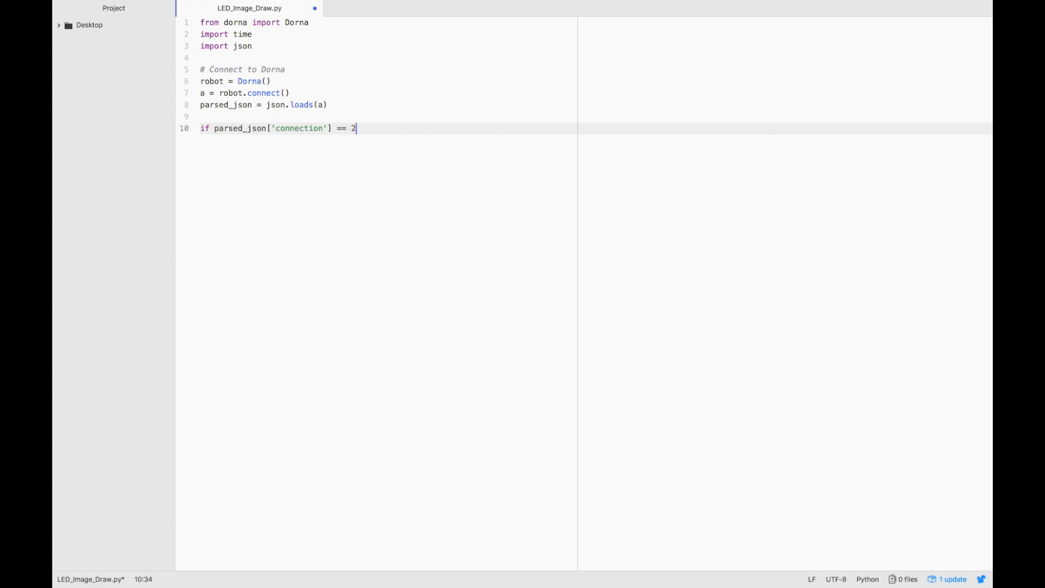
{"action": "type", "text": ":"}
{"action": "type", "text": "else"}
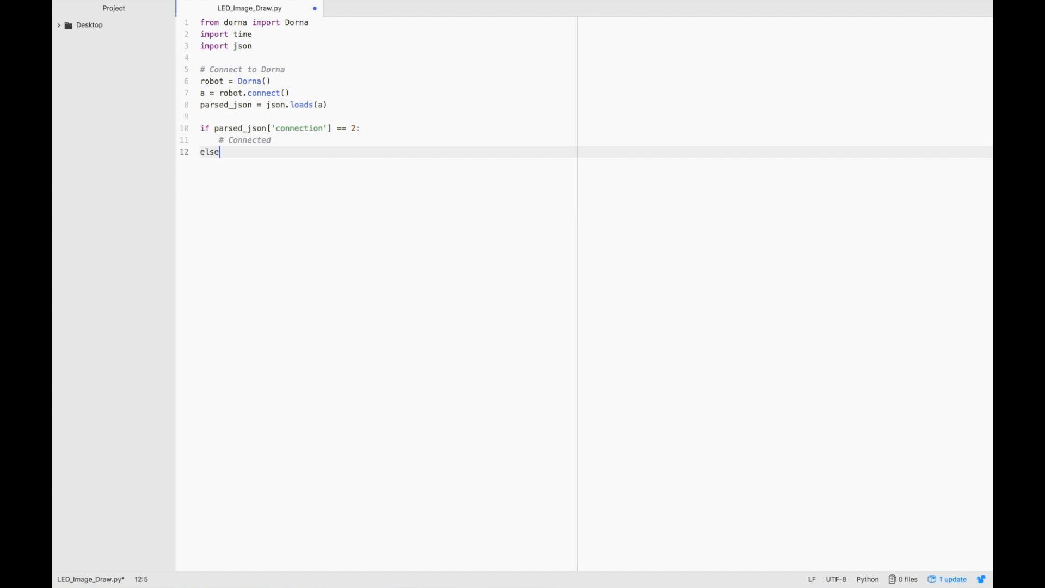
{"action": "type", "text": ":"}
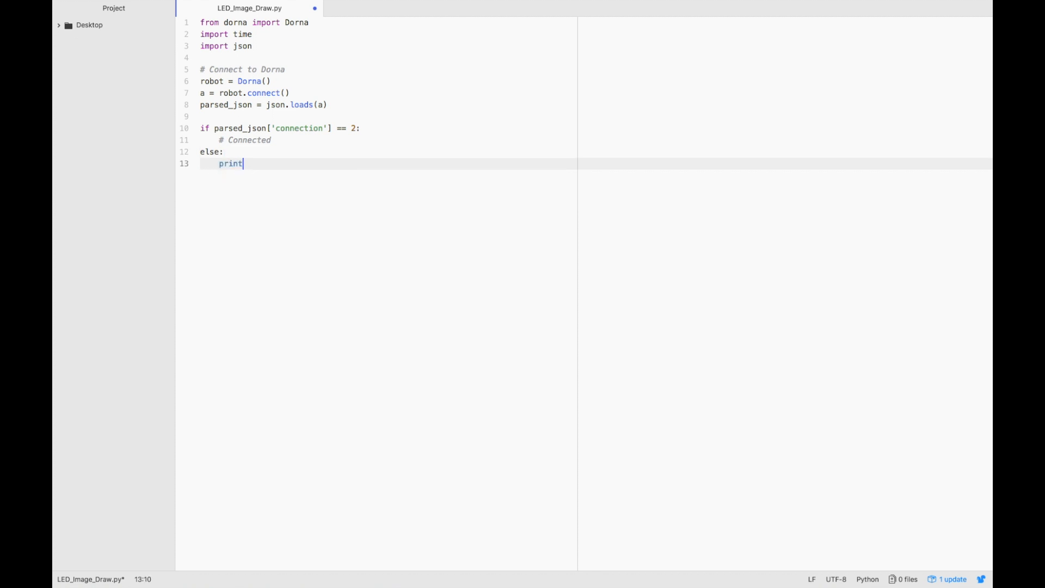
{"action": "type", "text": "(\"Error\")"}
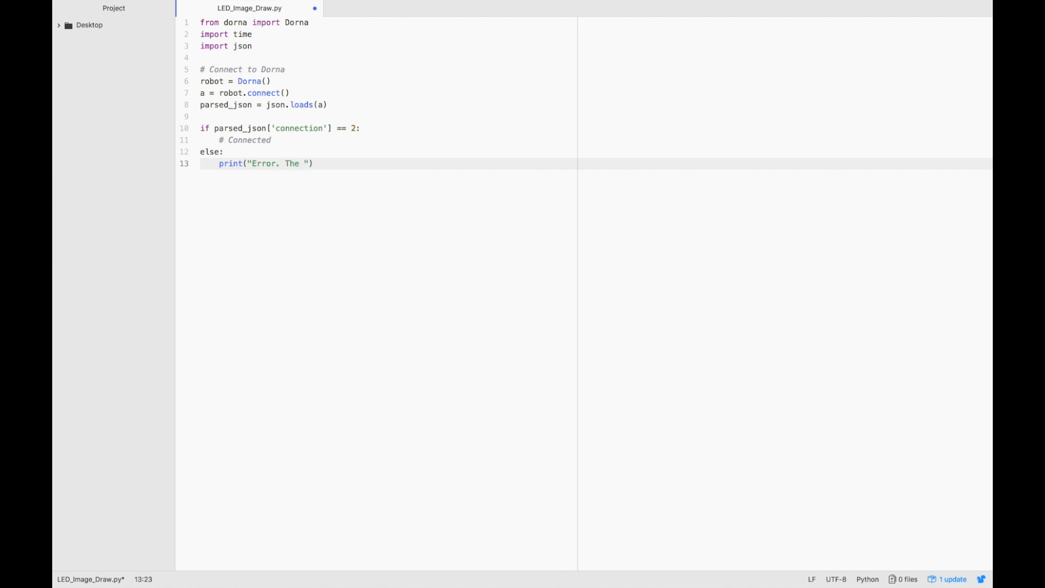
{"action": "type", "text": "robot is not co"}
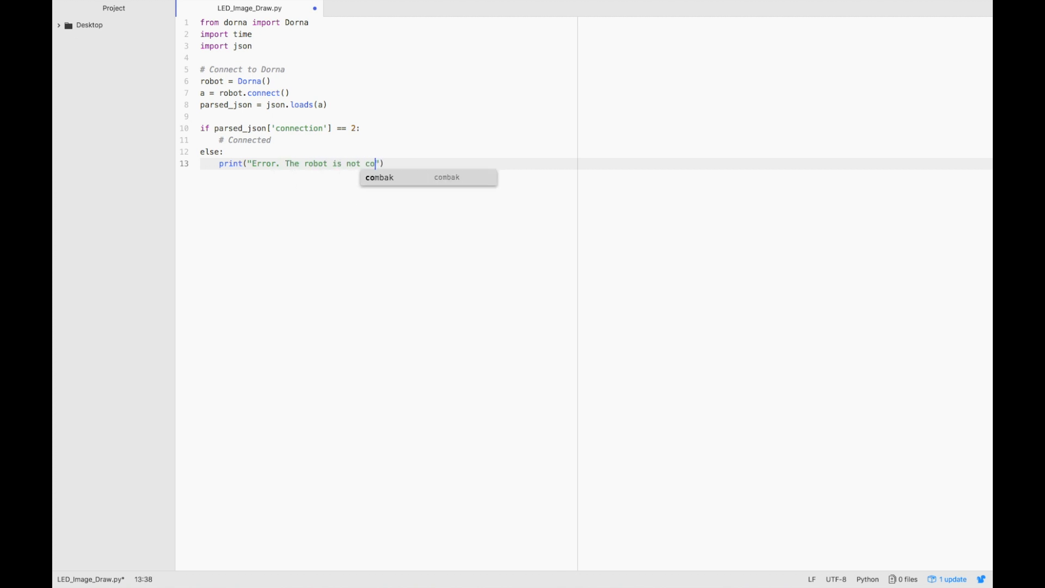
{"action": "type", "text": "nnected."}
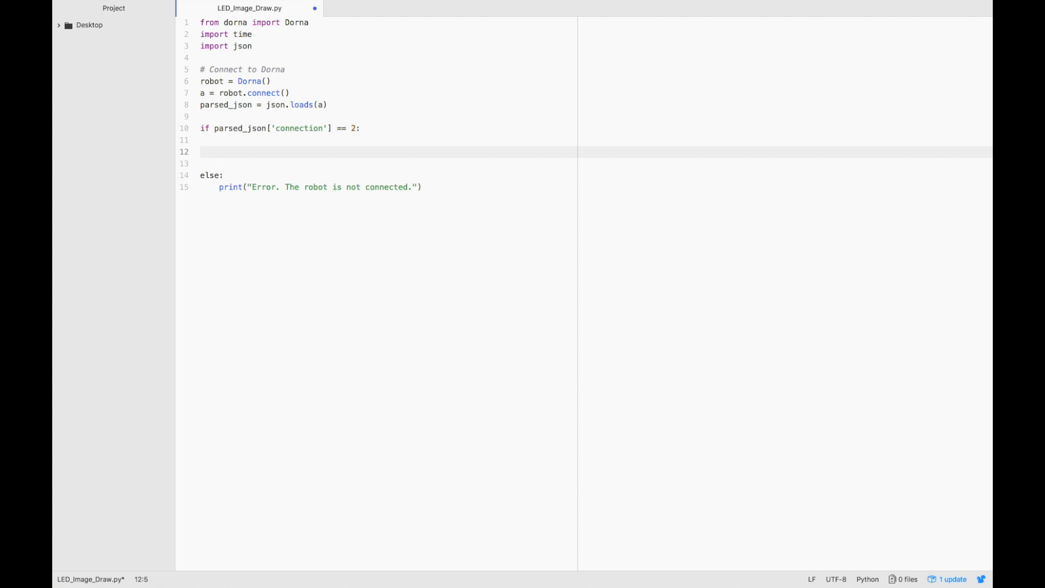
Add robot.home() calls for joints "j0", "j1", "j2" and "j3" in the connected branch
{"action": "type", "text": "robot"}
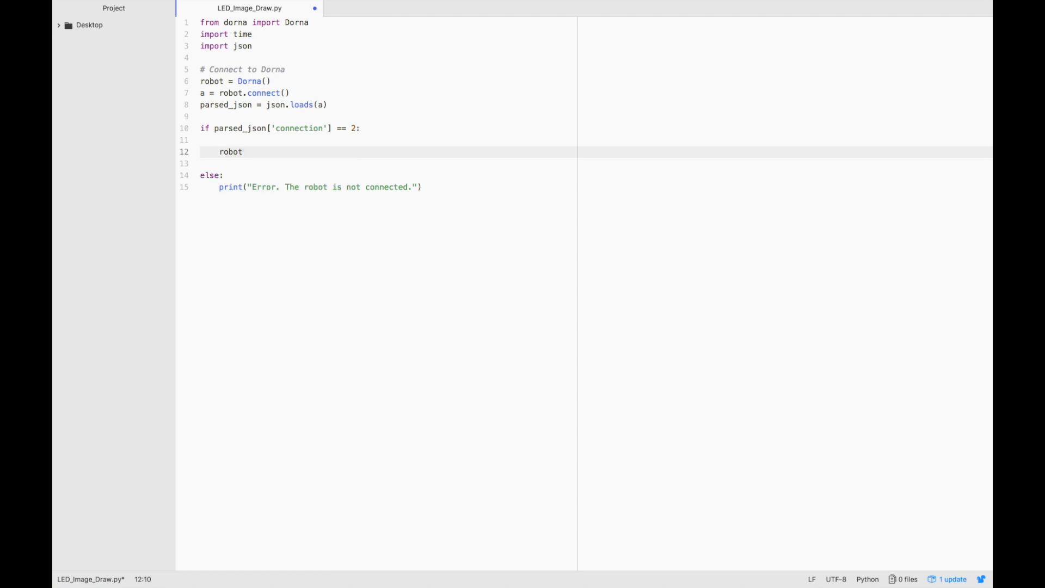
{"action": "type", "text": ".home()"}
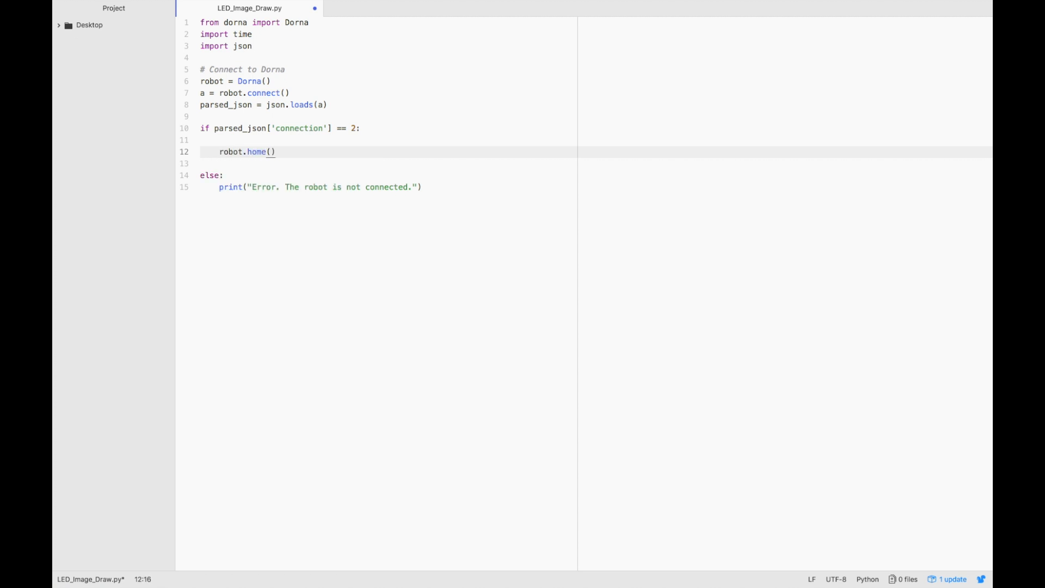
{"action": "type", "text": "\"j0\""}
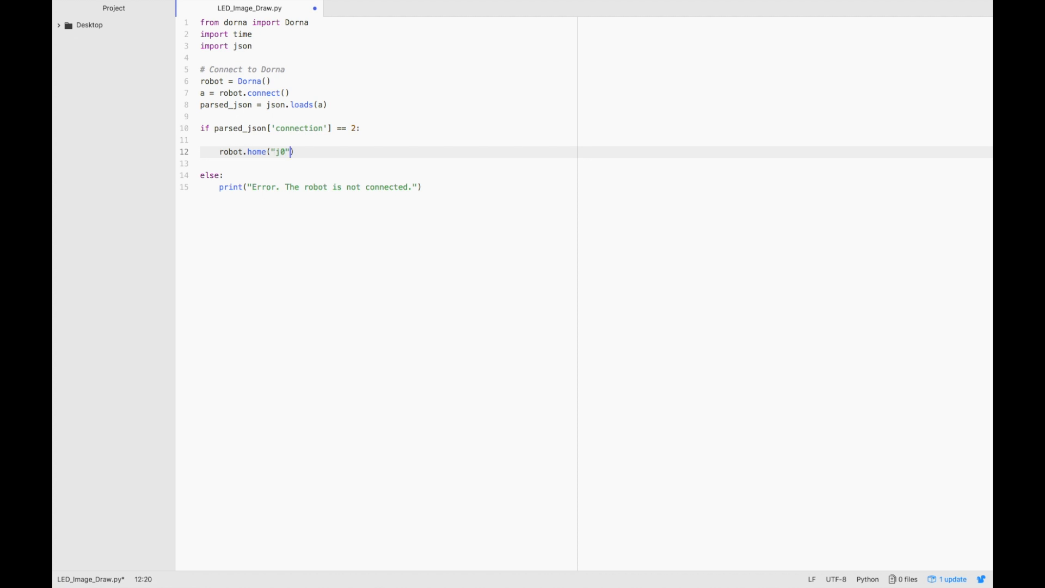
{"action": "type", "text": "robot.h"}
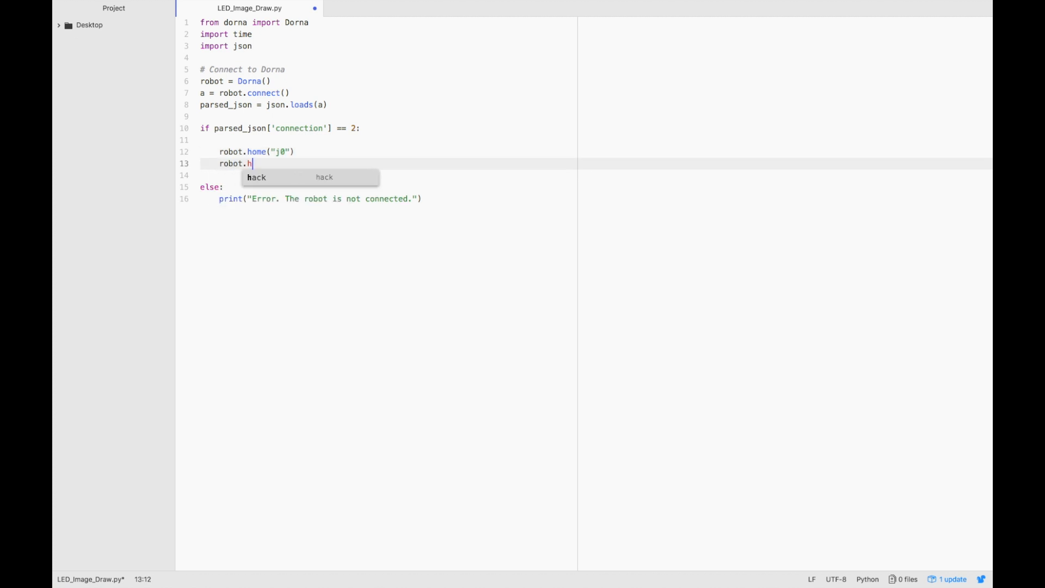
{"action": "type", "text": "ome(\"\")"}
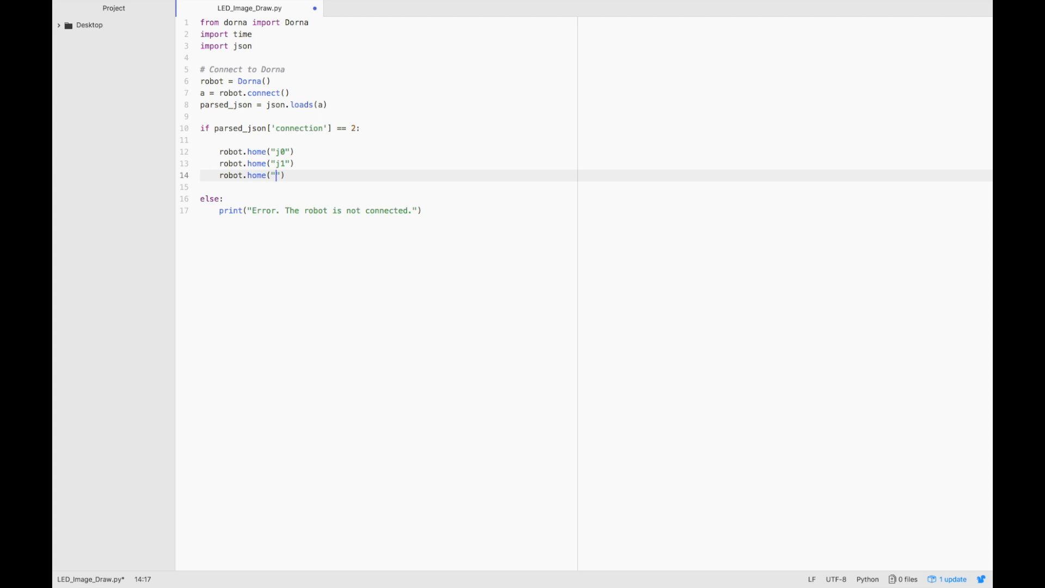
{"action": "type", "text": "2\")"}
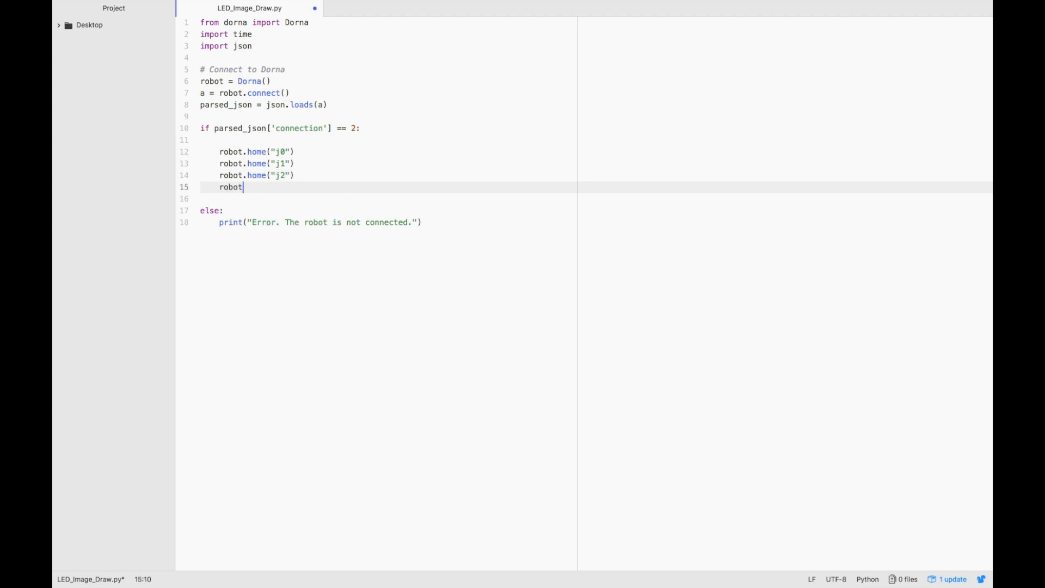
{"action": "type", "text": ".home()"}
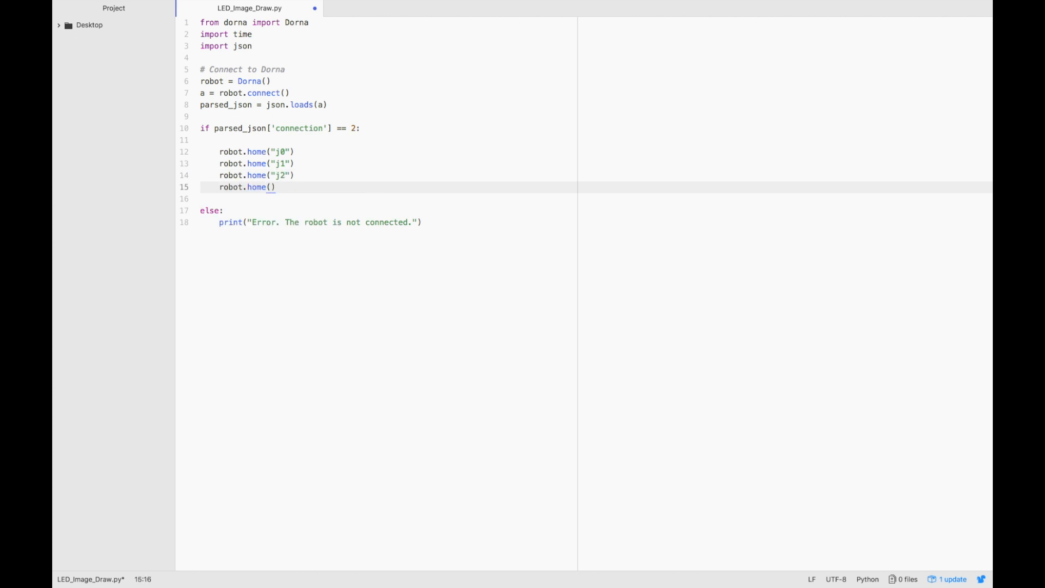
{"action": "type", "text": "\"j3\""}
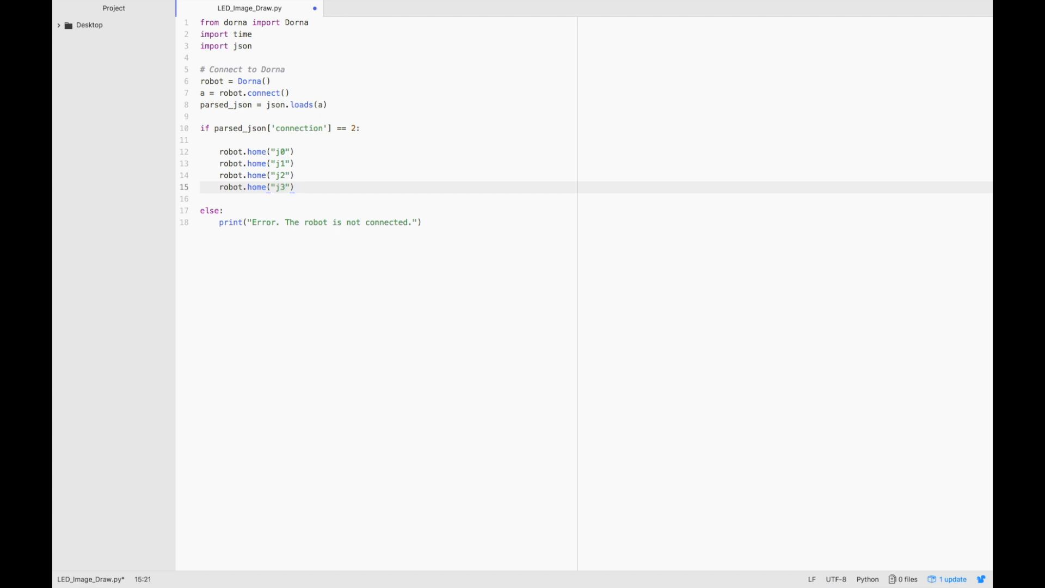
Define start as a "move" command dictionary with path "joint" and movement 0
{"action": "type", "text": "start"}
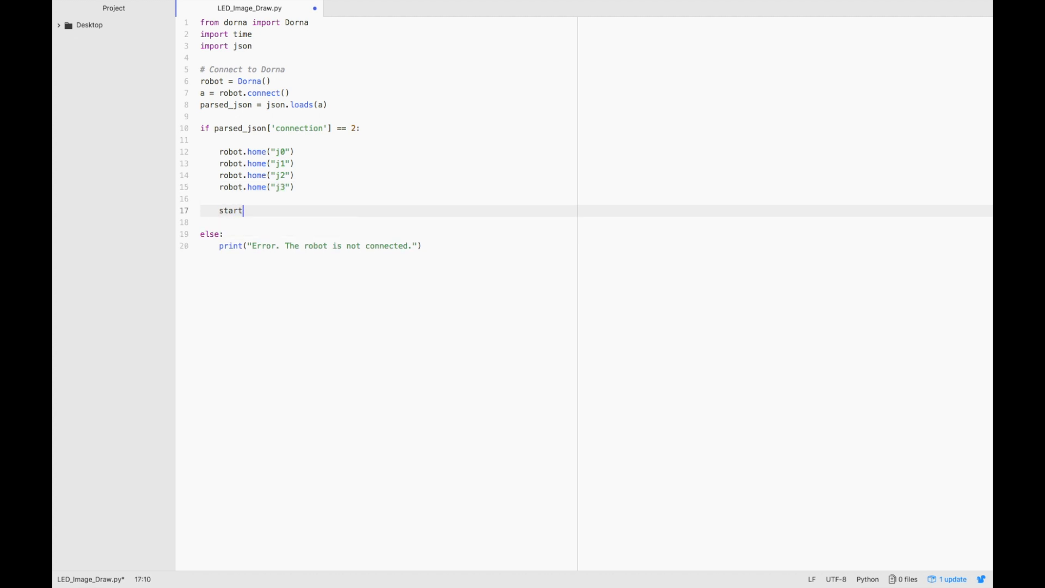
{"action": "type", "text": "= {}"}
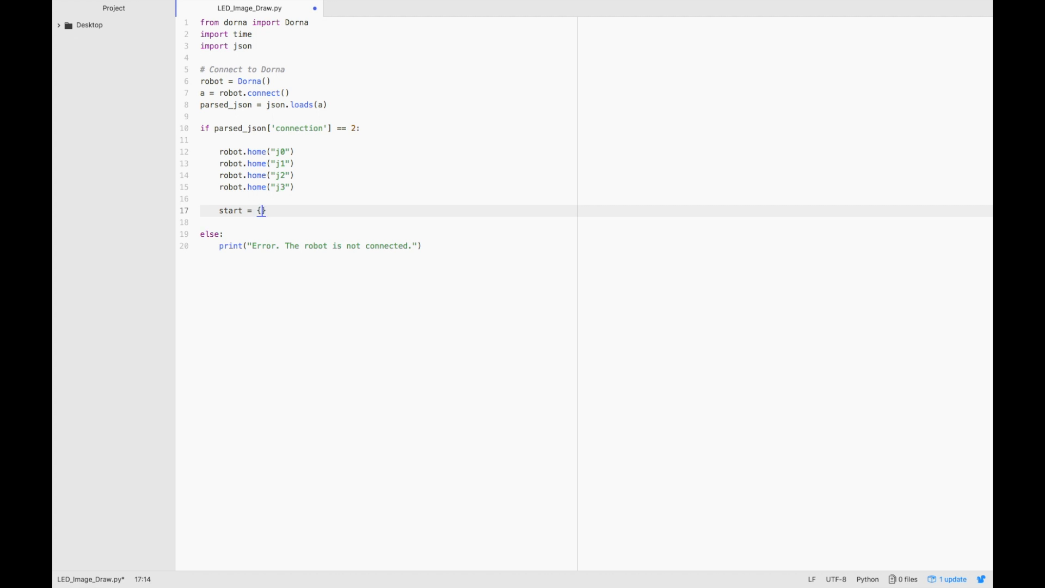
{"action": "type", "text": "\"\""}
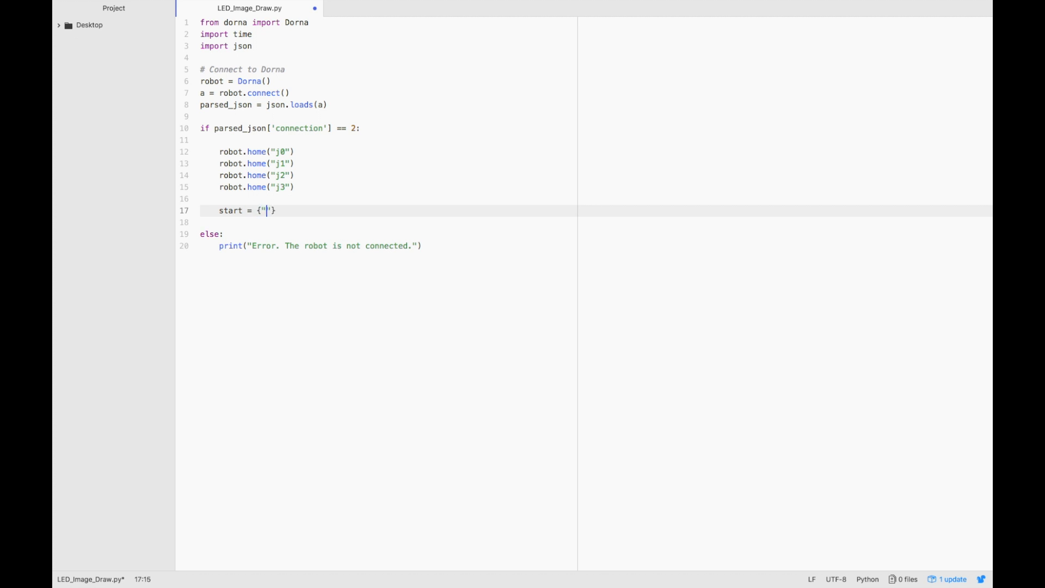
{"action": "type", "text": "command\":"}
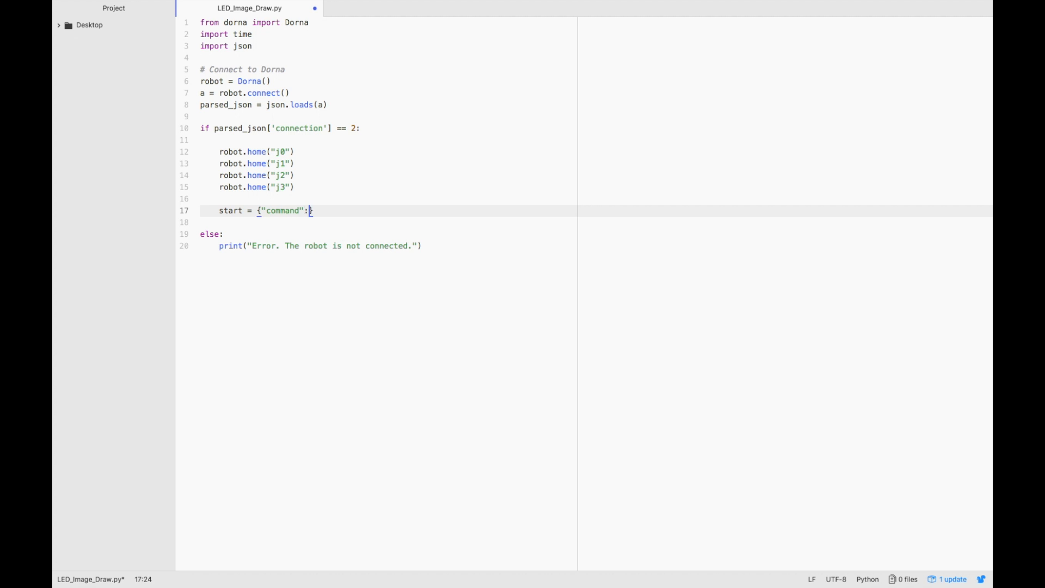
{"action": "type", "text": "\"mo\"}"}
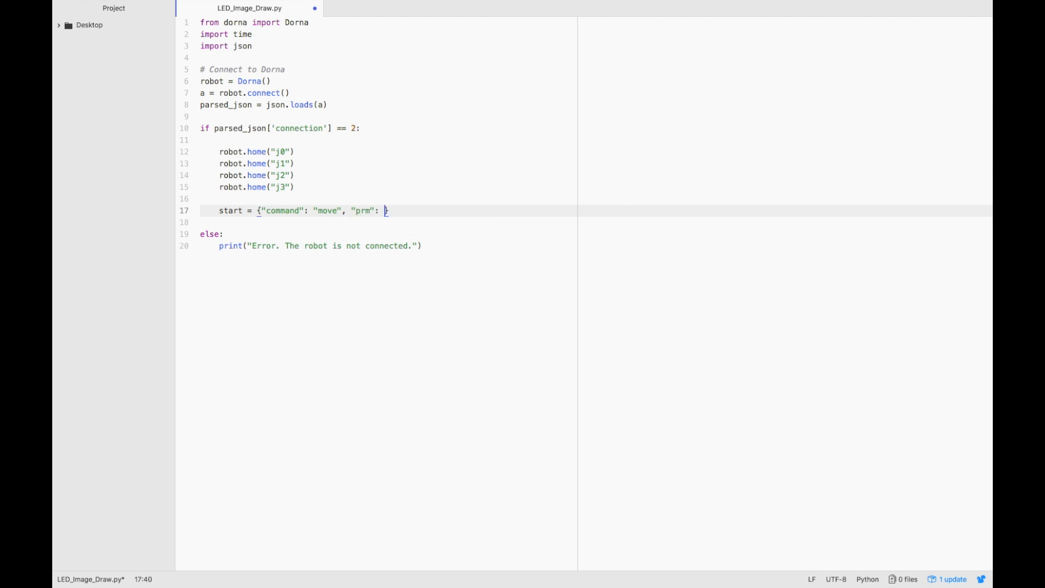
{"action": "type", "text": "{}"}
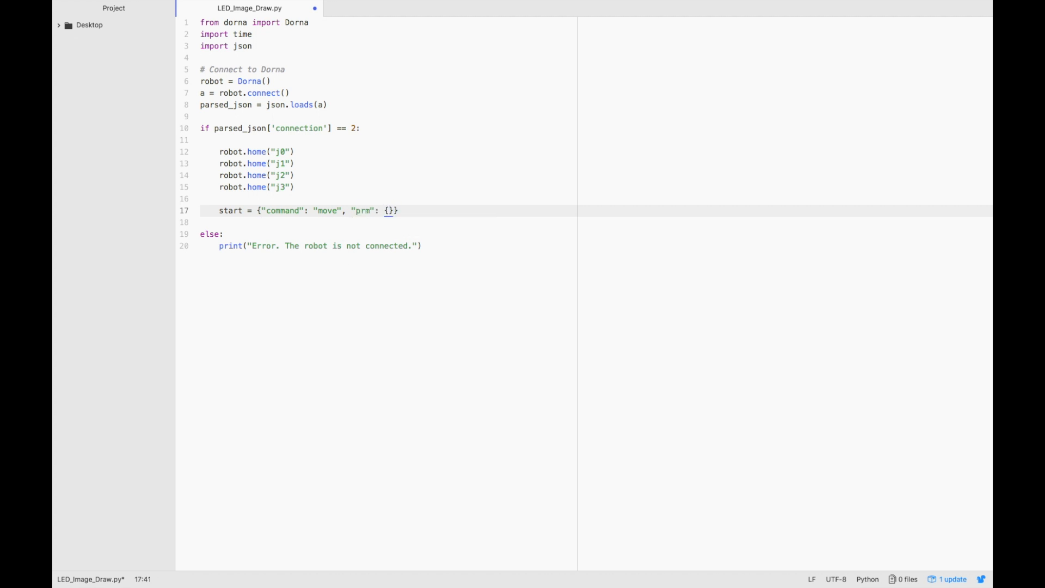
{"action": "type", "text": "\"path\": \"\""}
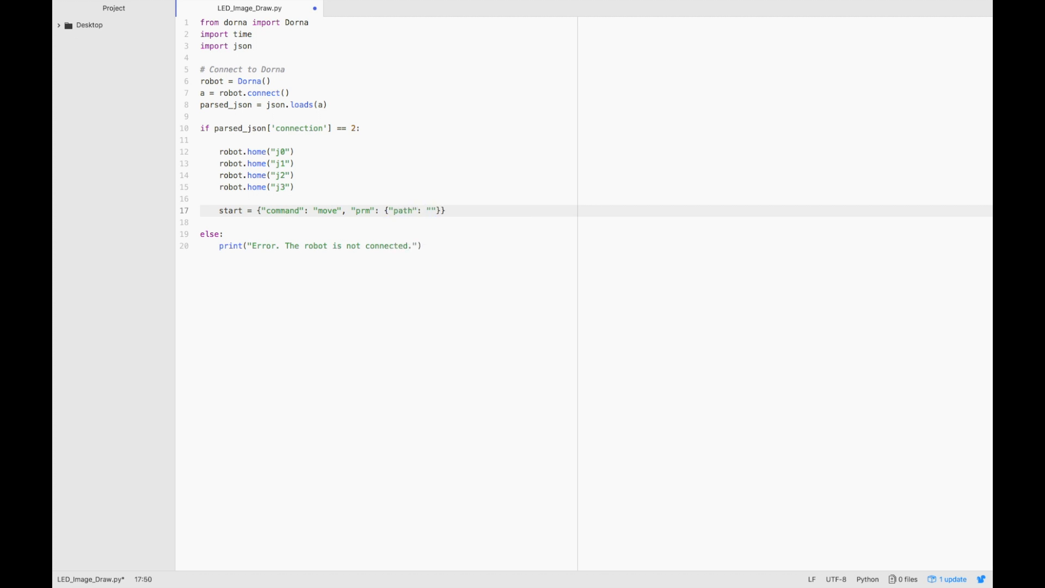
{"action": "type", "text": "joint"}
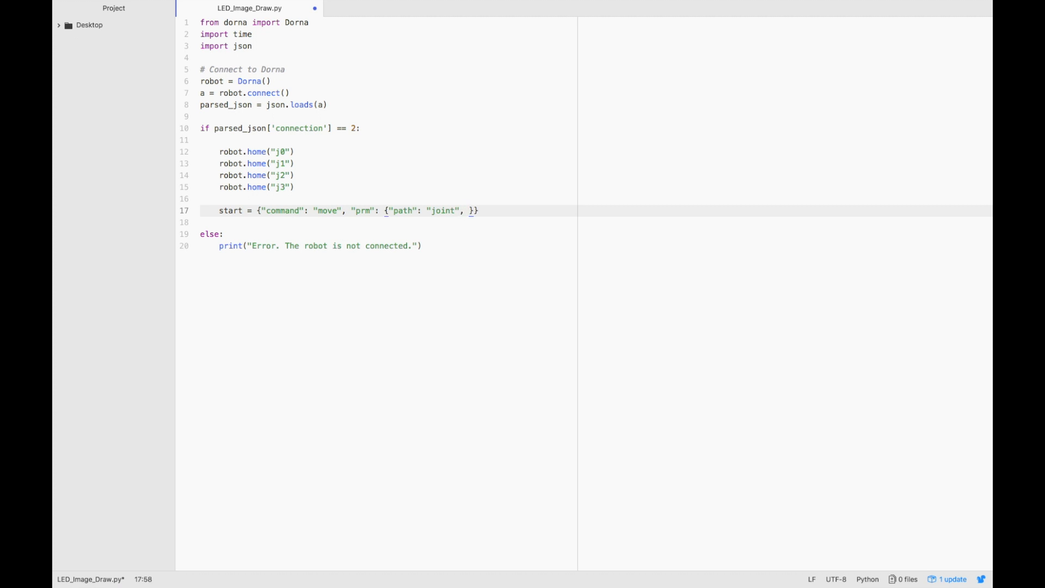
{"action": "type", "text": "move"}
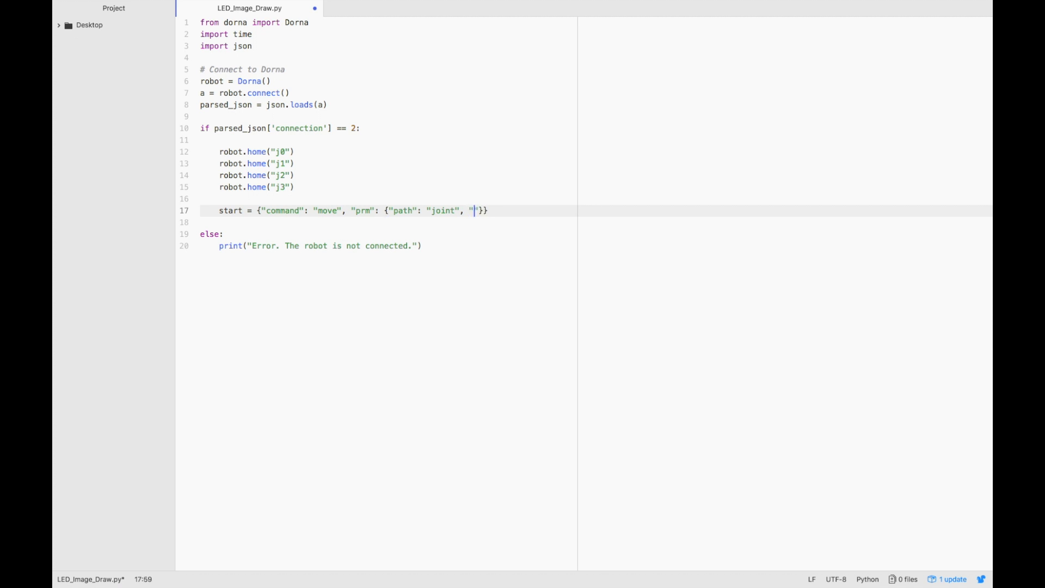
{"action": "type", "text": "movement"}
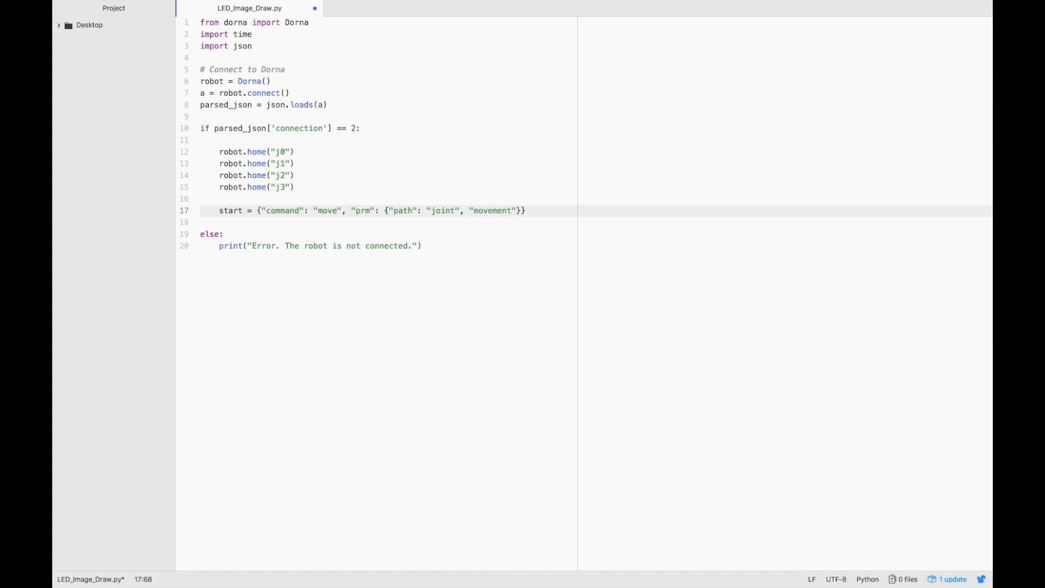
{"action": "type", "text": "0"}
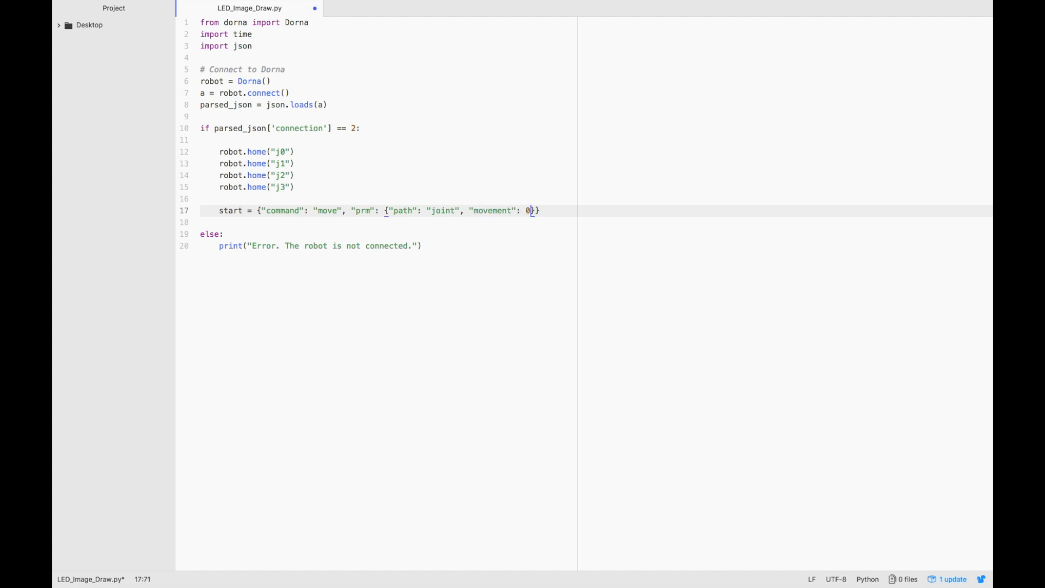
Add speed 1500.0 and joints j0 through j4 set to 0, then begin the next line
{"action": "type", "text": ", \"\""}
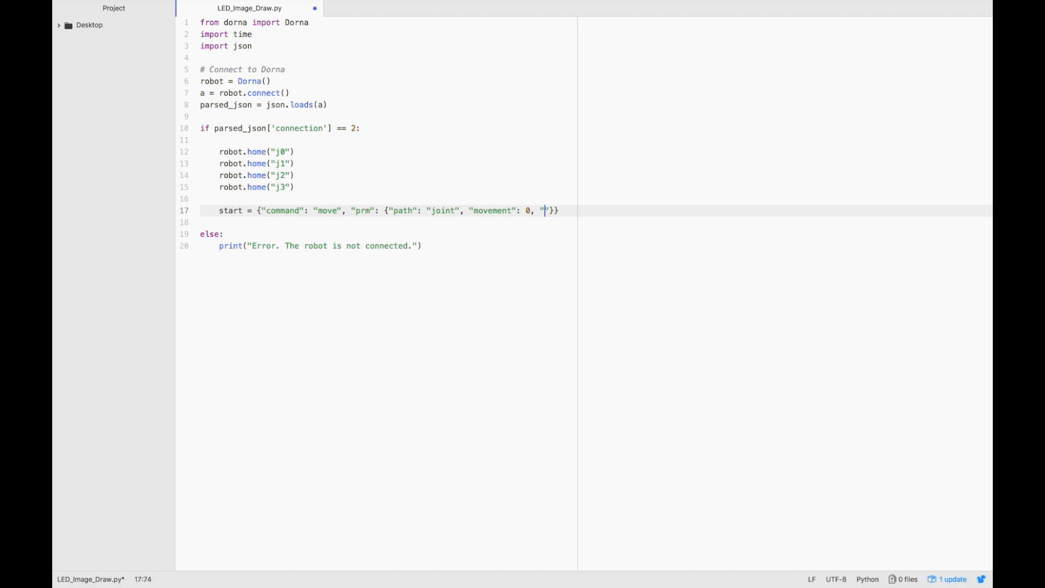
{"action": "type", "text": "speed\":"}
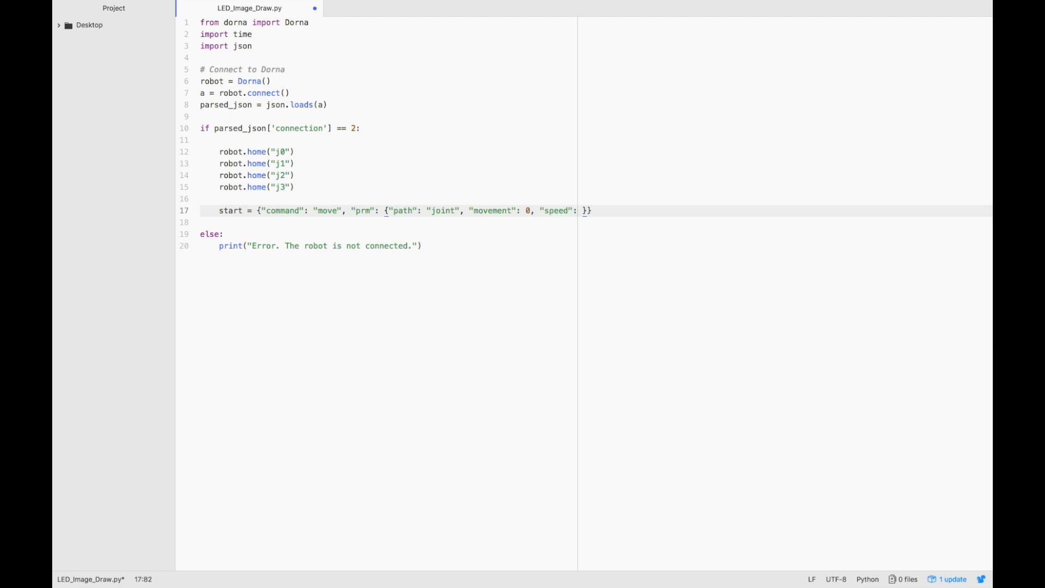
{"action": "type", "text": "1500.0"}
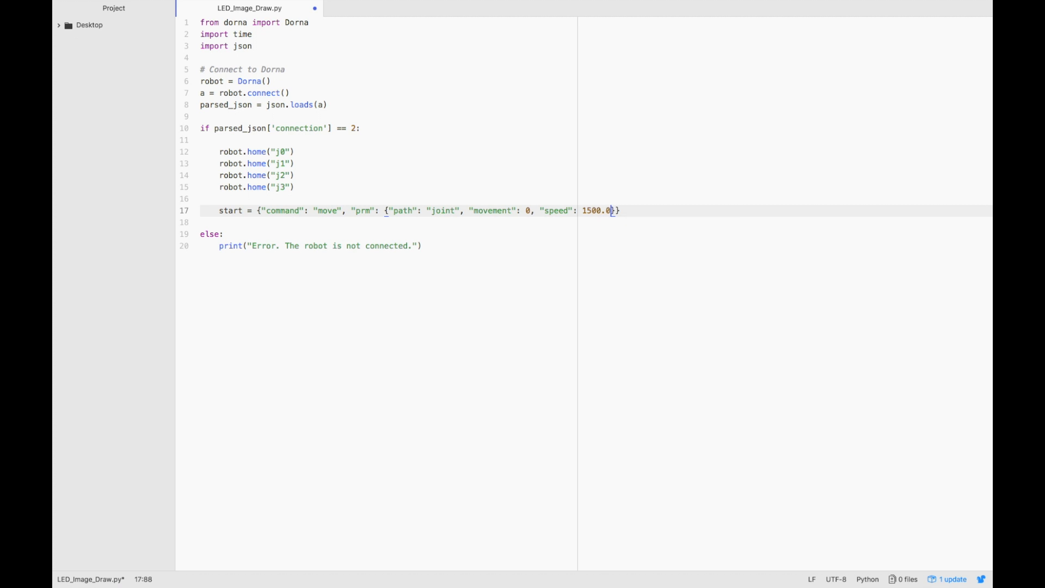
{"action": "type", "text": ", \""}
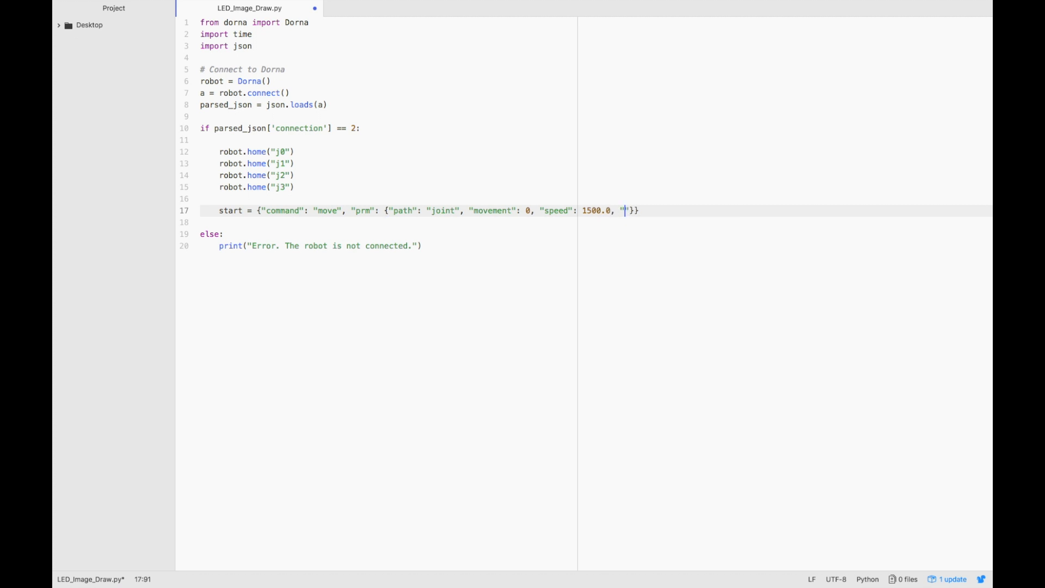
{"action": "type", "text": "j0\": 0, \"j1\":0"}
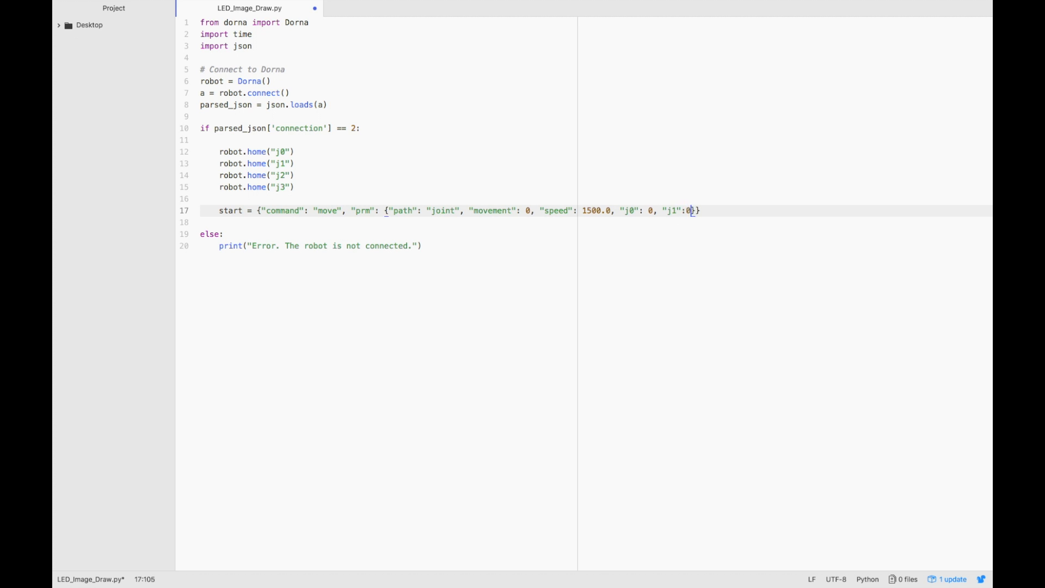
{"action": "type", "text": ", \"j2\""}
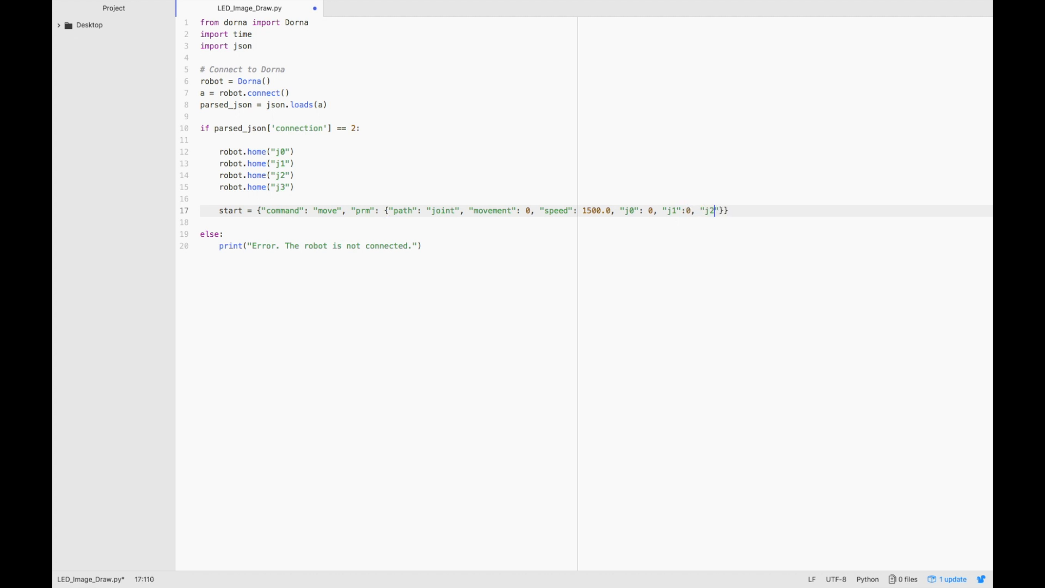
{"action": "type", "text": ": 0, \"j3\": 0, \"j4\": 0"}
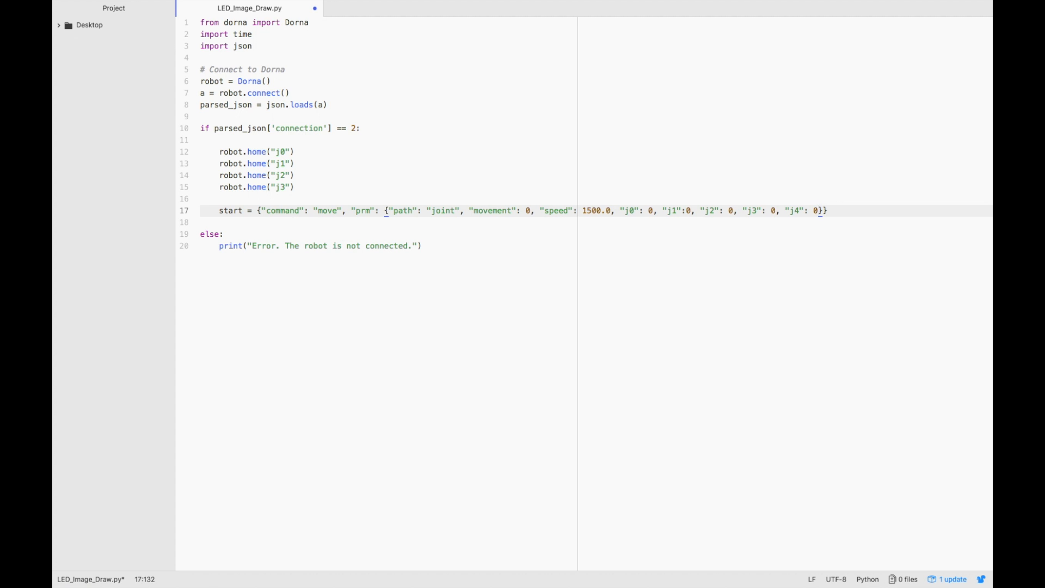
{"action": "type", "text": "ro"}
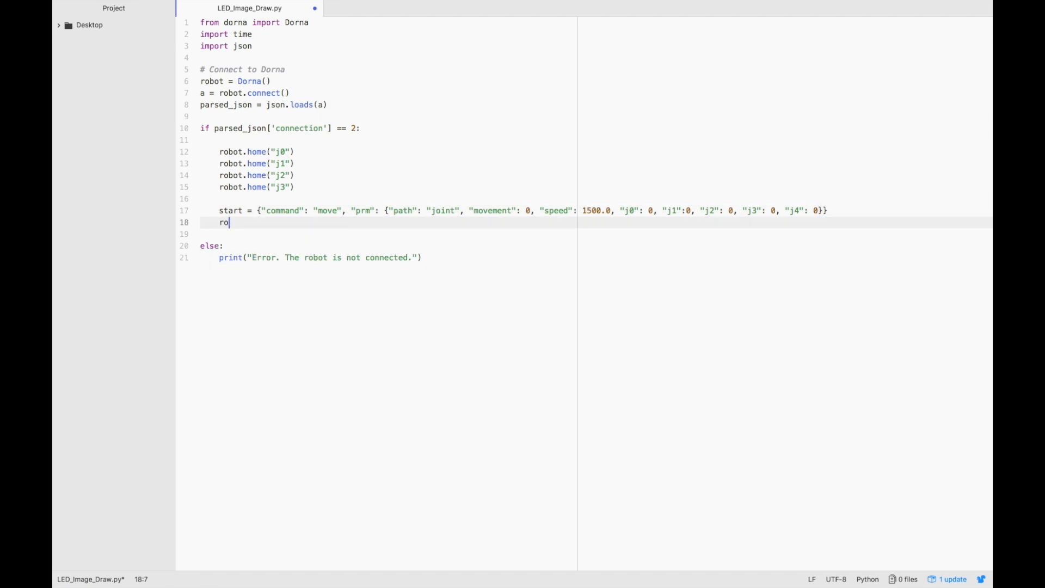
Play the start move with robot.play(start) and begin a #Get comment below it
{"action": "type", "text": "bot.play(star)"}
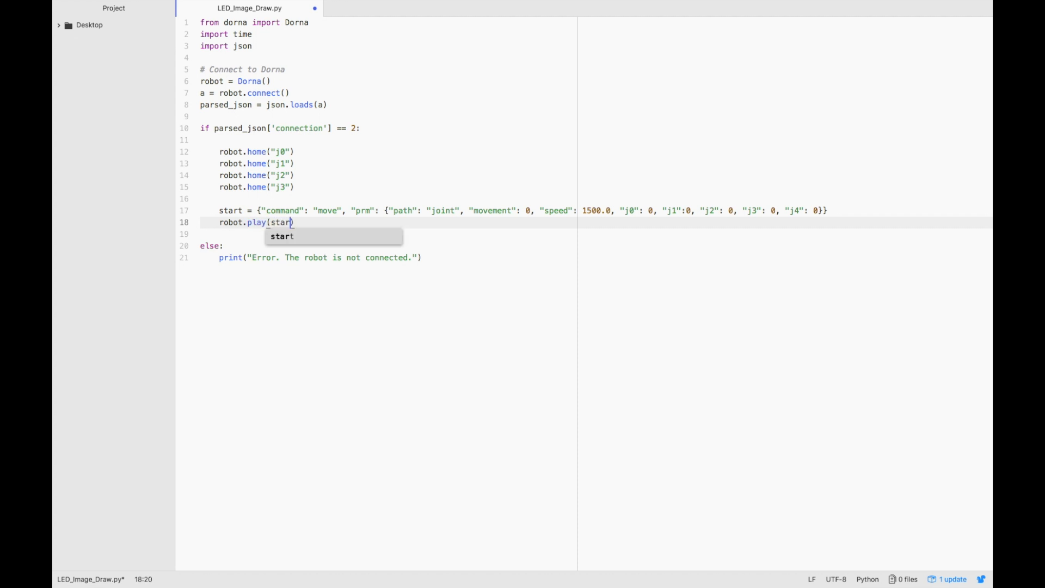
{"action": "key", "text": "enter"}
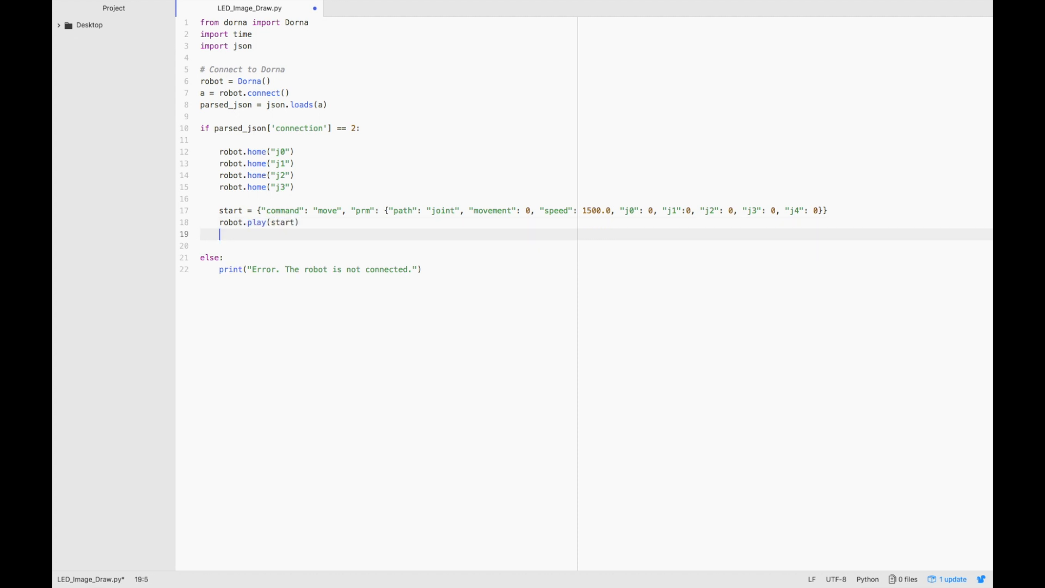
{"action": "type", "text": "#Get"}
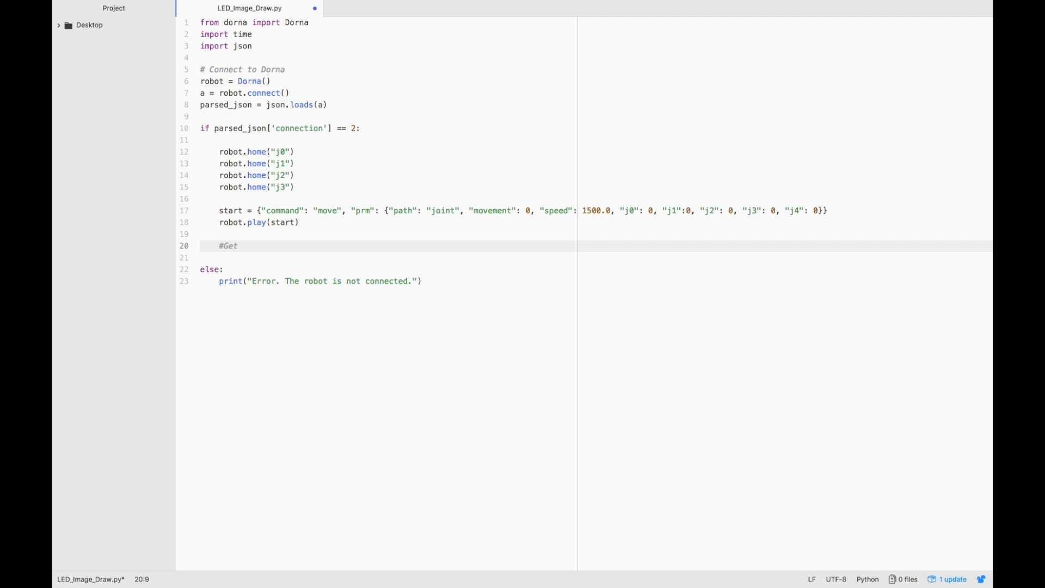
Write the #Get gcode comment and a with open('star_0001.ngc') as f: block
{"action": "type", "text": "gcode"}
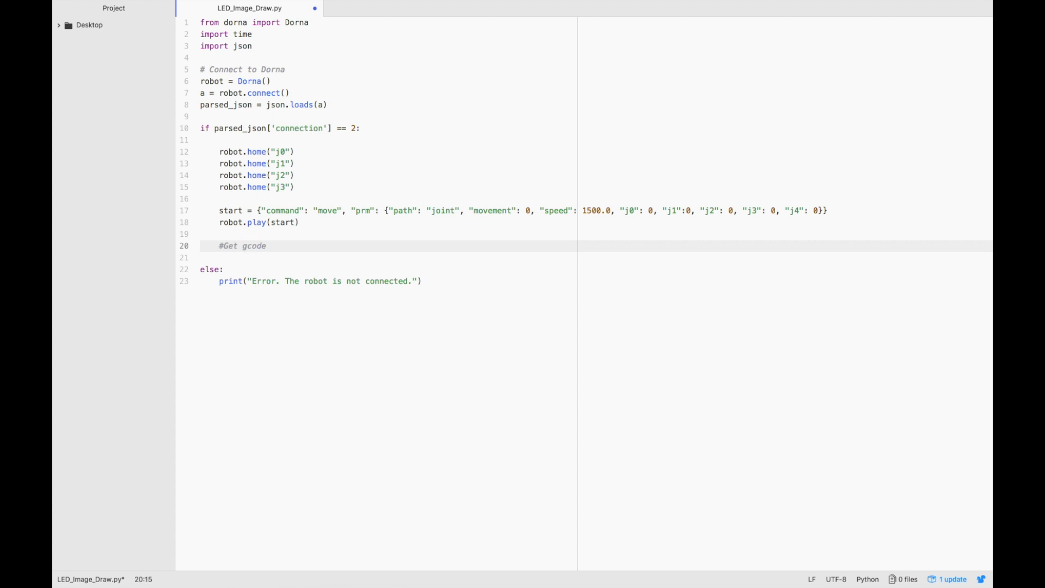
{"action": "type", "text": "with open"}
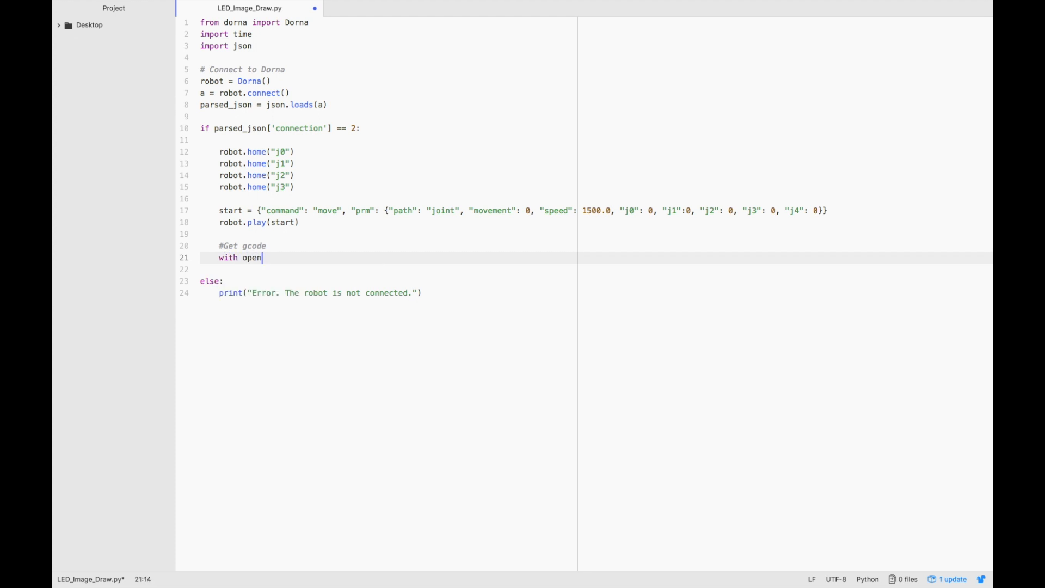
{"action": "type", "text": "('')"}
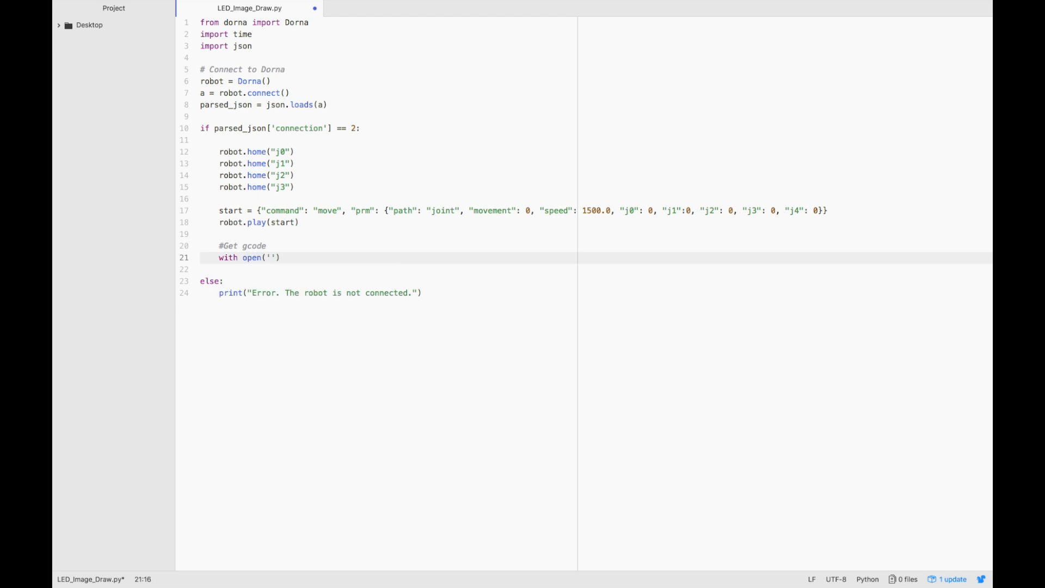
{"action": "type", "text": "star_"}
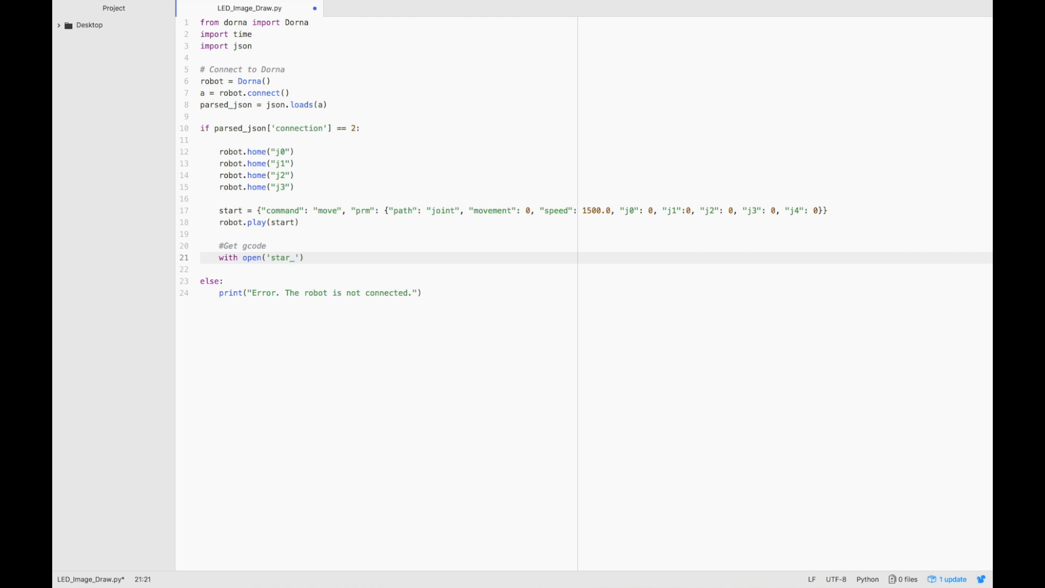
{"action": "type", "text": "0001"}
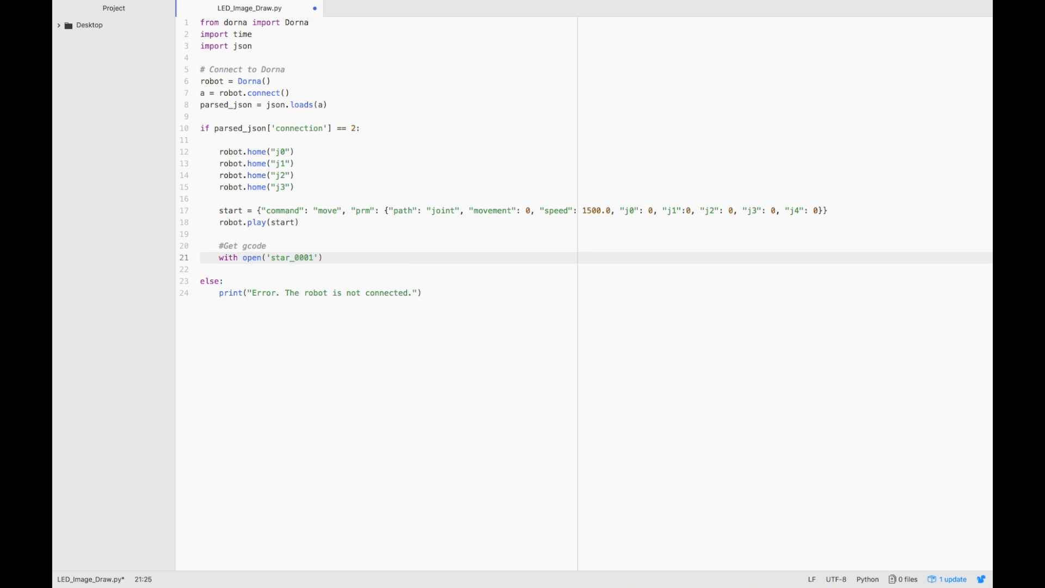
{"action": "type", "text": ".ngc"}
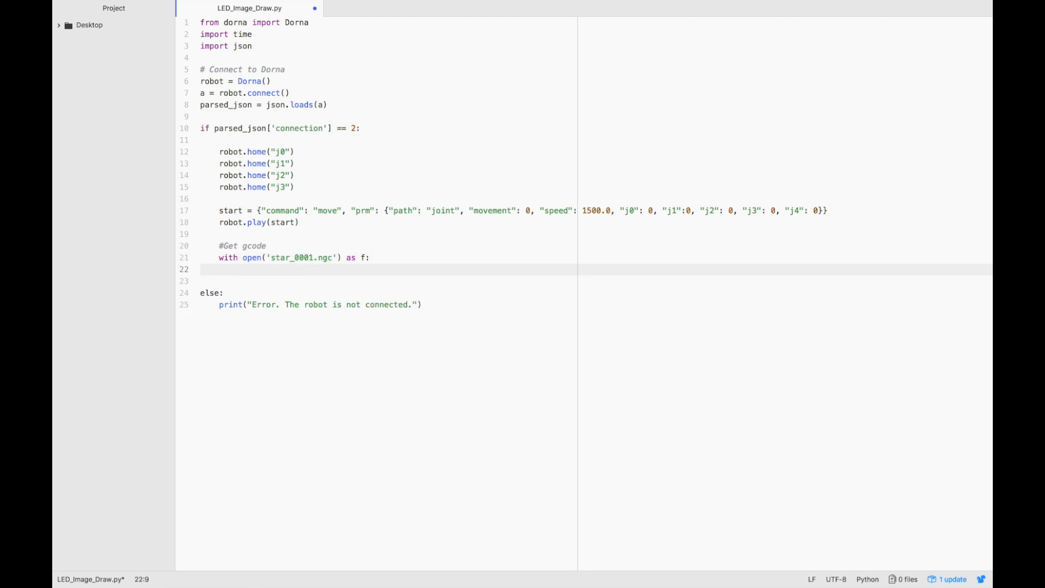
Read the file's lines into content with f.readlines() and create an empty gc list
{"action": "type", "text": "content"}
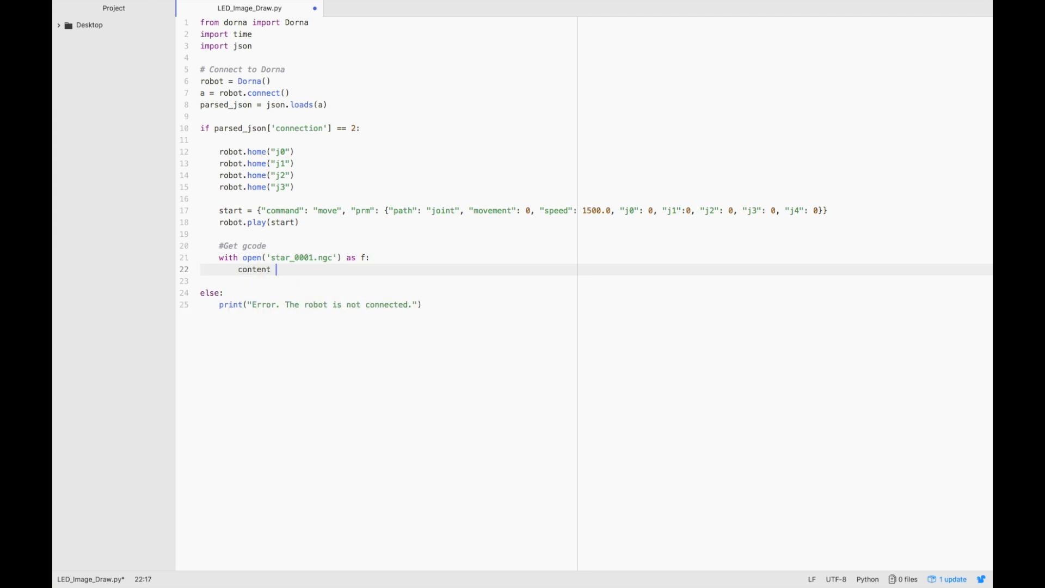
{"action": "type", "text": "= f.readlines("}
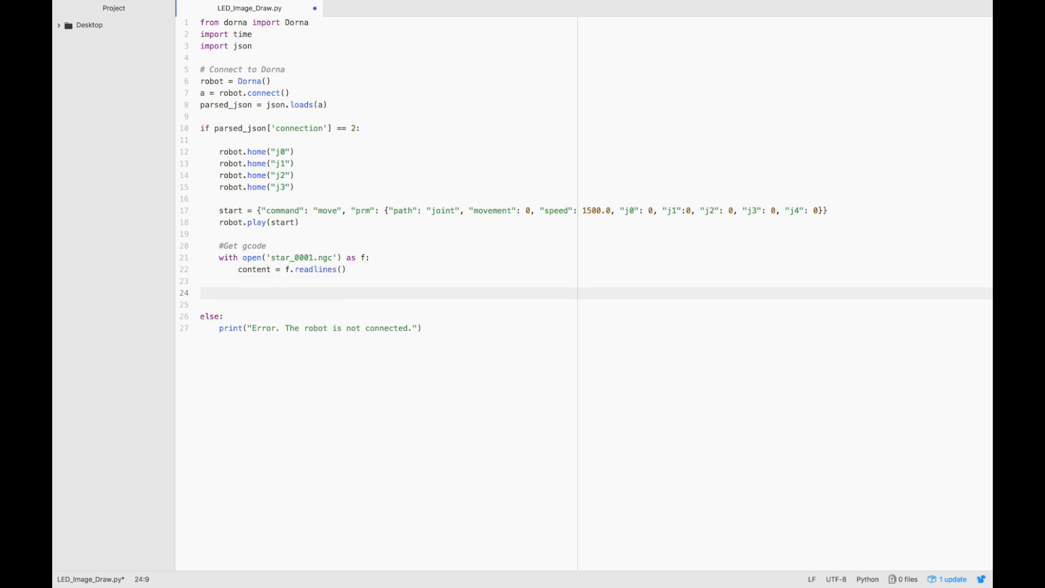
{"action": "type", "text": "gc = ["}
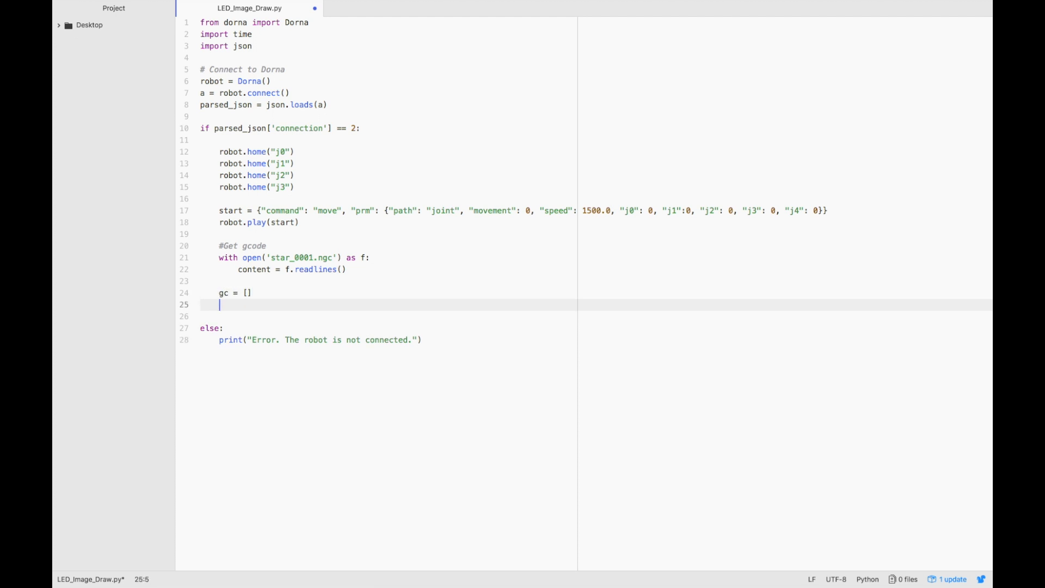
Loop i over range(0, len(content)) and break when content[i][1:7] is the Footer line
{"action": "type", "text": "for"}
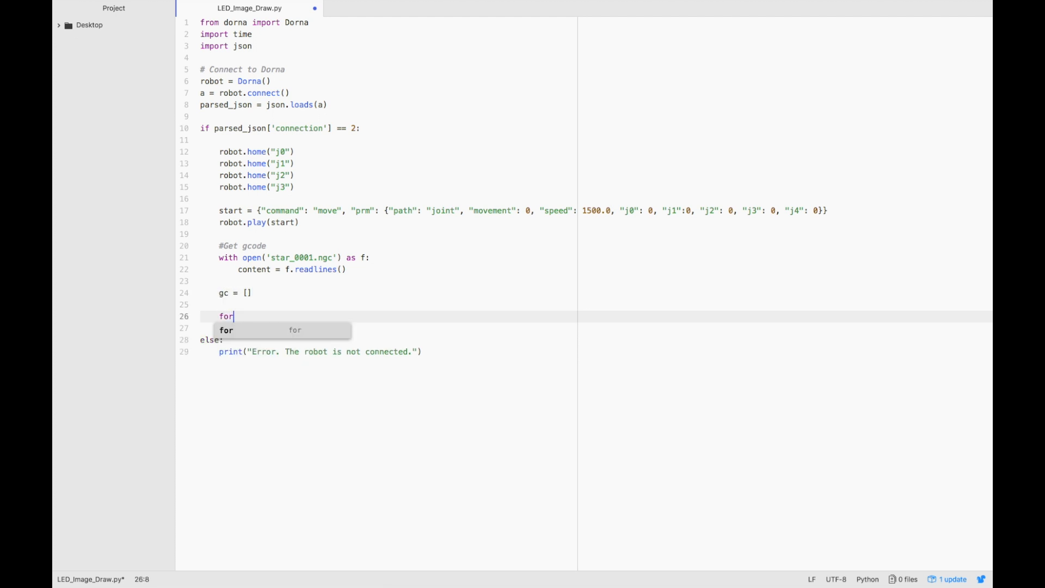
{"action": "type", "text": "i in rang"}
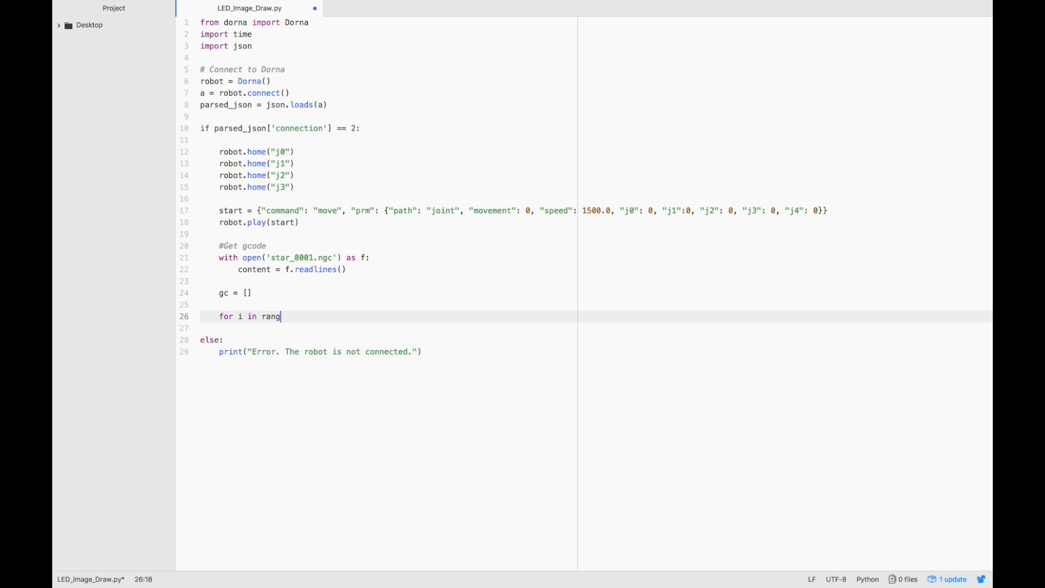
{"action": "type", "text": "e(0"}
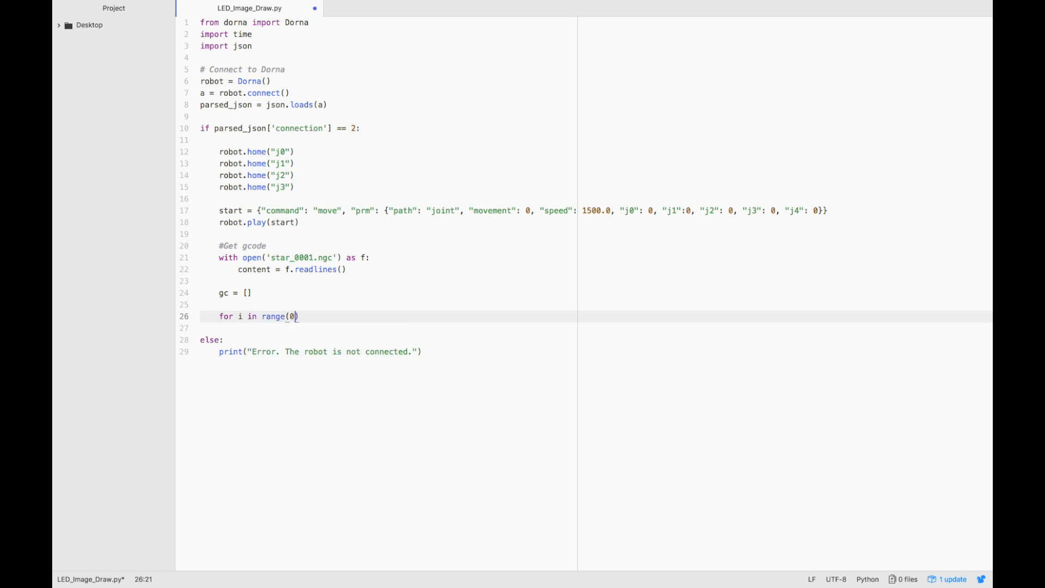
{"action": "type", "text": ",len"}
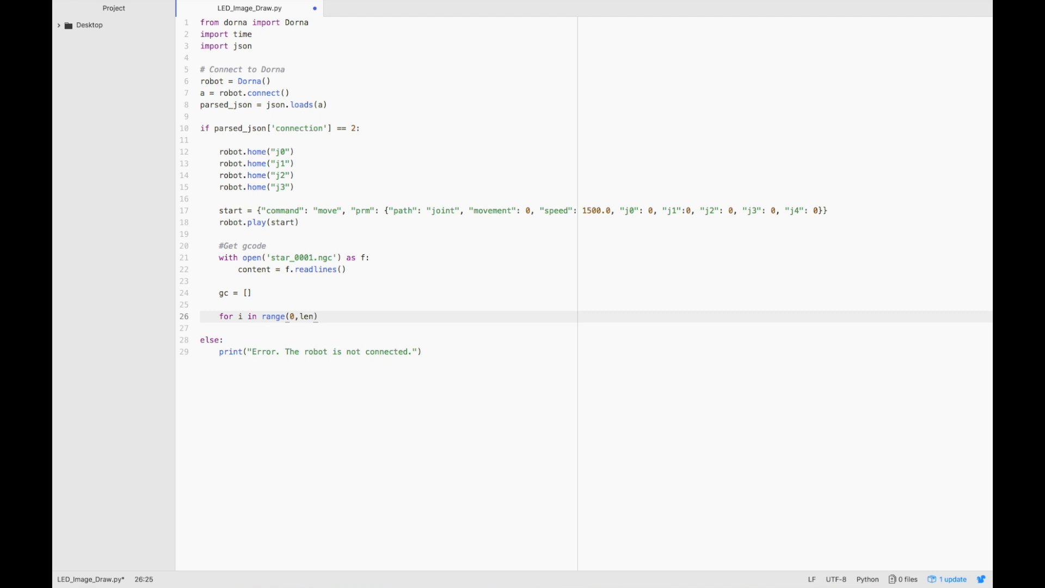
{"action": "type", "text": "()"}
{"action": "left_click", "coordinate": [388, 327]}
{"action": "type", "text": "if"}
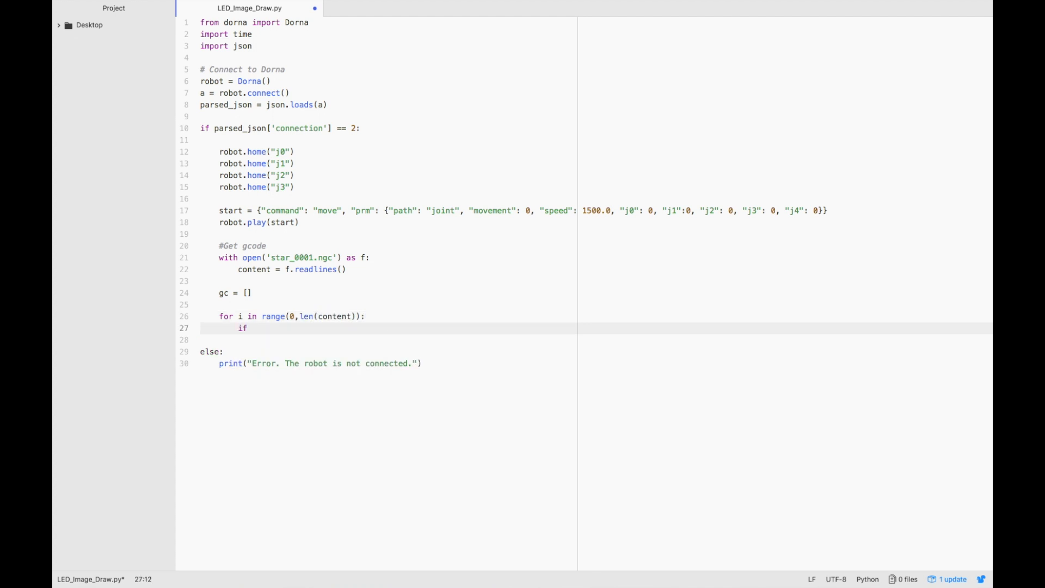
{"action": "type", "text": "(content[i])"}
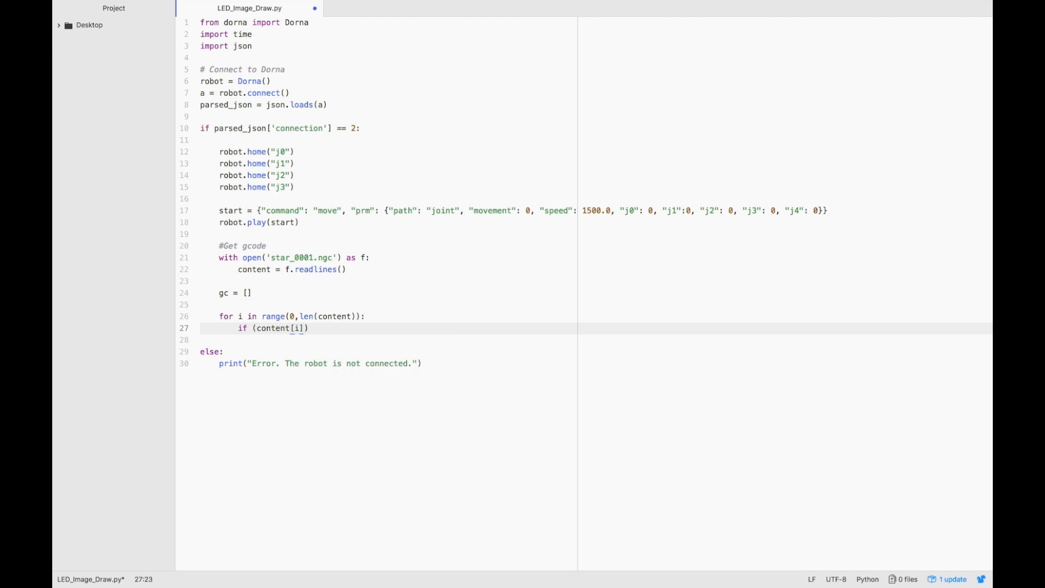
{"action": "type", "text": "[1:7] == 'Footer"}
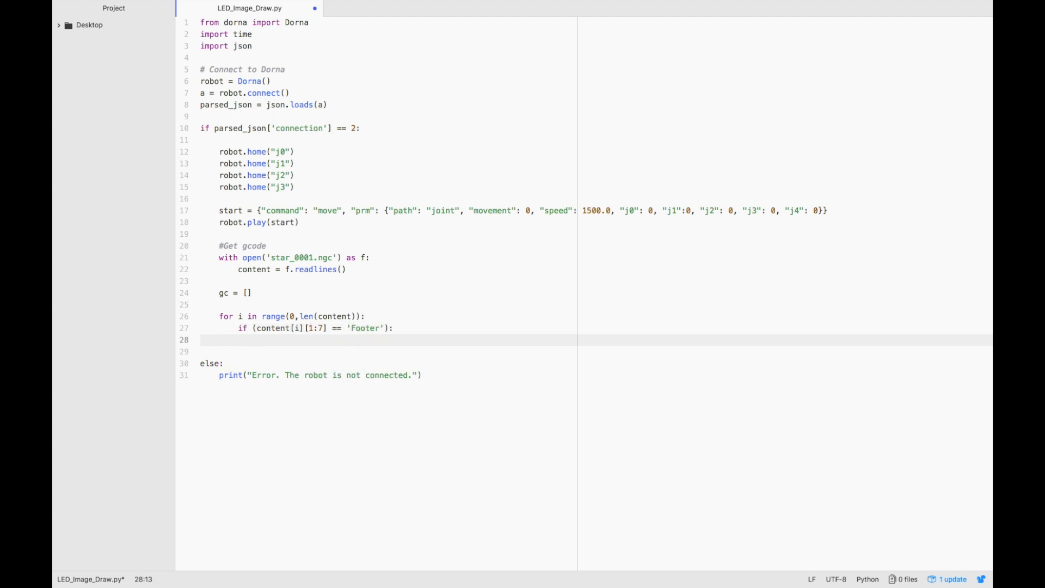
{"action": "type", "text": "break"}
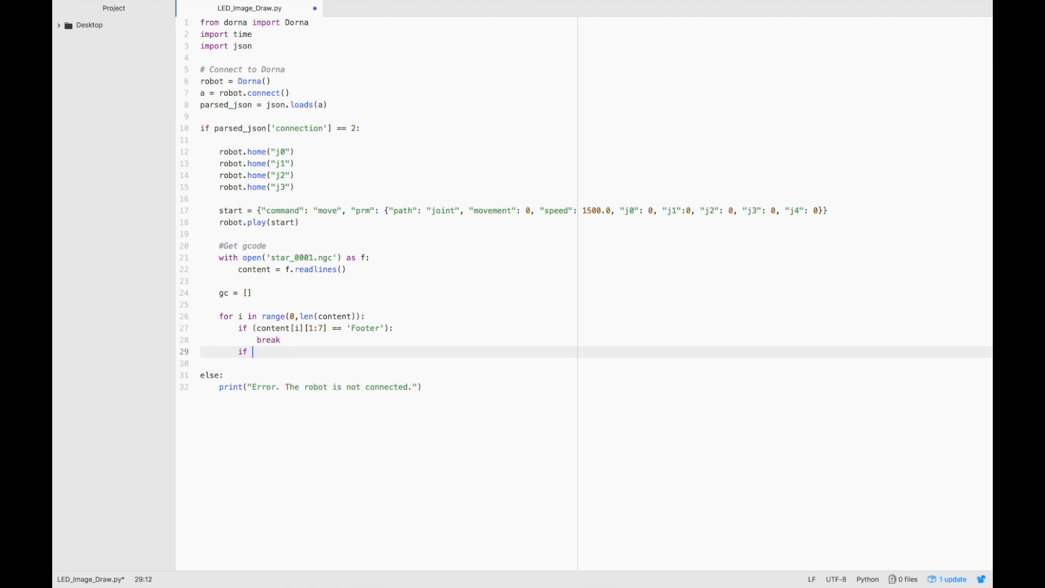
Add the if condition checking content[i][0:3] equals 'G00' or 'G01'
{"action": "type", "text": "("}
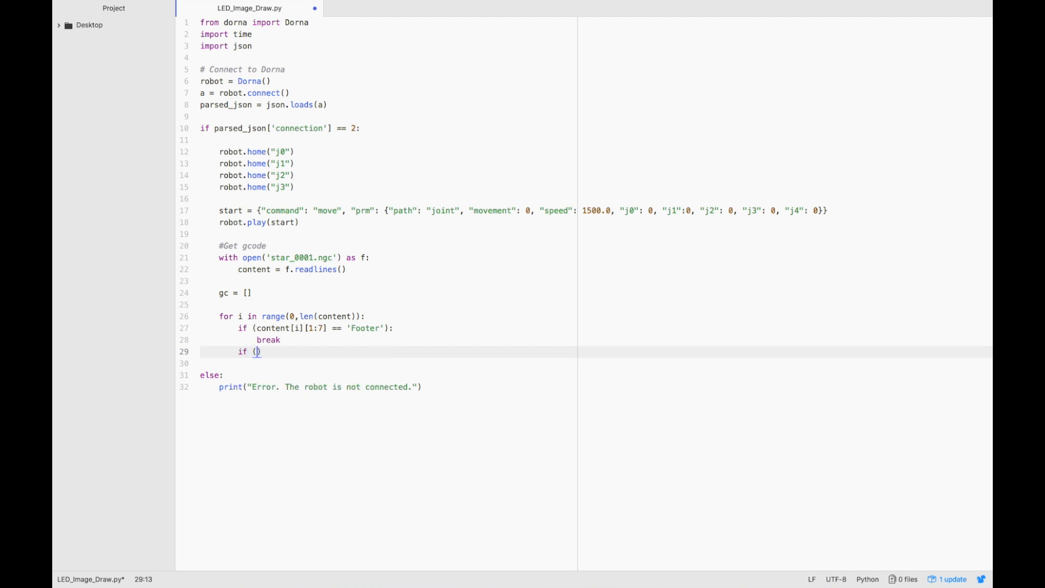
{"action": "type", "text": "content"}
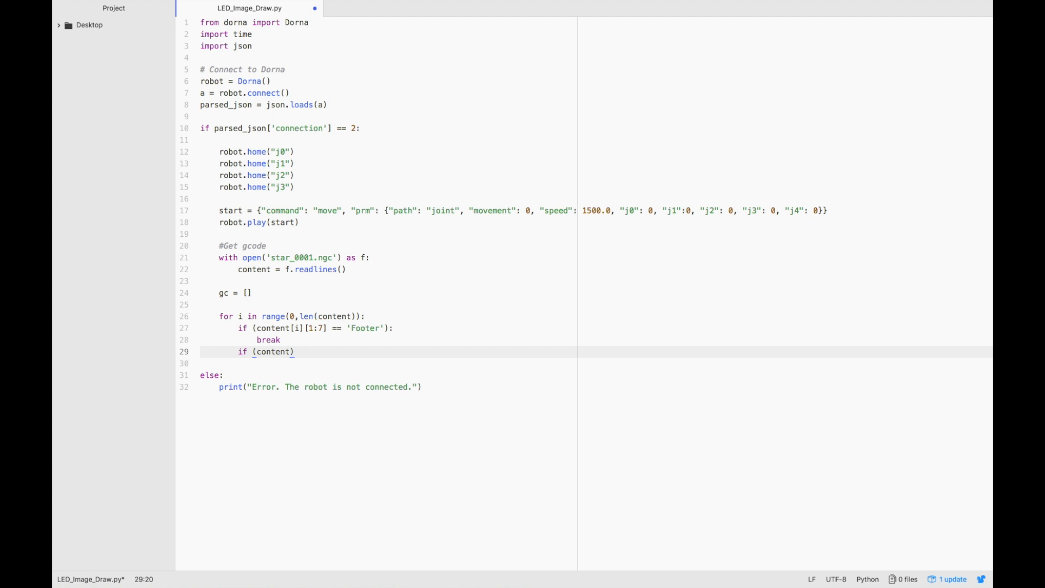
{"action": "type", "text": "[i])"}
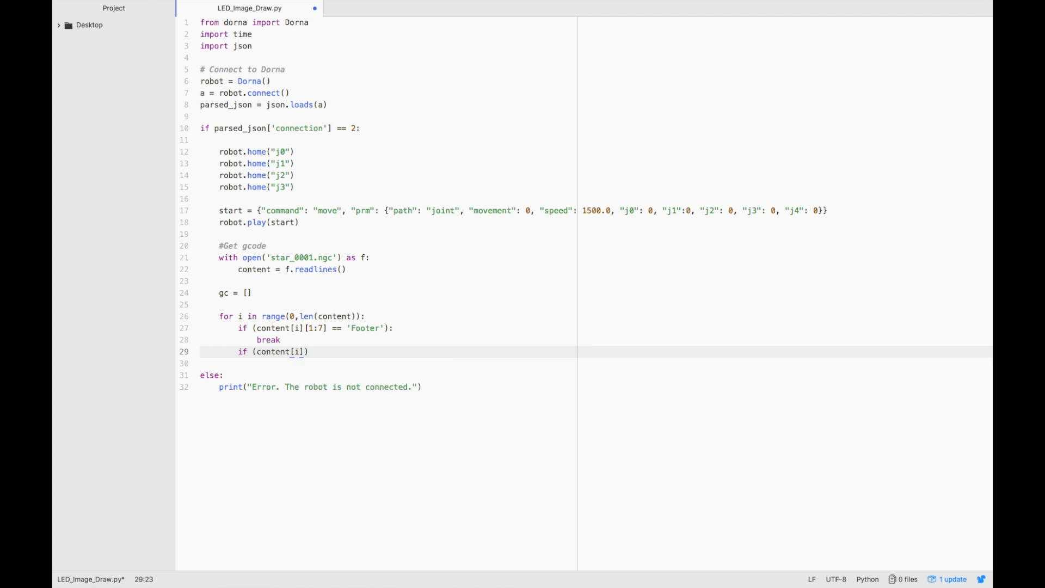
{"action": "type", "text": "[0:3] == 'G00'"}
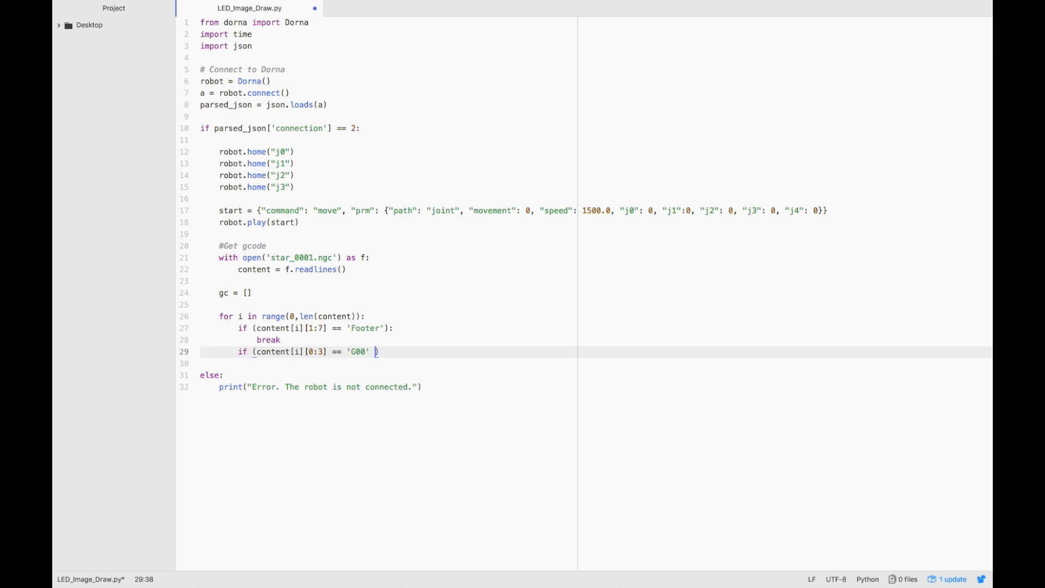
{"action": "type", "text": "or content[i][0:3] == 'G01'"}
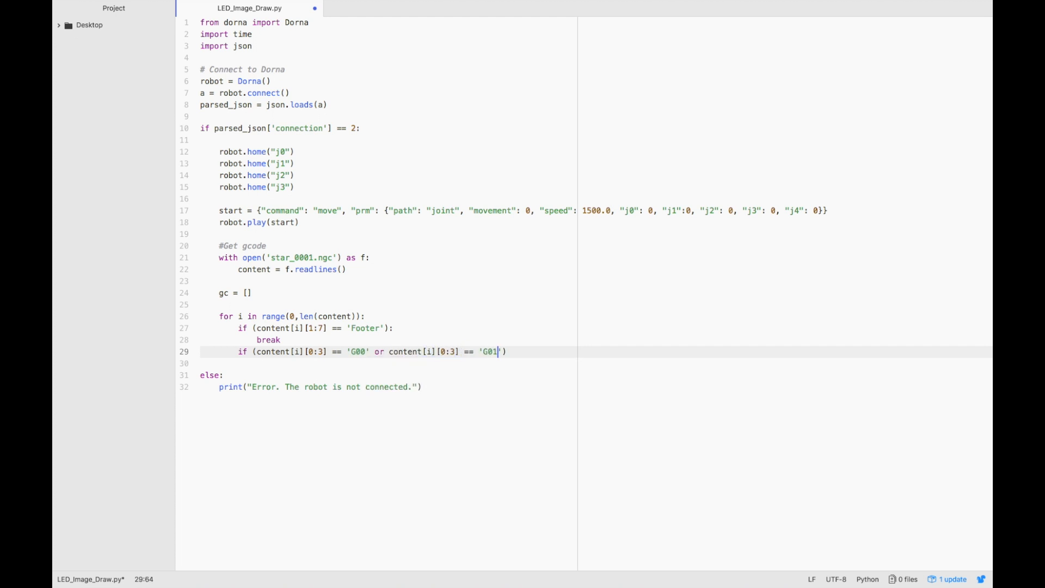
{"action": "type", "text": ":"}
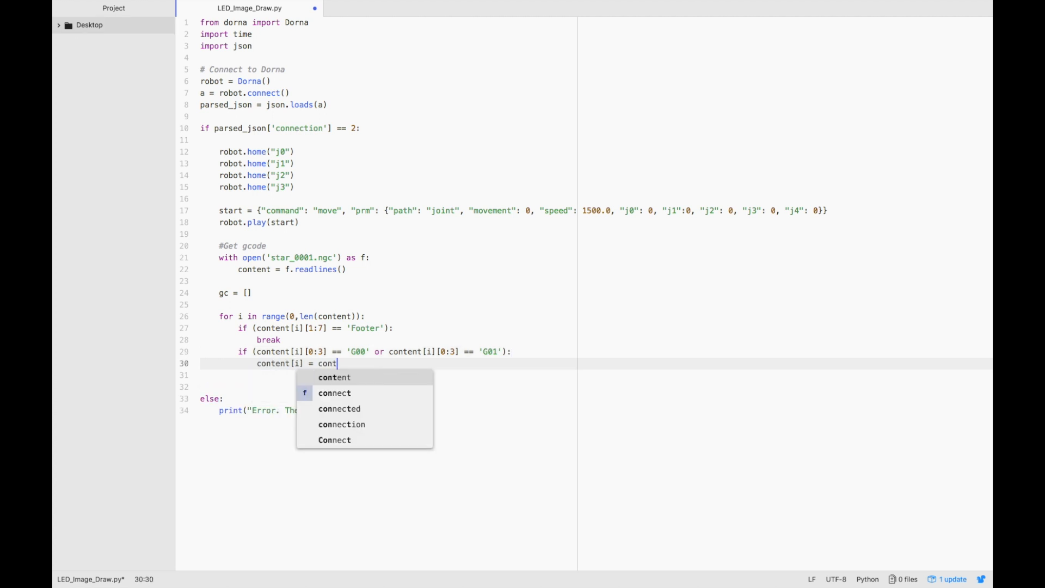
Start the chained .replace() axis swap on content[i], mapping 'X' to 't1' and 'Z' to 'X'
{"action": "type", "text": "ent[i].replace("}
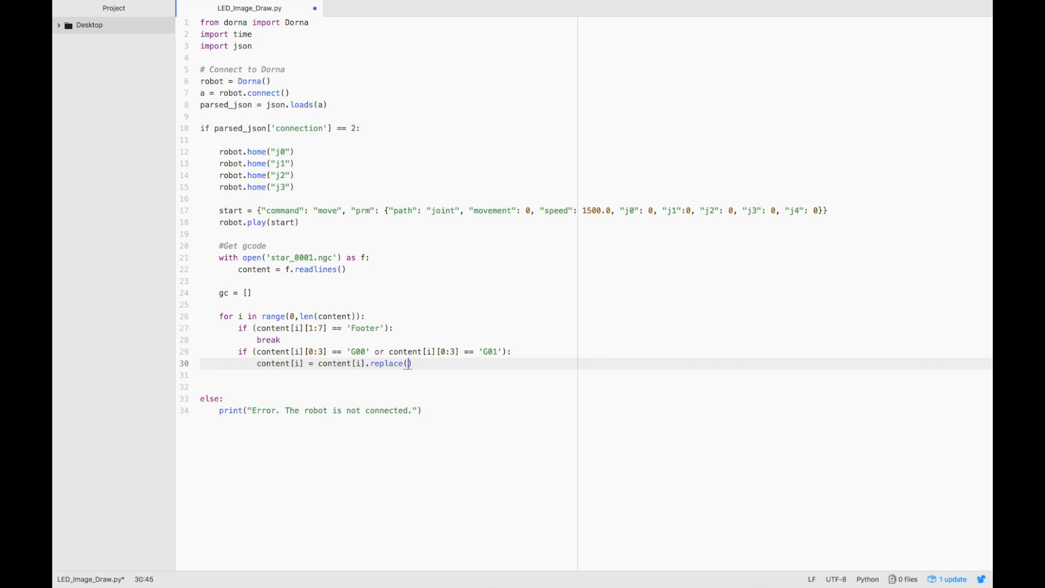
{"action": "type", "text": "''"}
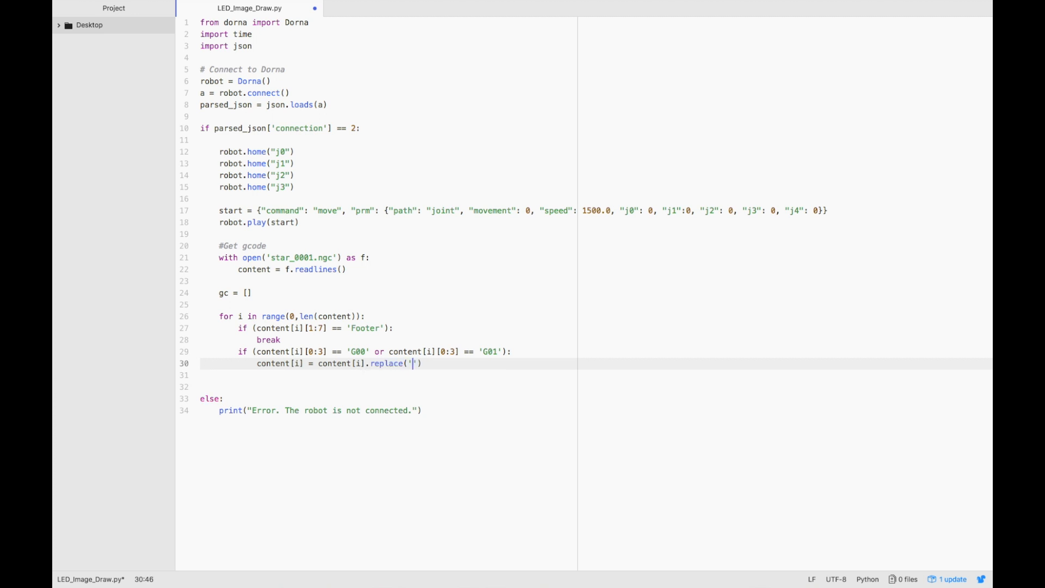
{"action": "type", "text": "X','"}
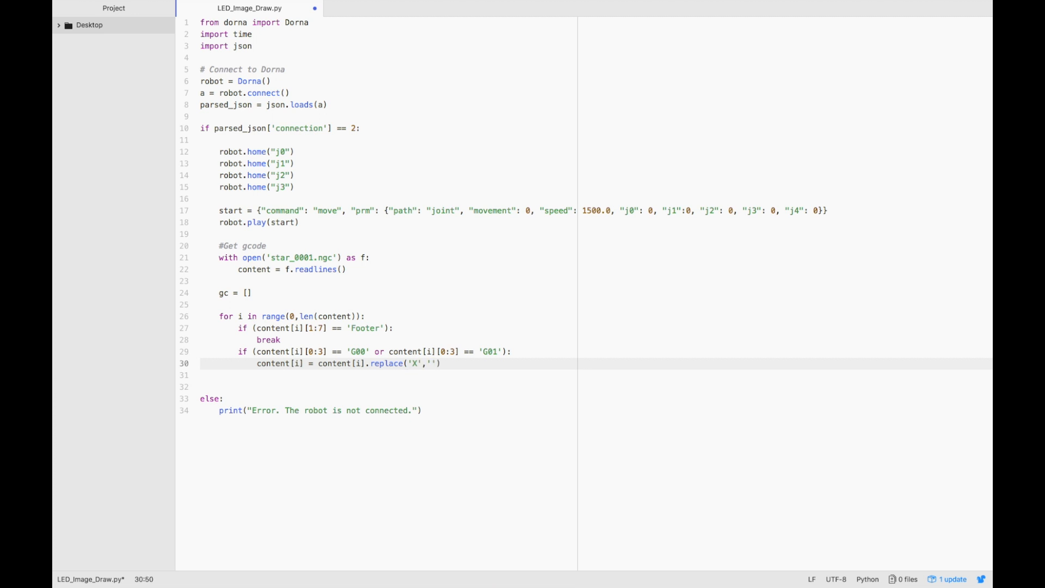
{"action": "type", "text": "'t1').re"}
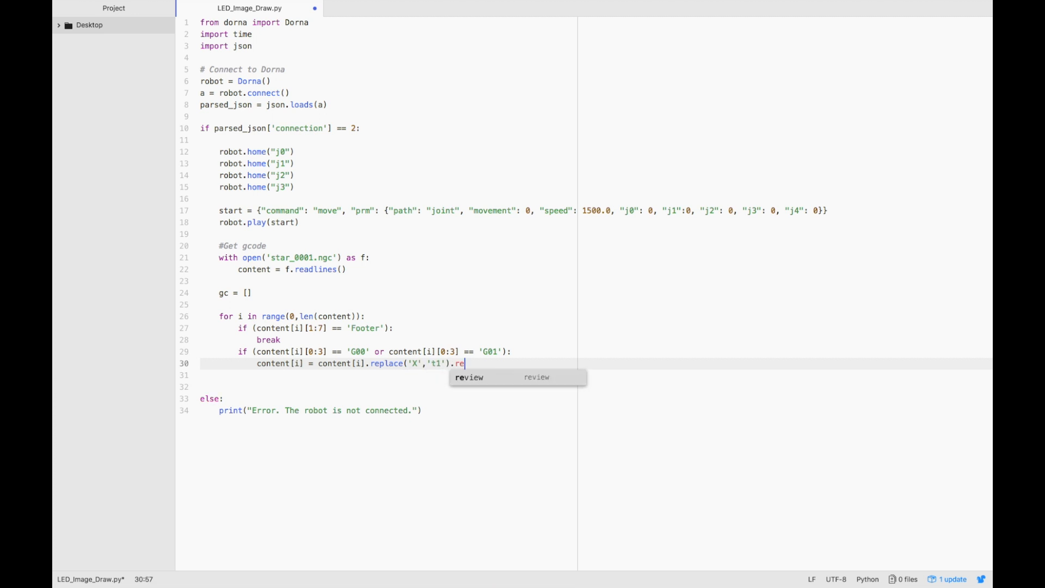
{"action": "type", "text": "place('')"}
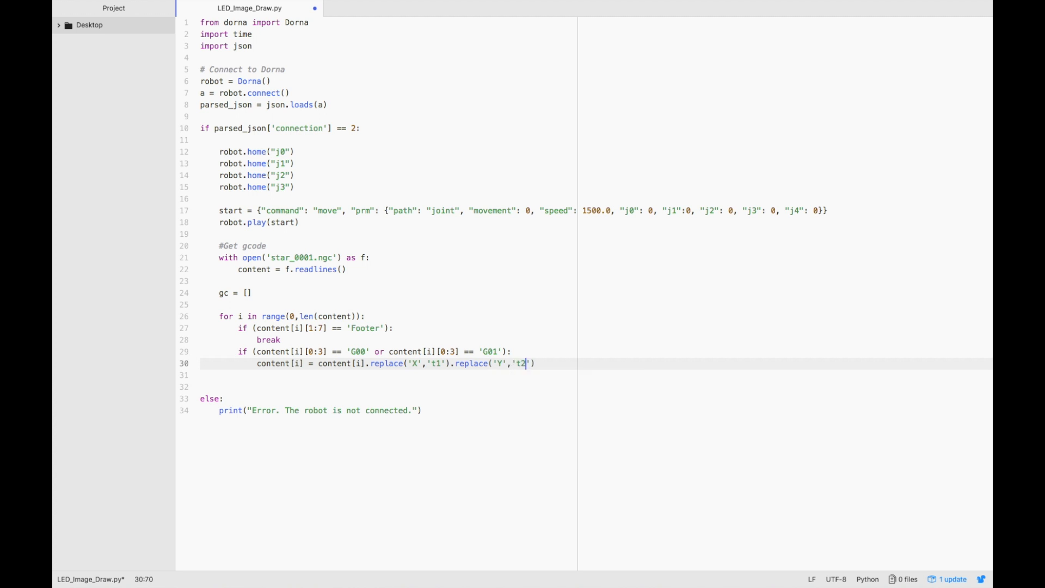
{"action": "type", "text": ".replace()"}
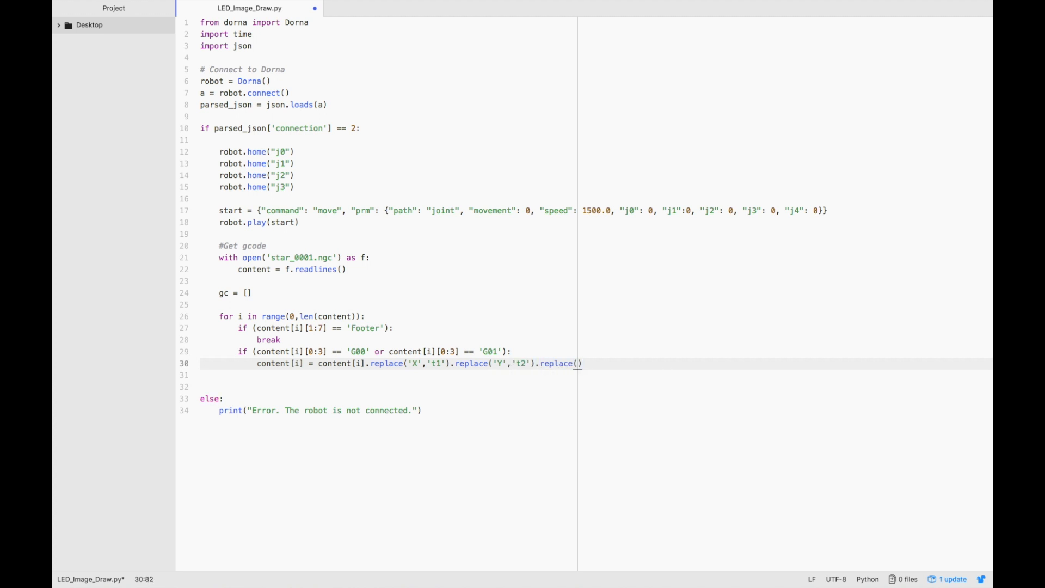
{"action": "type", "text": "Z'"}
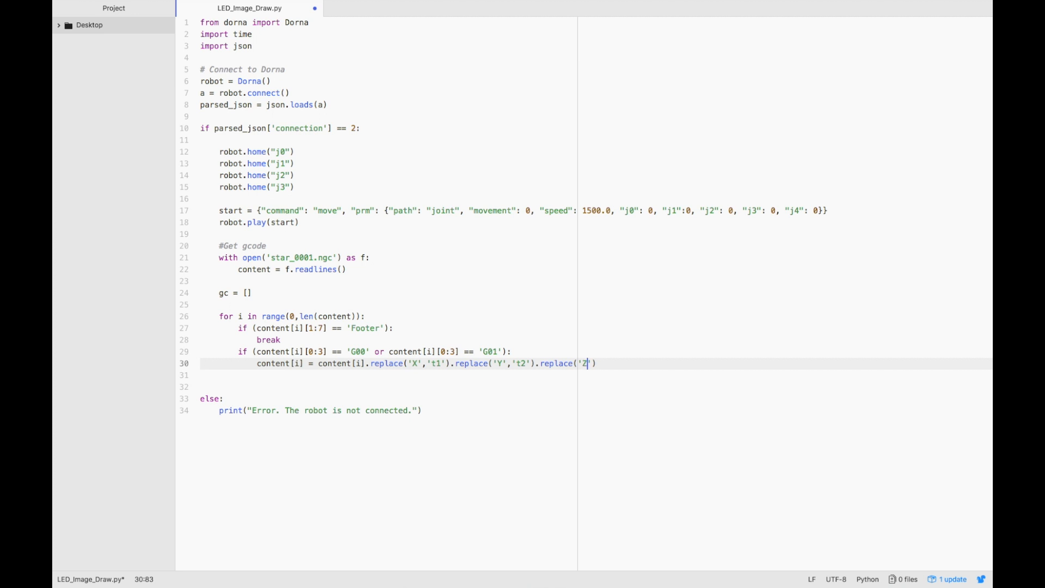
{"action": "type", "text": ",'X'"}
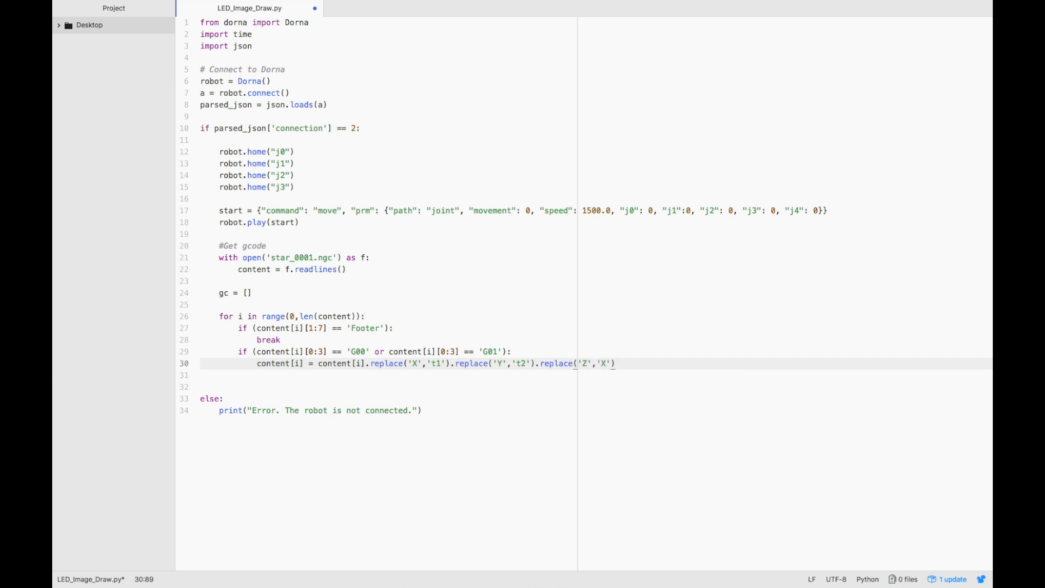
Finish the swap by replacing 't2' with 'Z' and 't1' with 'Y'
{"action": "type", "text": ".replace()"}
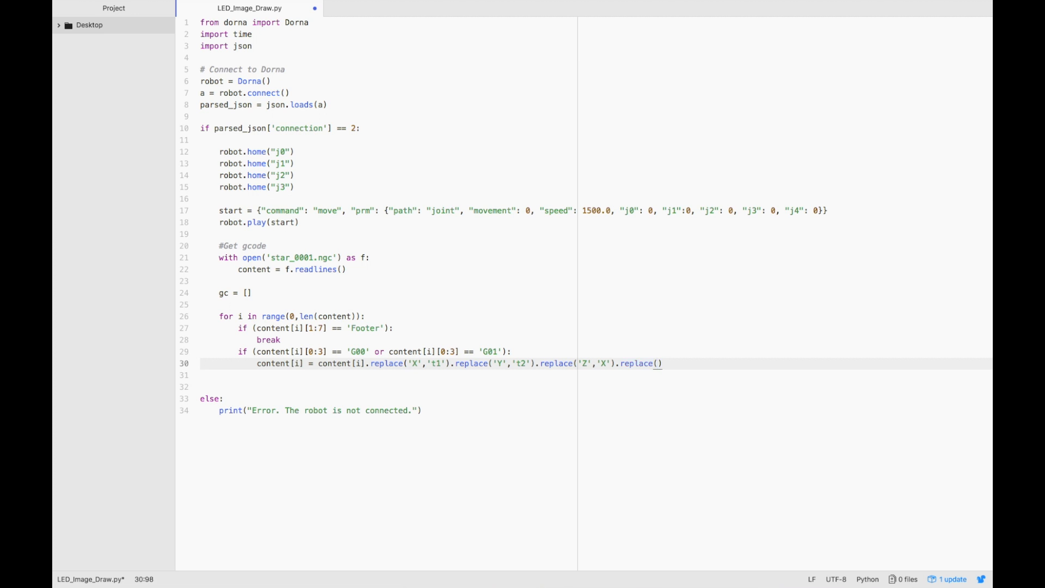
{"action": "type", "text": "'t2'"}
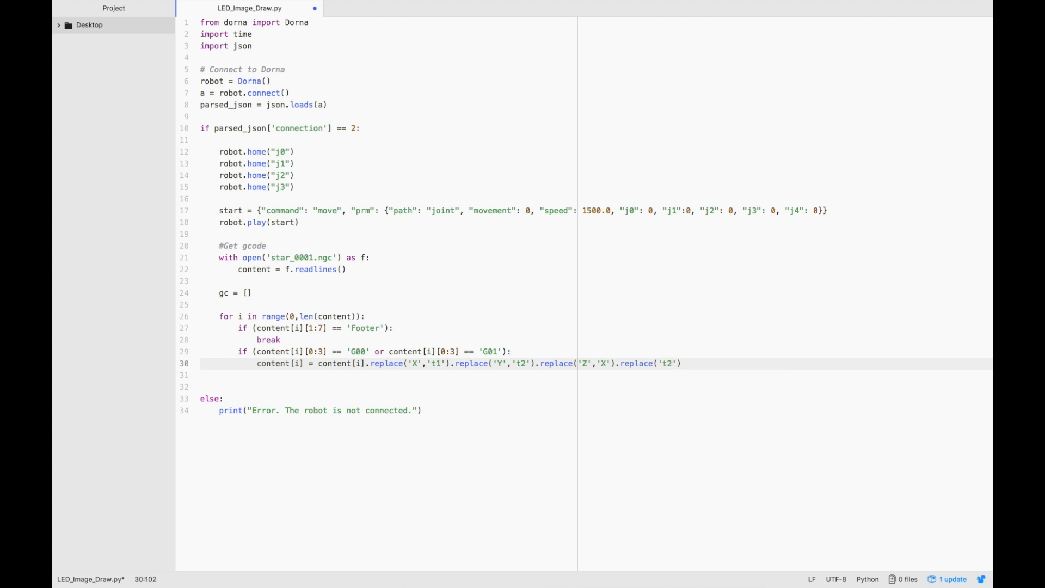
{"action": "type", "text": ",'Z'"}
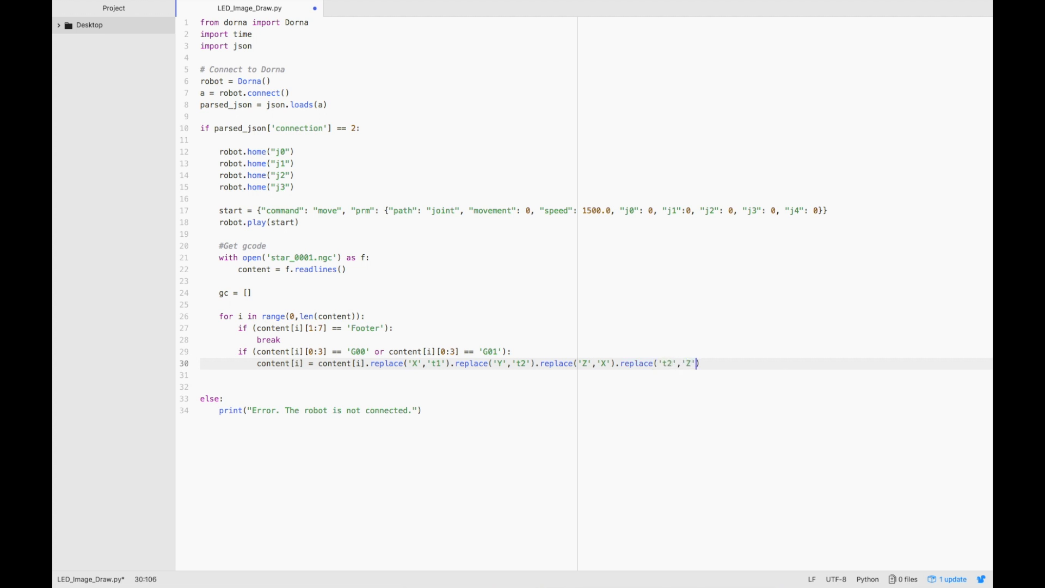
{"action": "type", "text": ".replace()"}
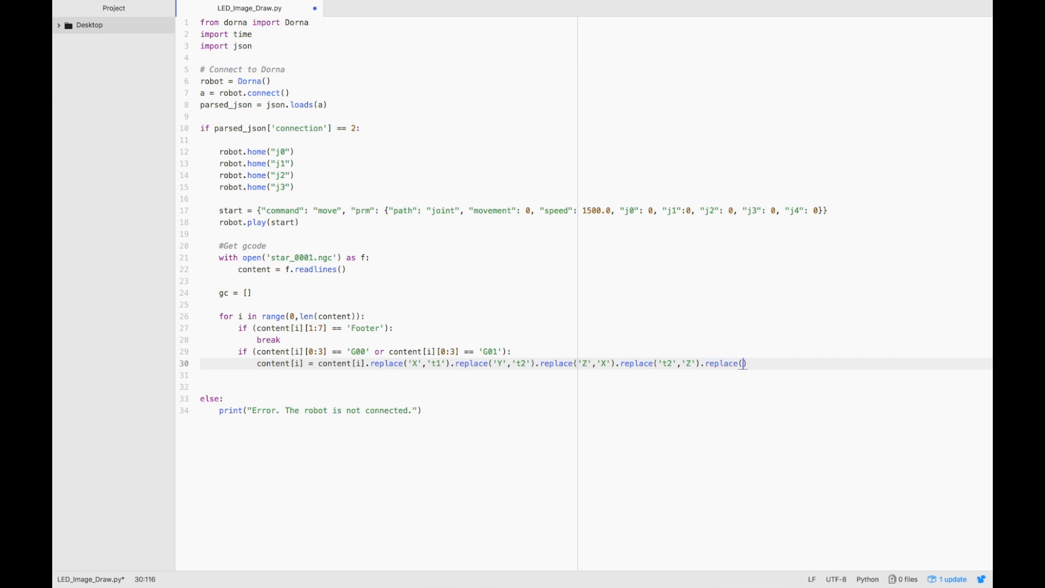
{"action": "type", "text": "'t1',"}
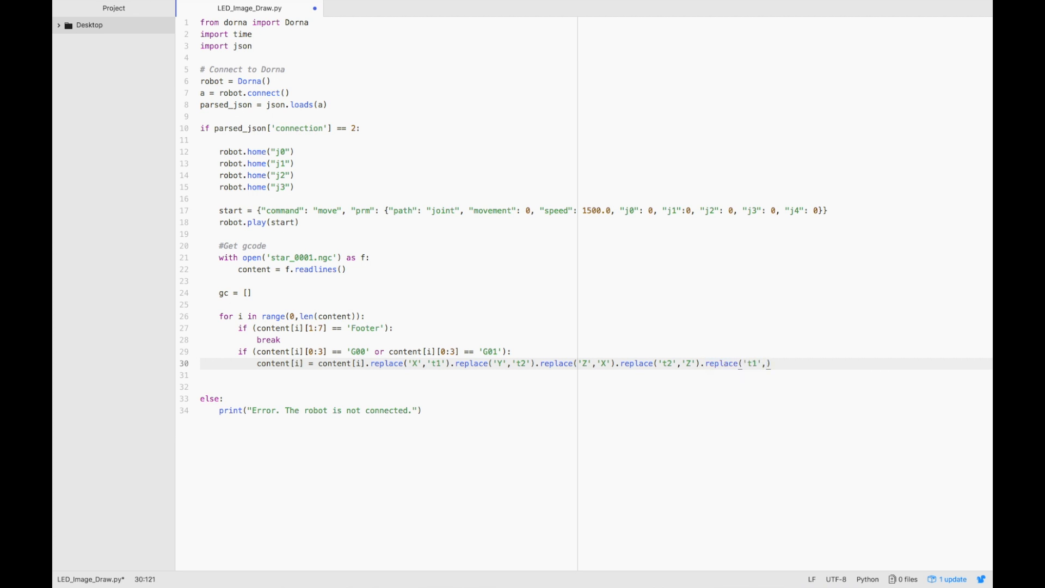
{"action": "type", "text": "Y'"}
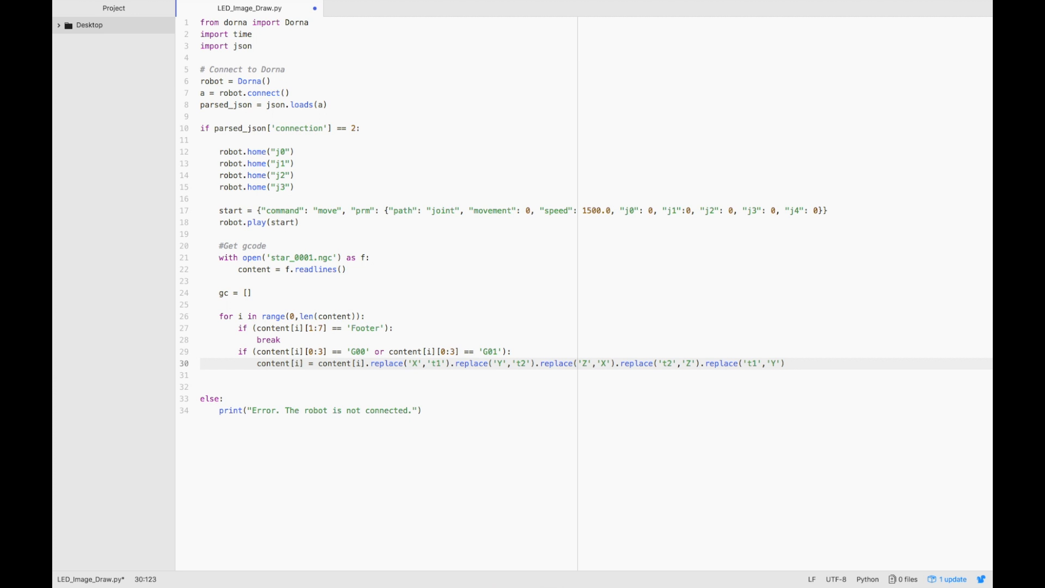
Trim content[i] at find(' F'), then append "G90" and content[i] to gc
{"action": "type", "text": "content[i] = content["}
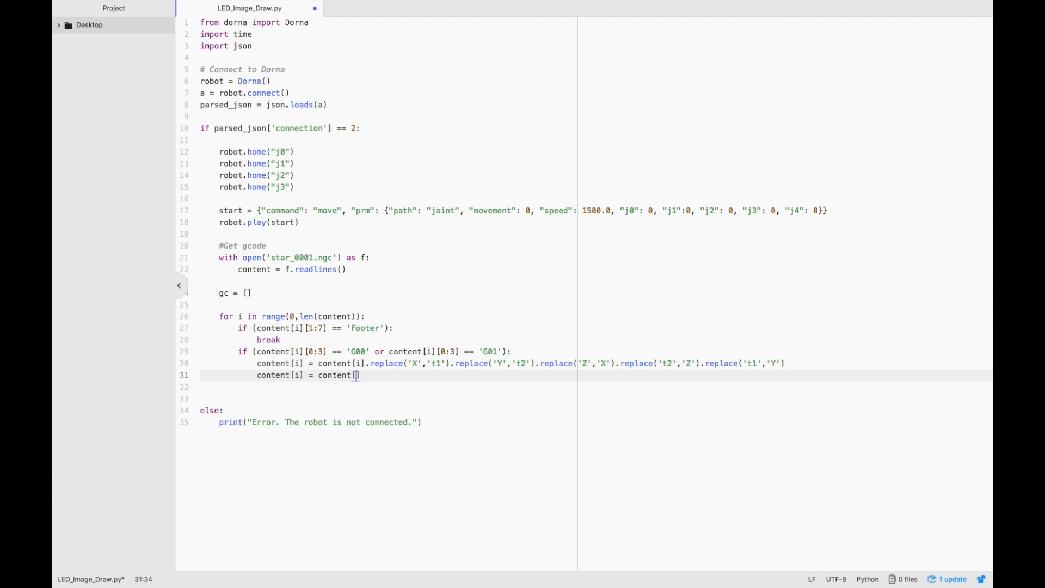
{"action": "type", "text": "[:content[i].find(' F'"}
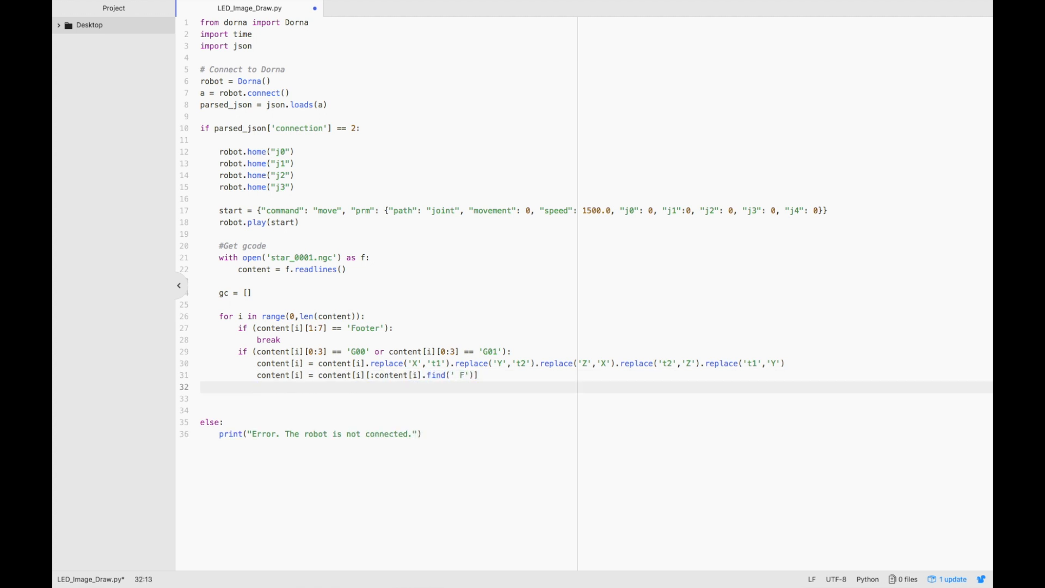
{"action": "type", "text": "gc.appe"}
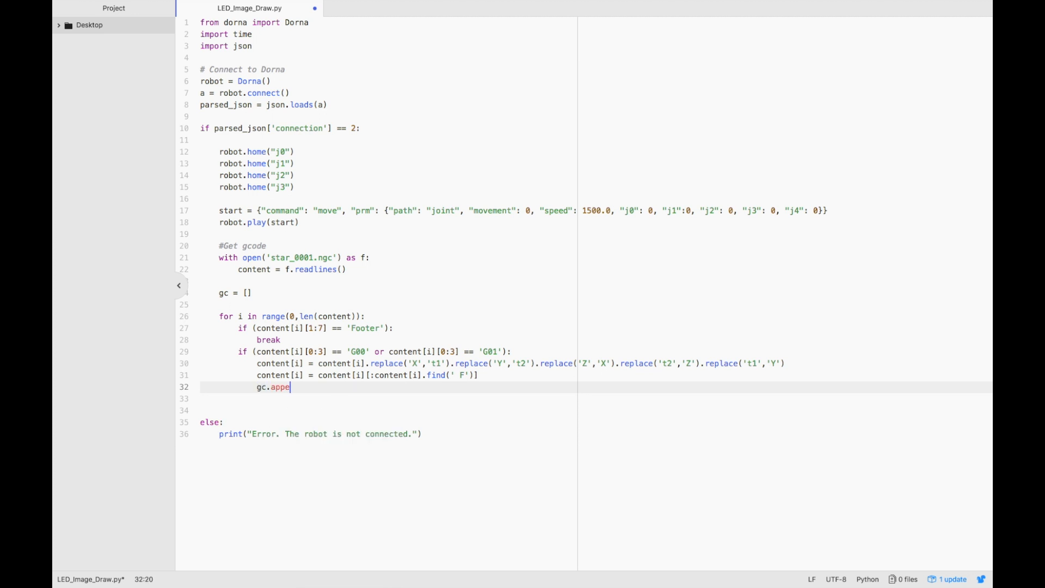
{"action": "type", "text": "nd(\"\")"}
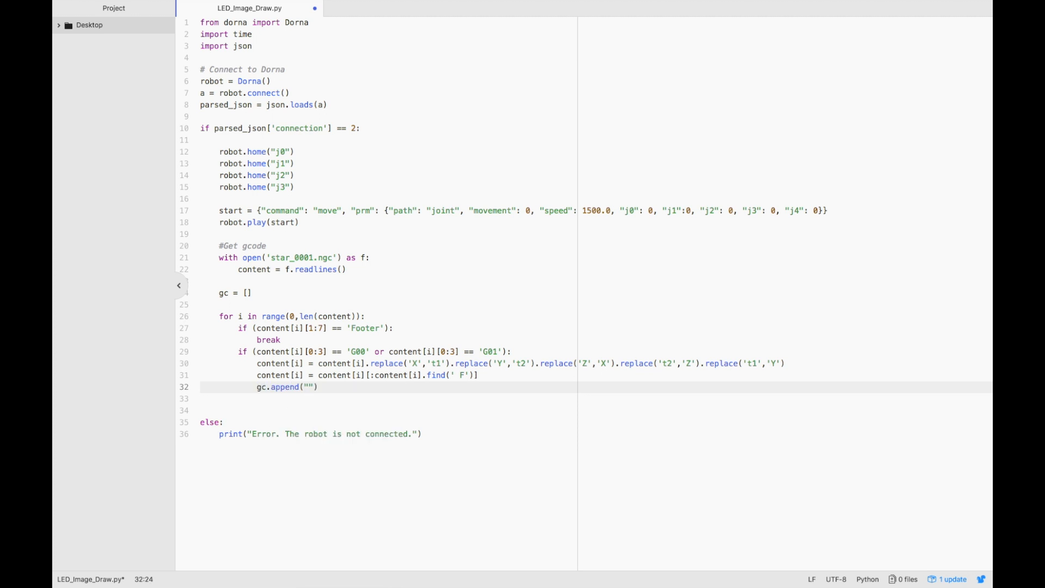
{"action": "type", "text": "G90\")"}
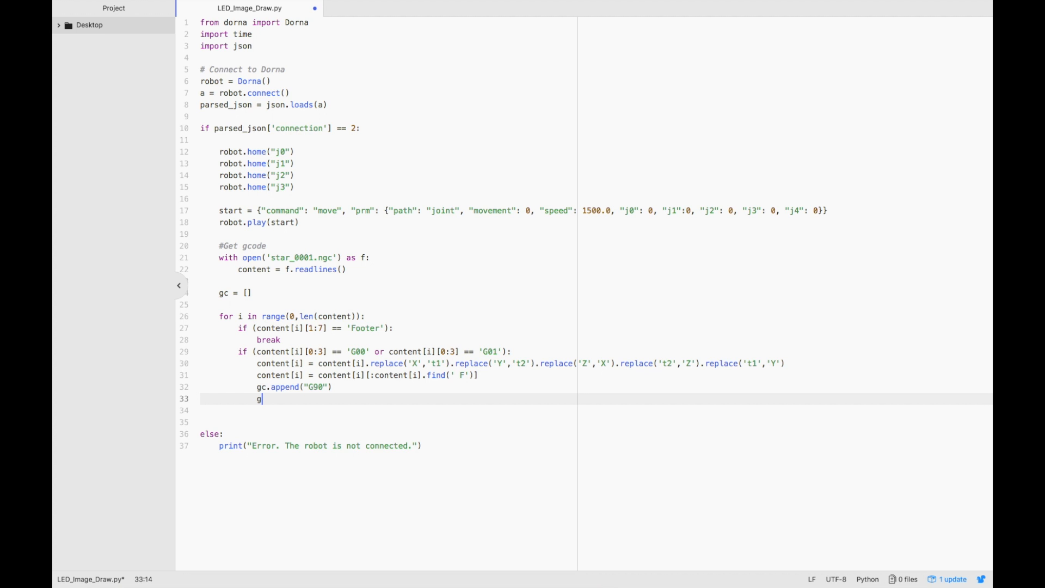
{"action": "type", "text": "c.append()"}
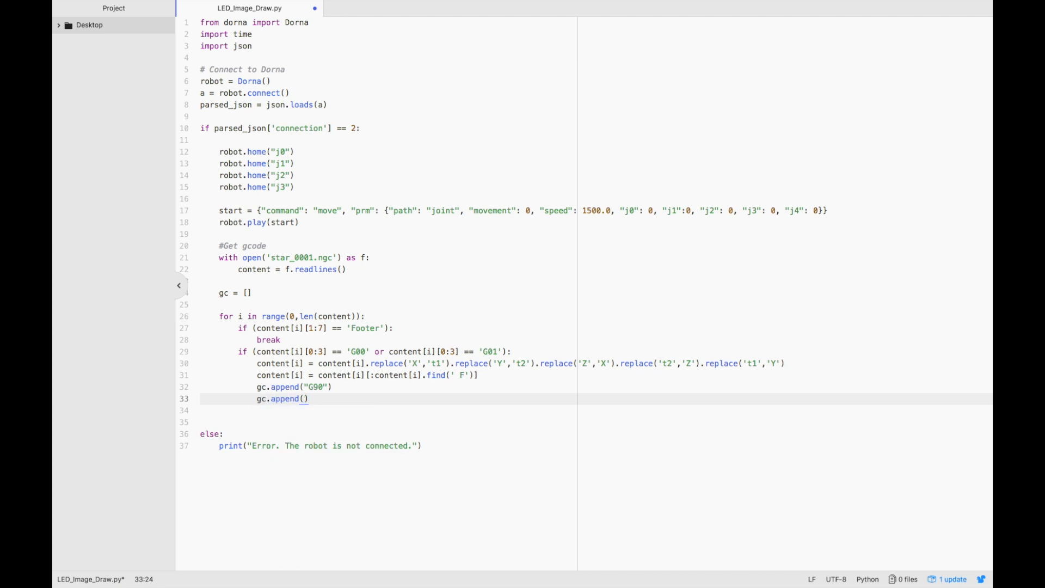
{"action": "type", "text": "content[i"}
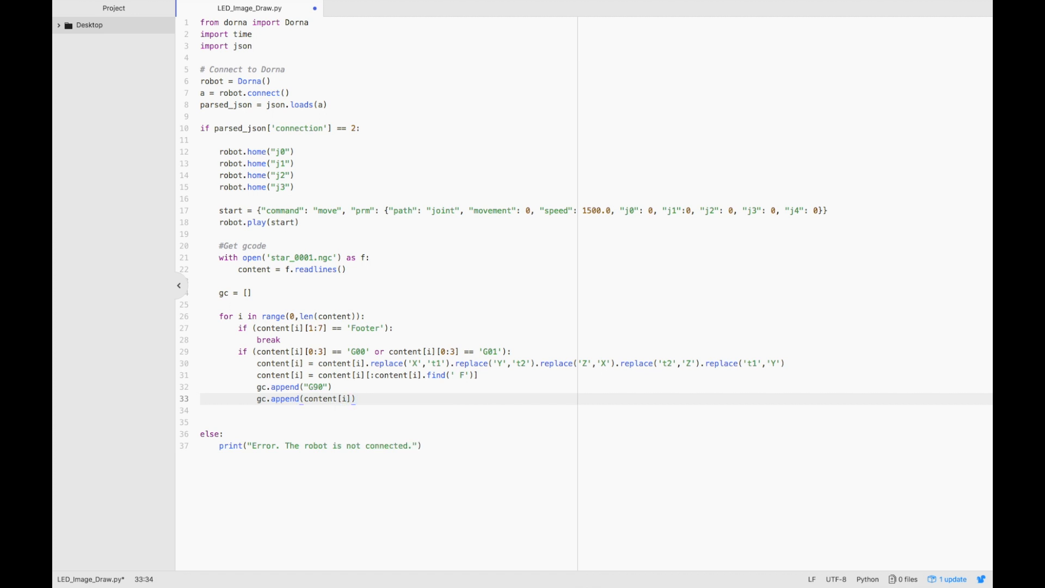
Add a #Play the gcode commands comment and a for l in gc loop
{"action": "key", "text": "Enter"}
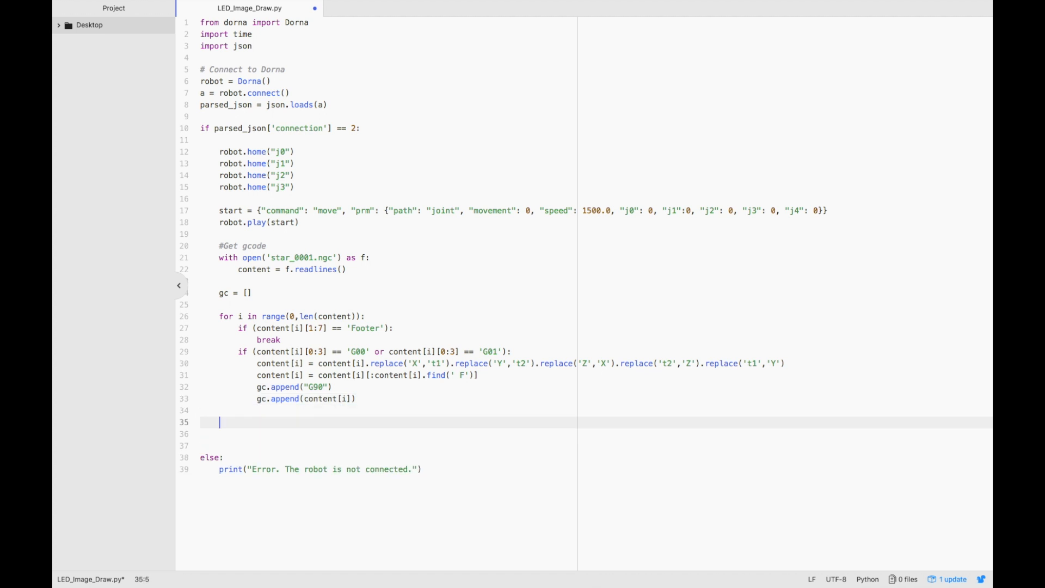
{"action": "type", "text": "#PLay the"}
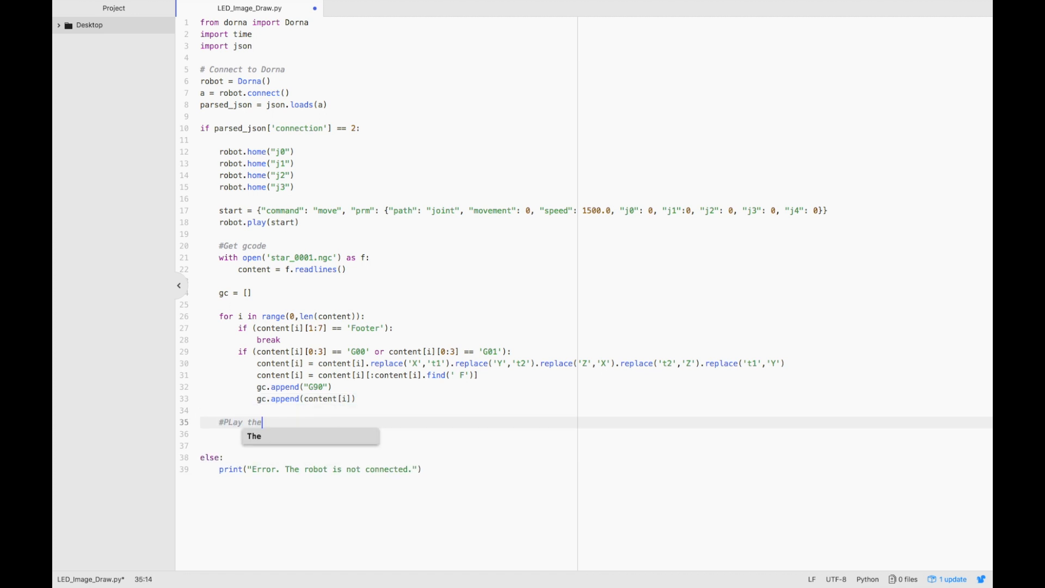
{"action": "type", "text": "gcode commands"}
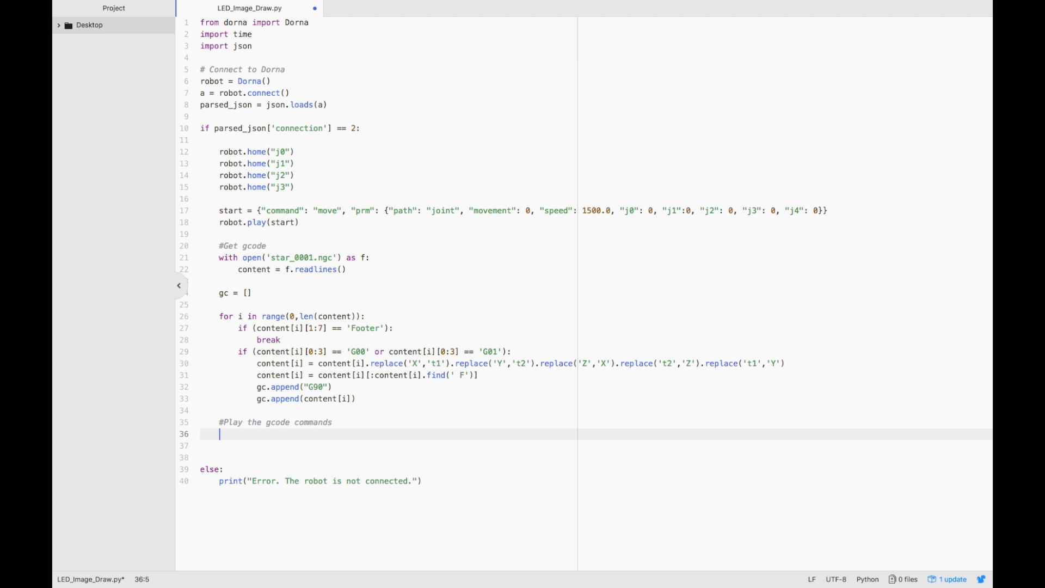
{"action": "type", "text": "for l in gc:"}
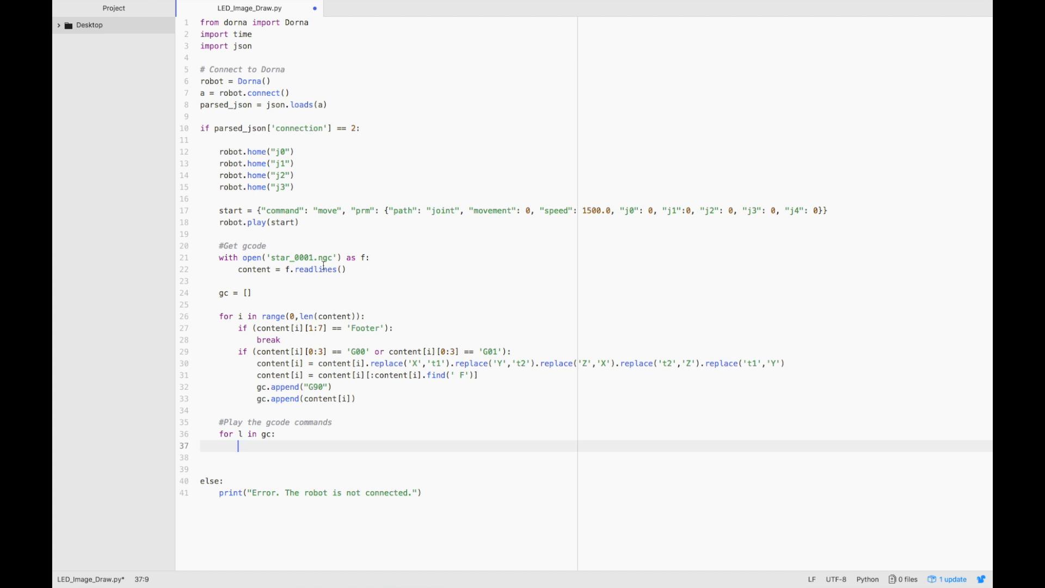
Inside the loop set tmp = {"gc": l} and job = robot.gcode(tmp)
{"action": "type", "text": "tmp ="}
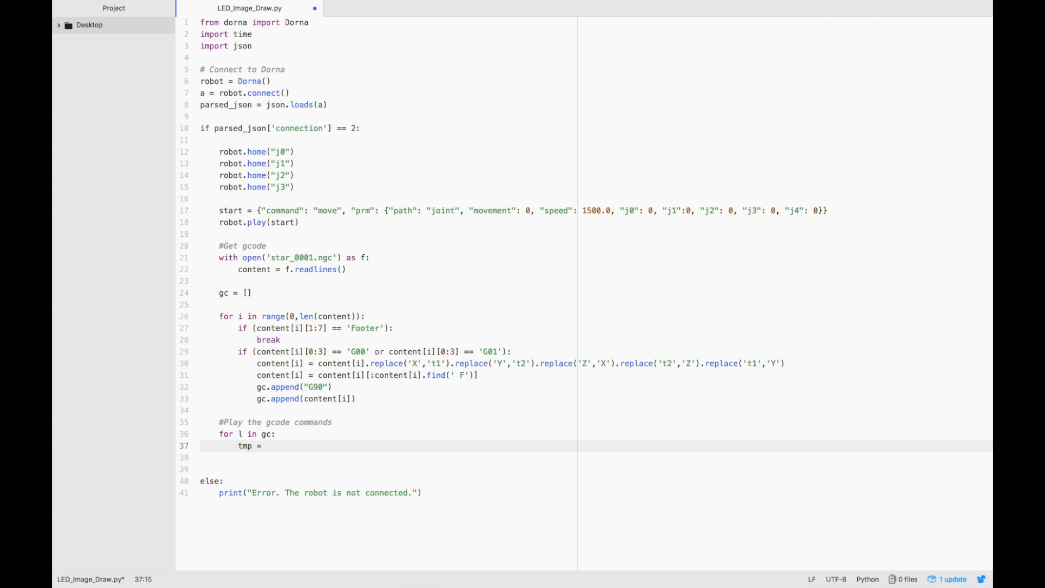
{"action": "type", "text": "{\"g\"}"}
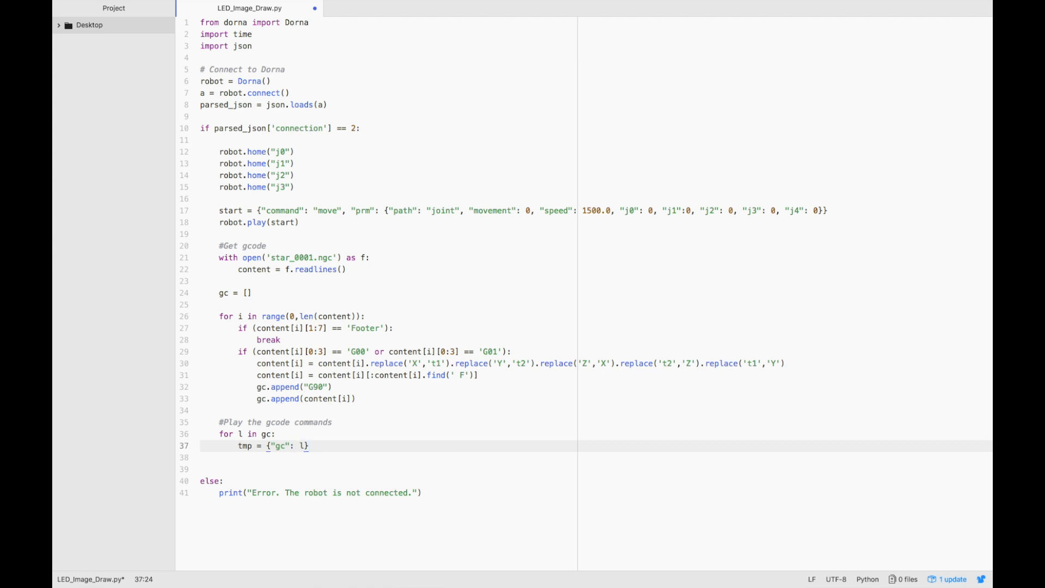
{"action": "type", "text": "job ="}
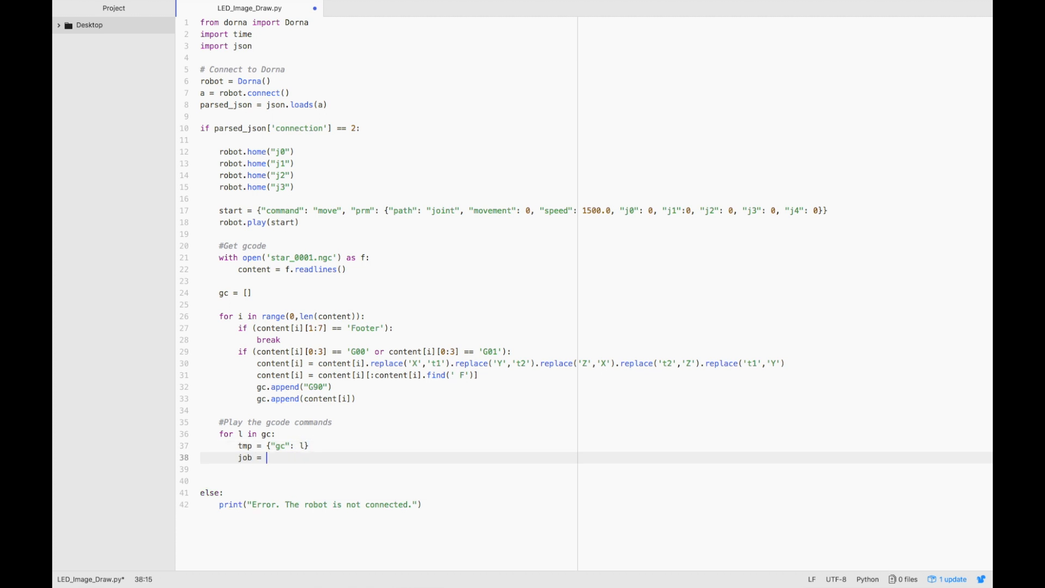
{"action": "type", "text": "robot.gcode()"}
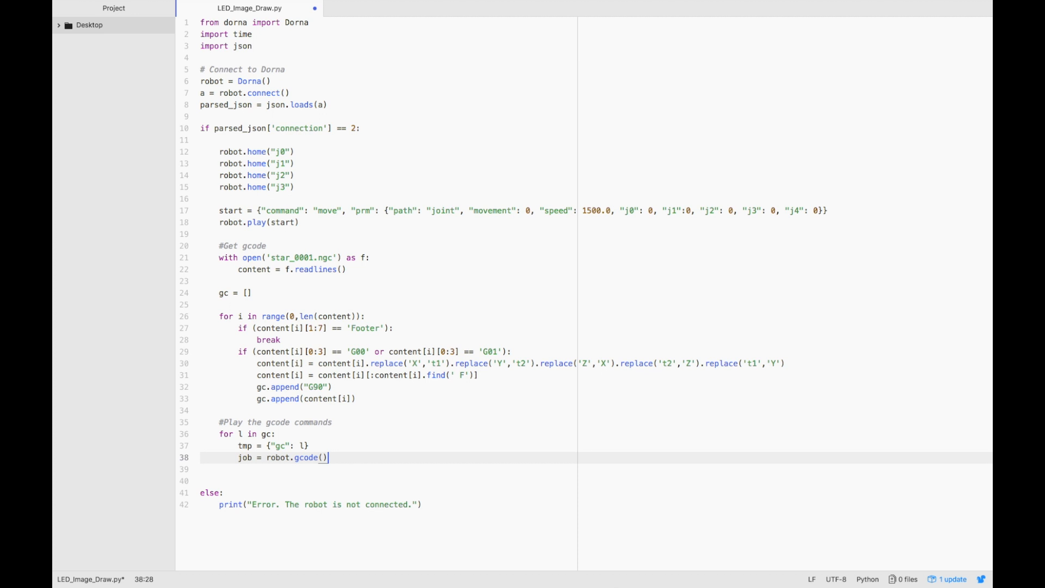
{"action": "type", "text": "tmp"}
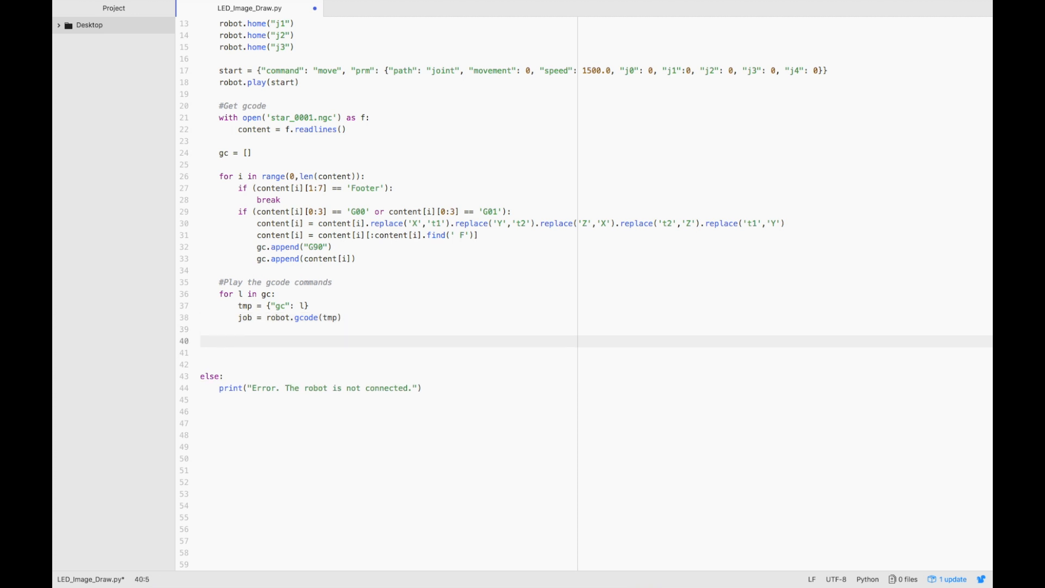
Parse job with json.loads and extract job_id from parsed_json[0]['id']
{"action": "type", "text": "parsed_json"}
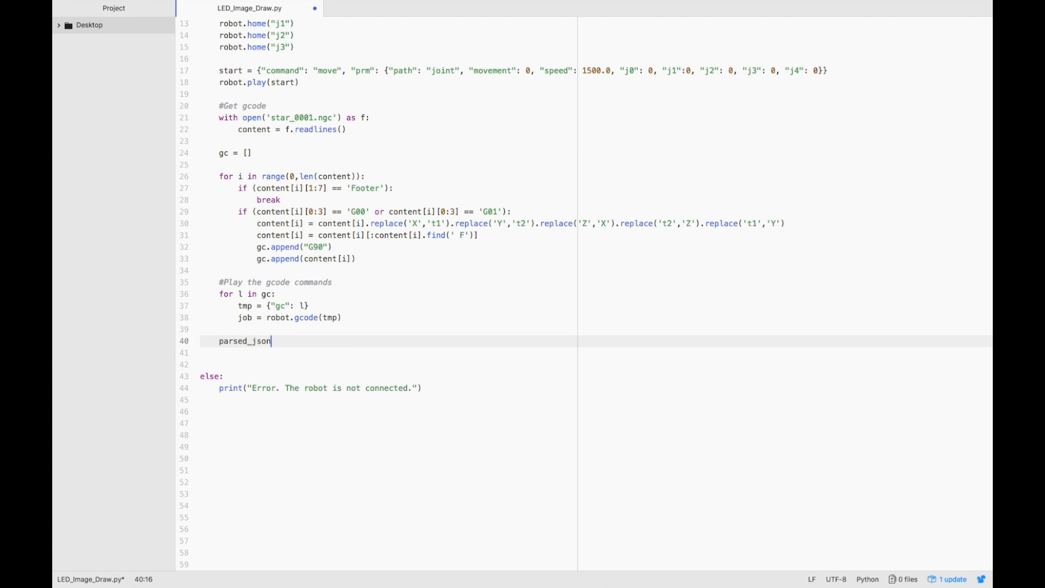
{"action": "type", "text": "= json.loads(job"}
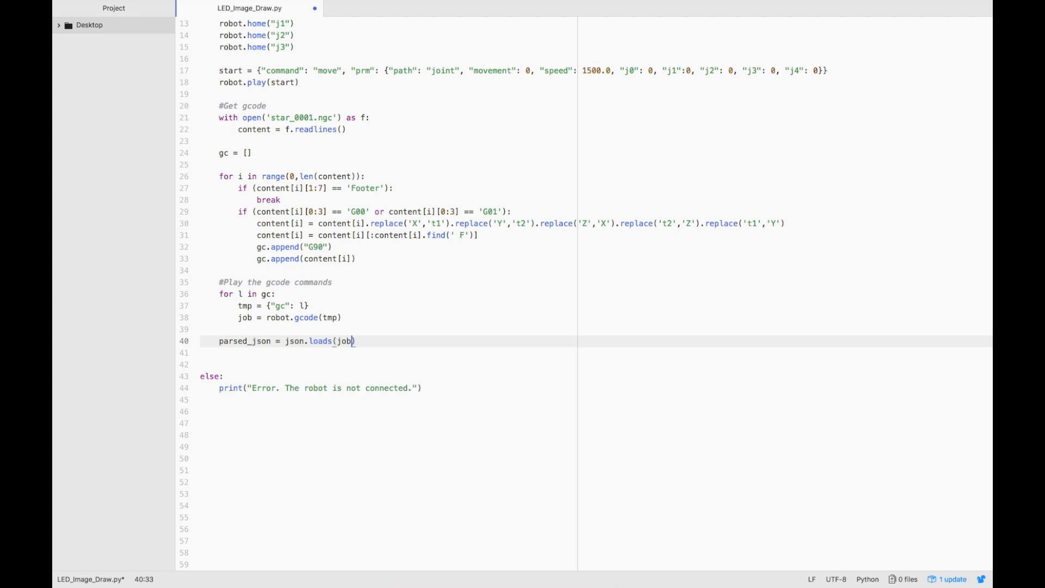
{"action": "type", "text": "job_"}
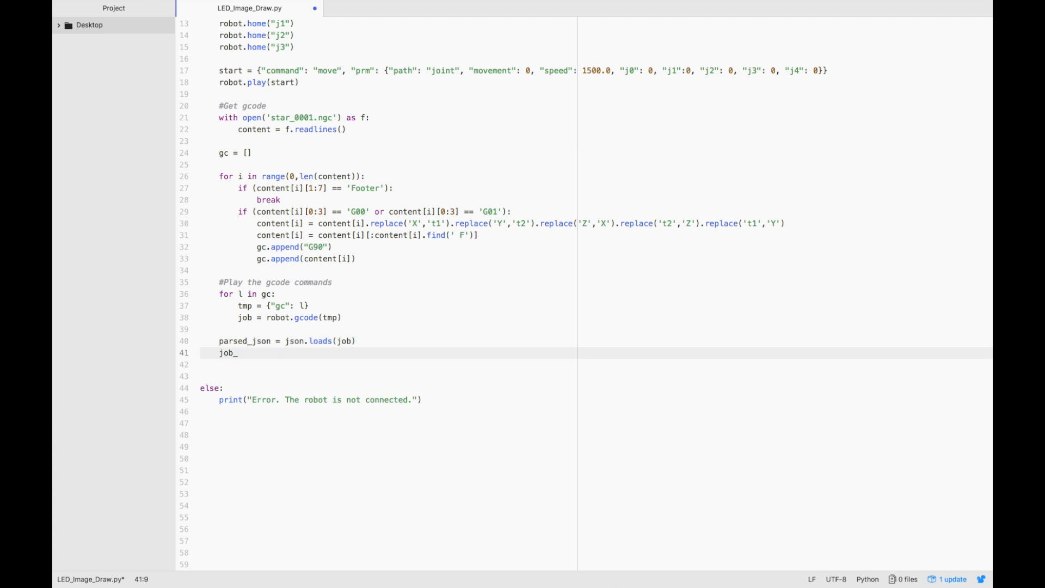
{"action": "type", "text": "_id = pars"}
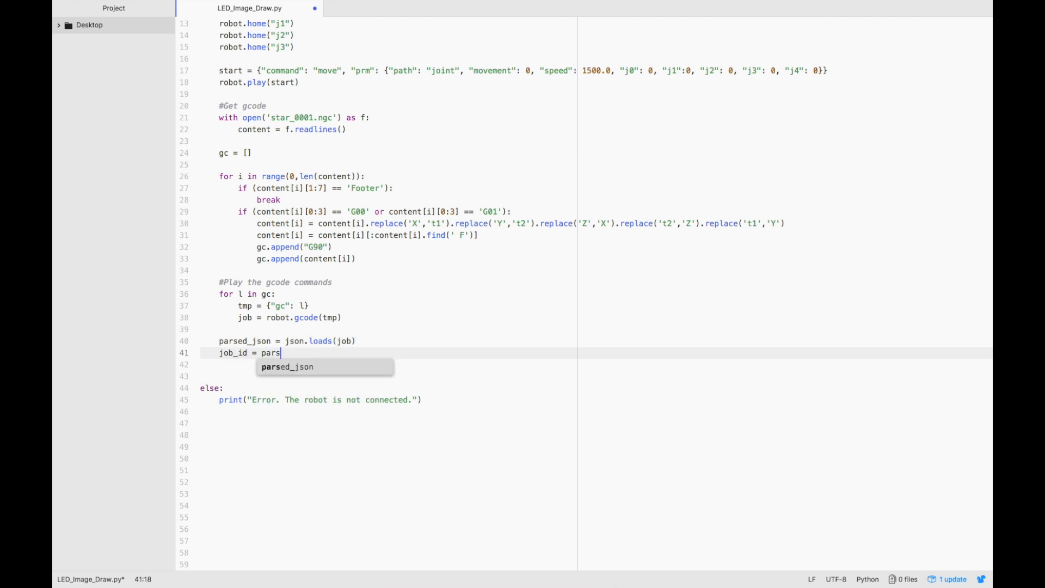
{"action": "type", "text": "ed_json[0]"}
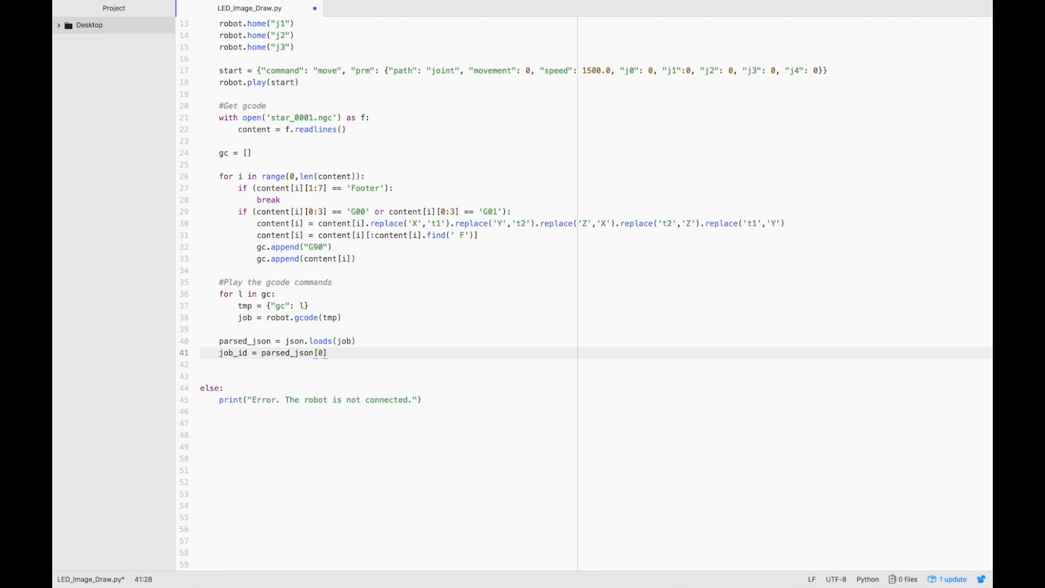
{"action": "type", "text": "['id']"}
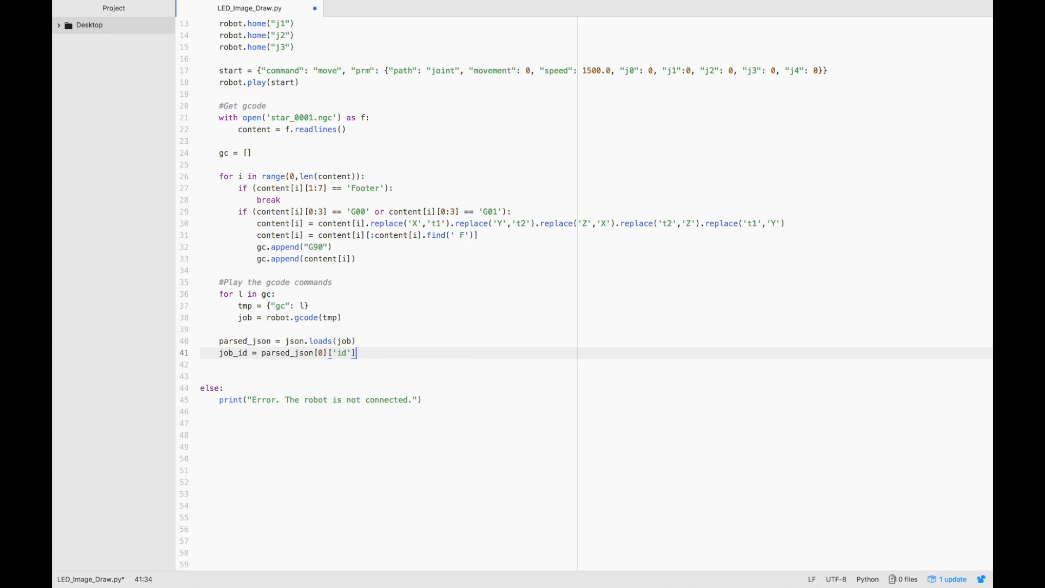
Re-parse the status from robot.command(id = job_id) into parsed_json
{"action": "type", "text": "parsed_json"}
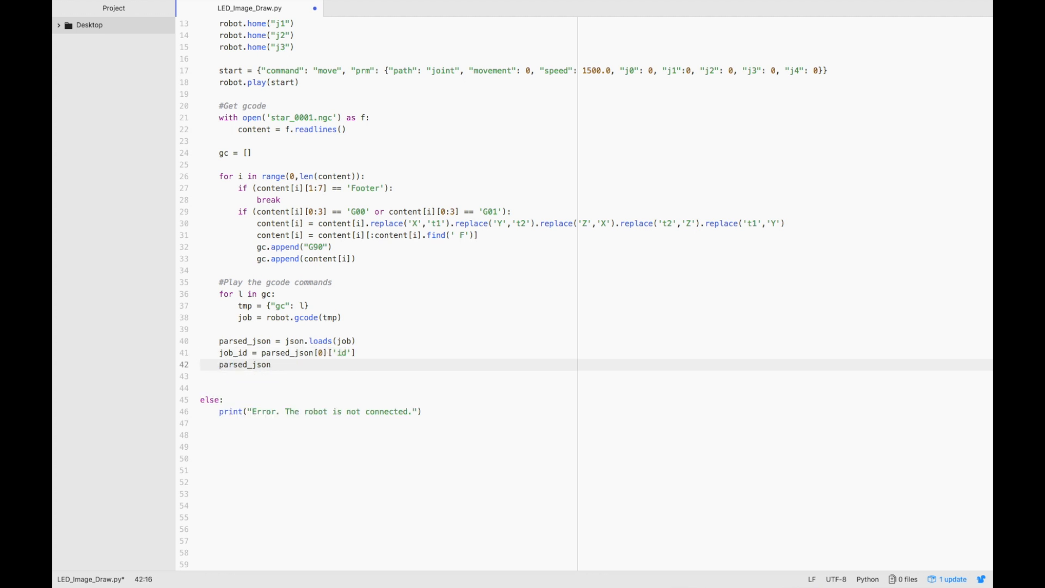
{"action": "type", "text": "= json."}
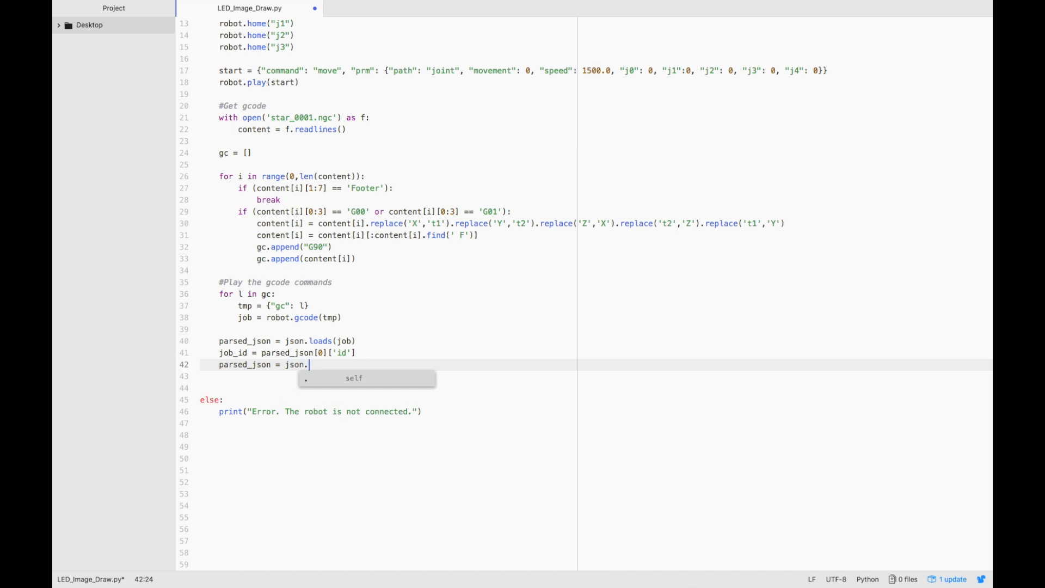
{"action": "type", "text": "loads(robot.command("}
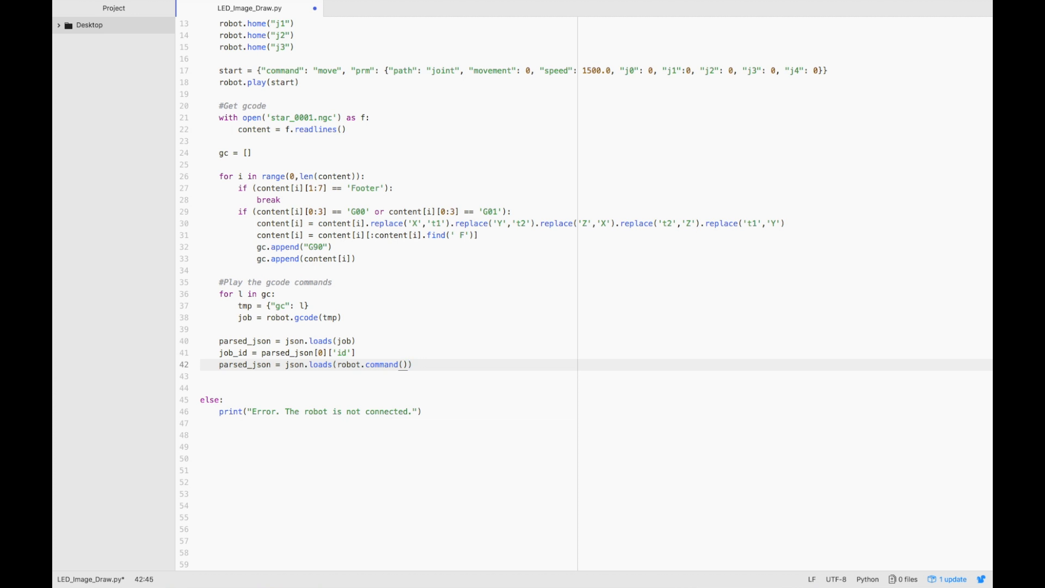
{"action": "type", "text": "id = job_id"}
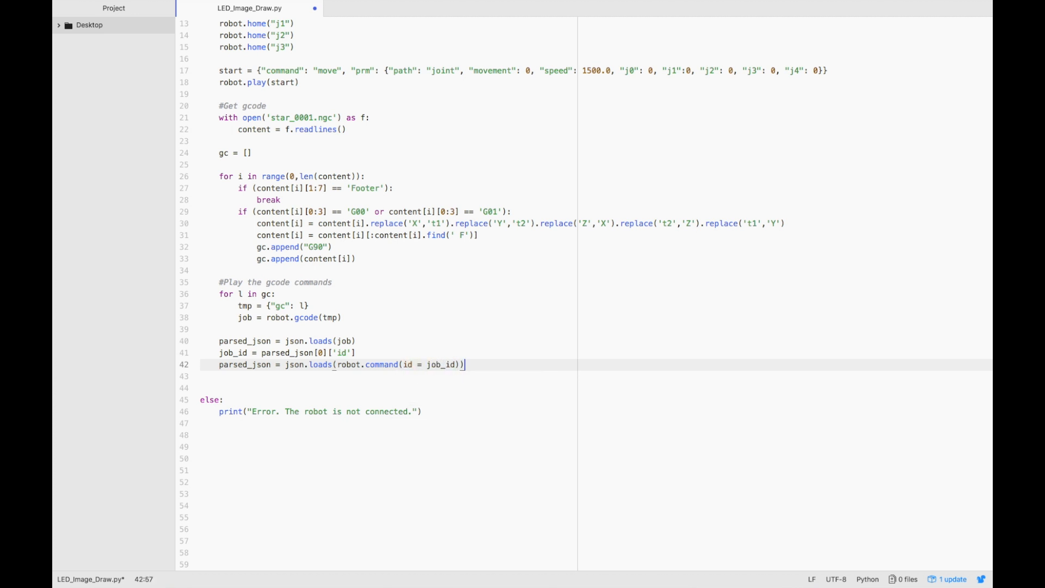
Loop while parsed_json[0]['state'] != 2, sleeping 0.1 s and re-querying robot.command(id = job_id)
{"action": "type", "text": "while ()"}
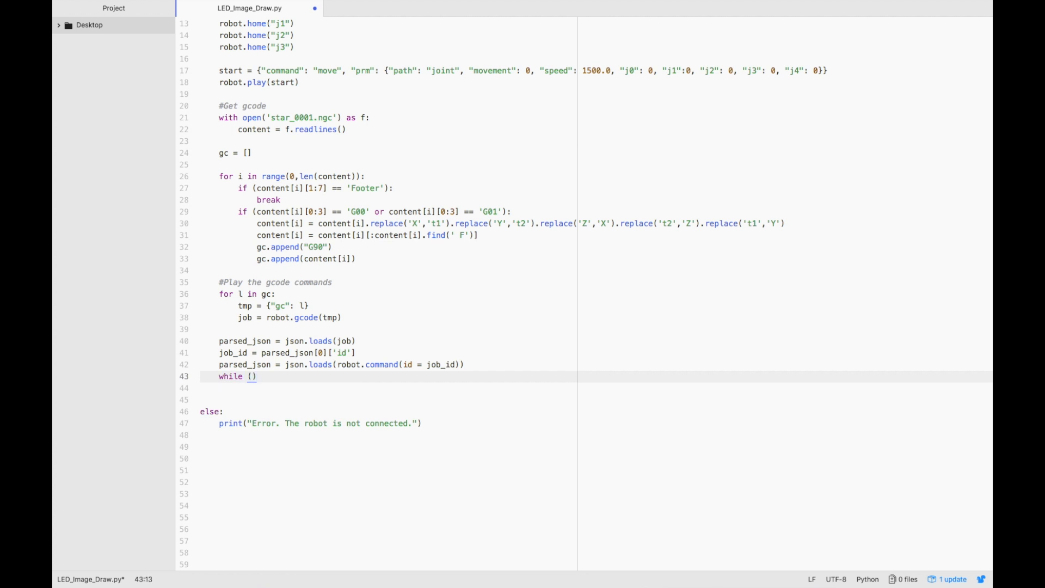
{"action": "type", "text": "parsed_json[]"}
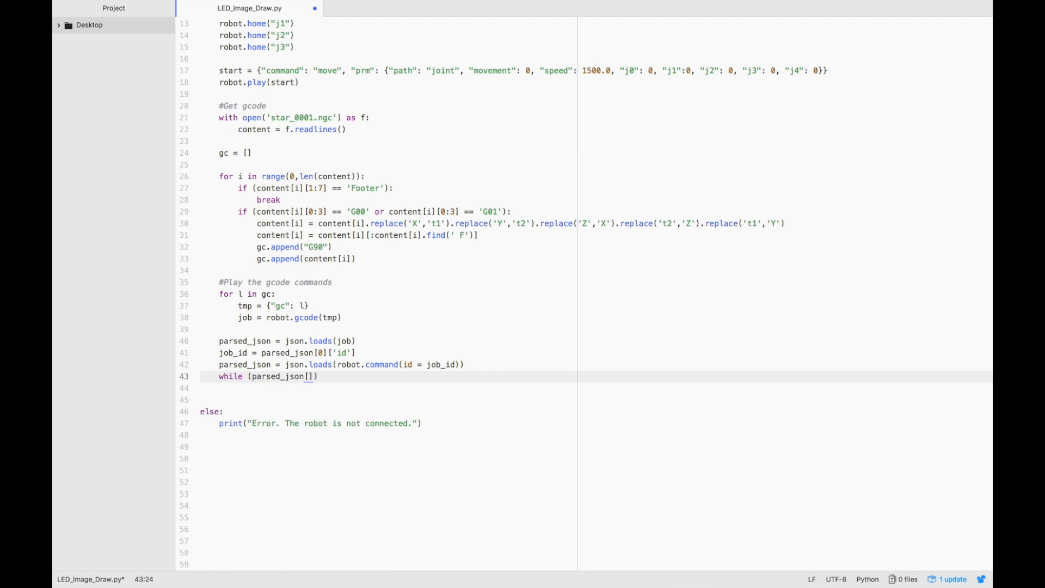
{"action": "type", "text": "0]['']"}
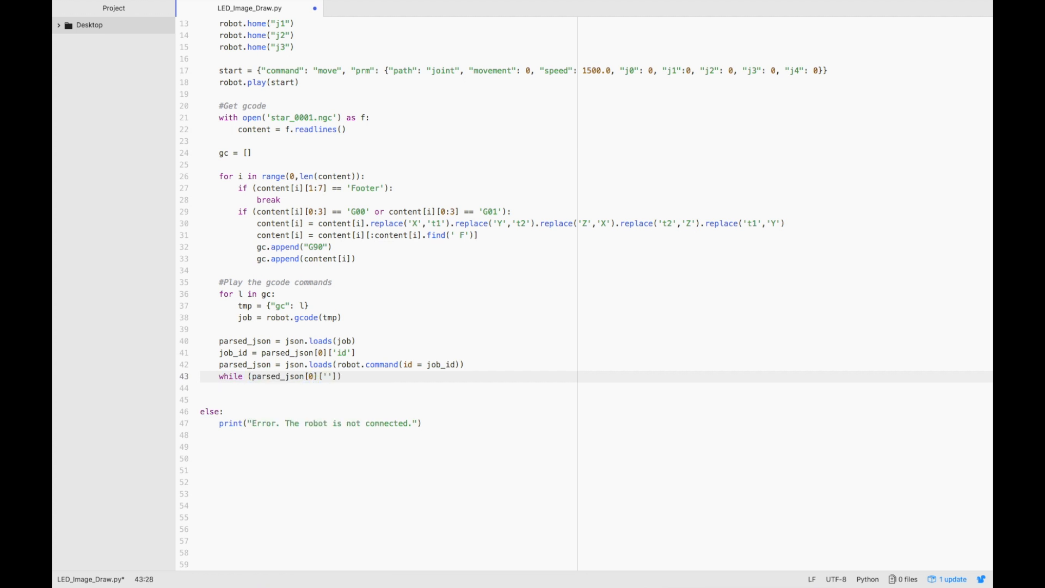
{"action": "type", "text": "state"}
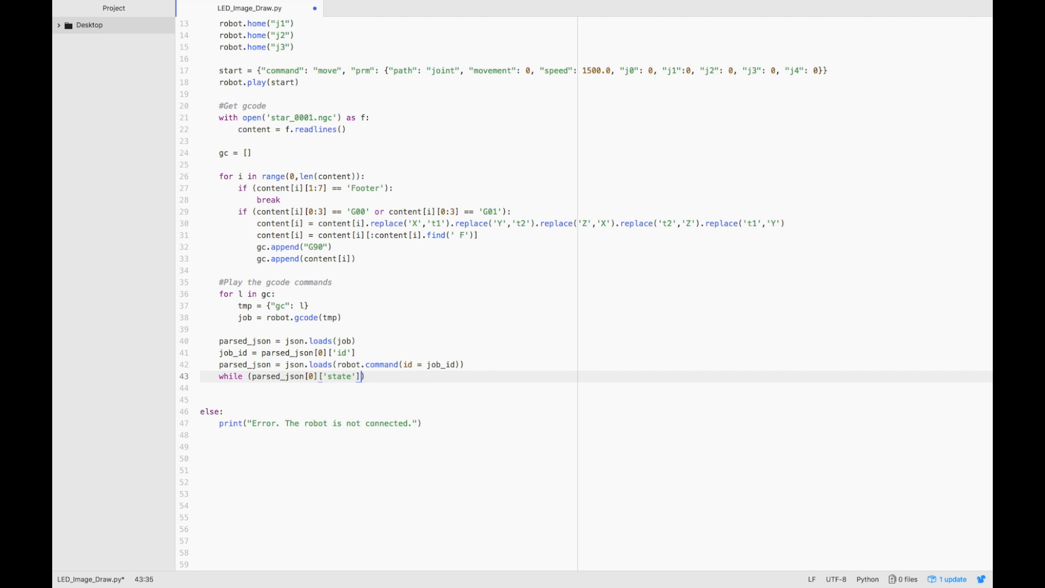
{"action": "type", "text": "!= 2)"}
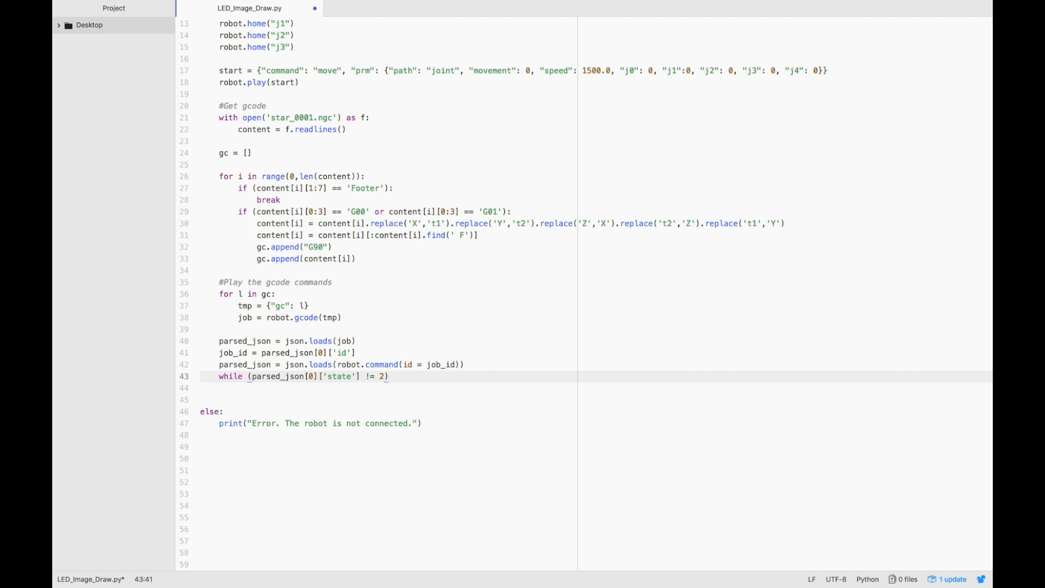
{"action": "type", "text": "time.slp"}
{"action": "type", "text": "par"}
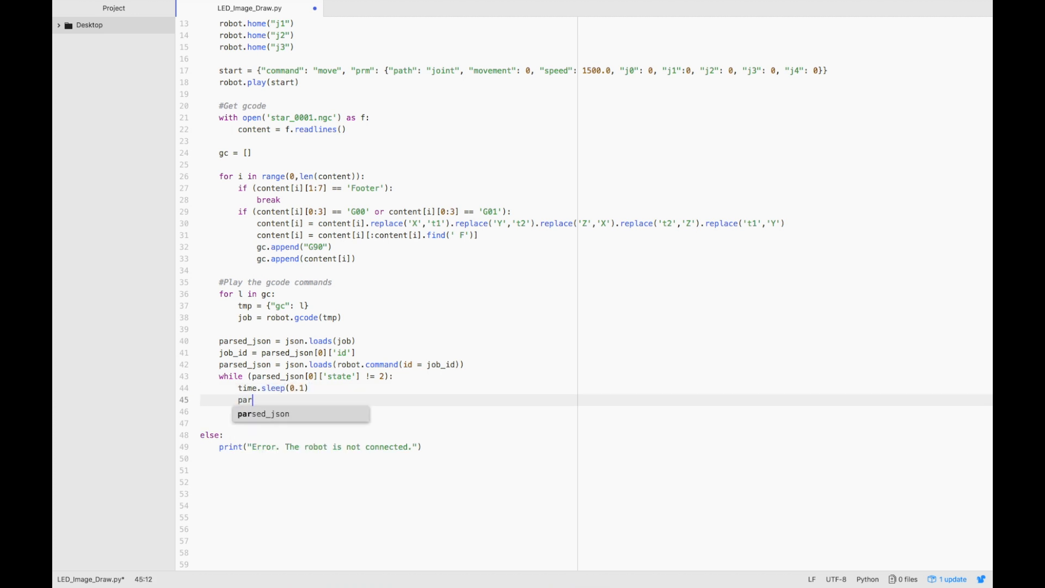
{"action": "type", "text": "sed_json[]"}
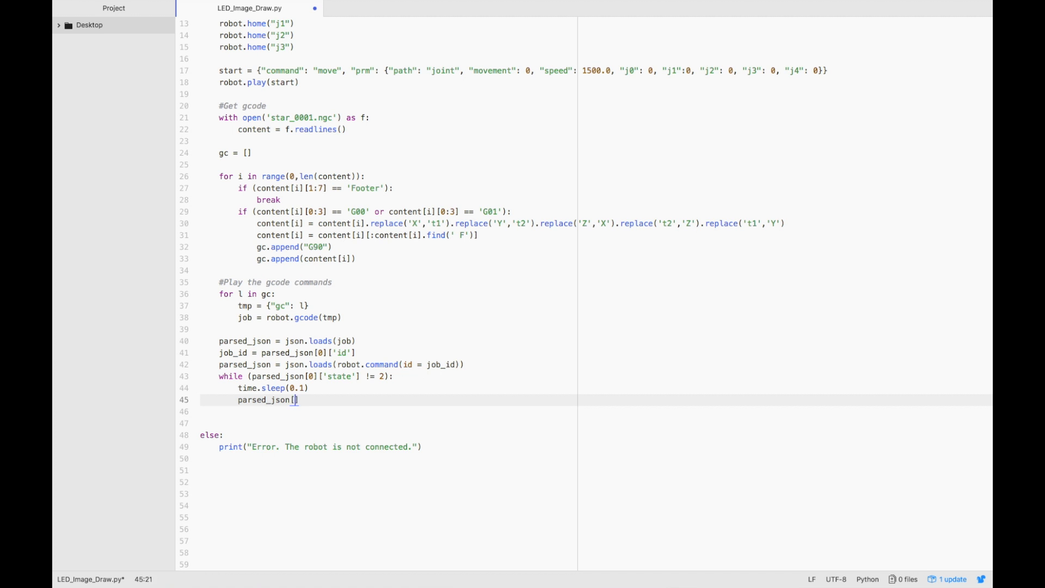
{"action": "type", "text": "= json.loads()"}
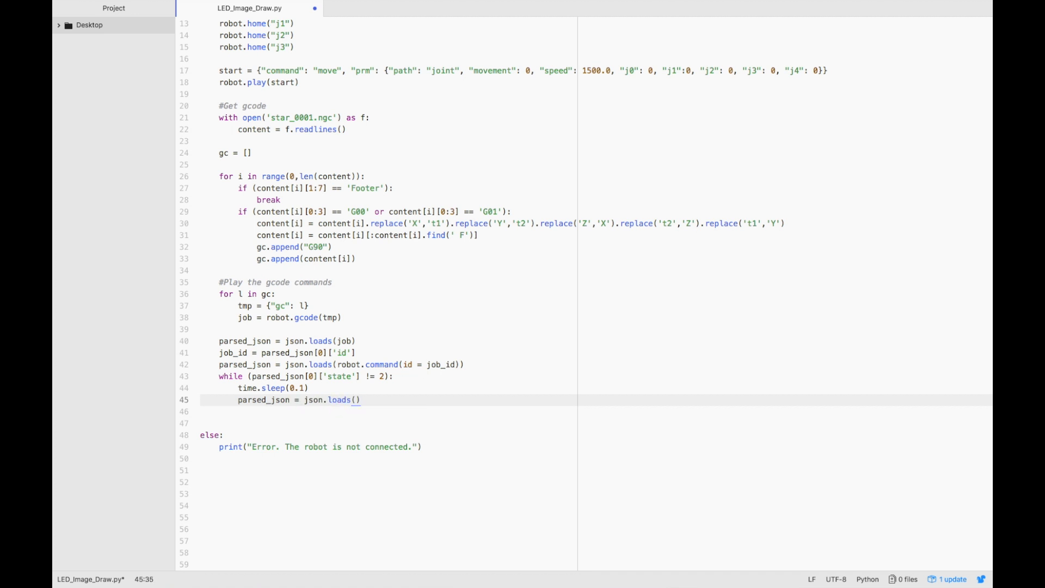
{"action": "type", "text": "robot.command(id)"}
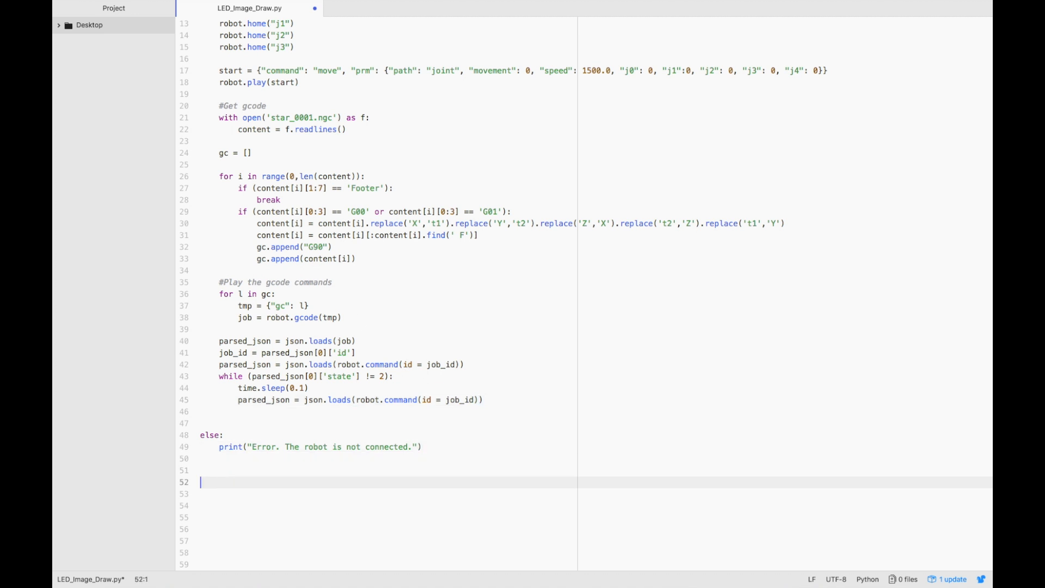
End the script with robot.terminate() after the if/else block
{"action": "type", "text": "robot.termina"}
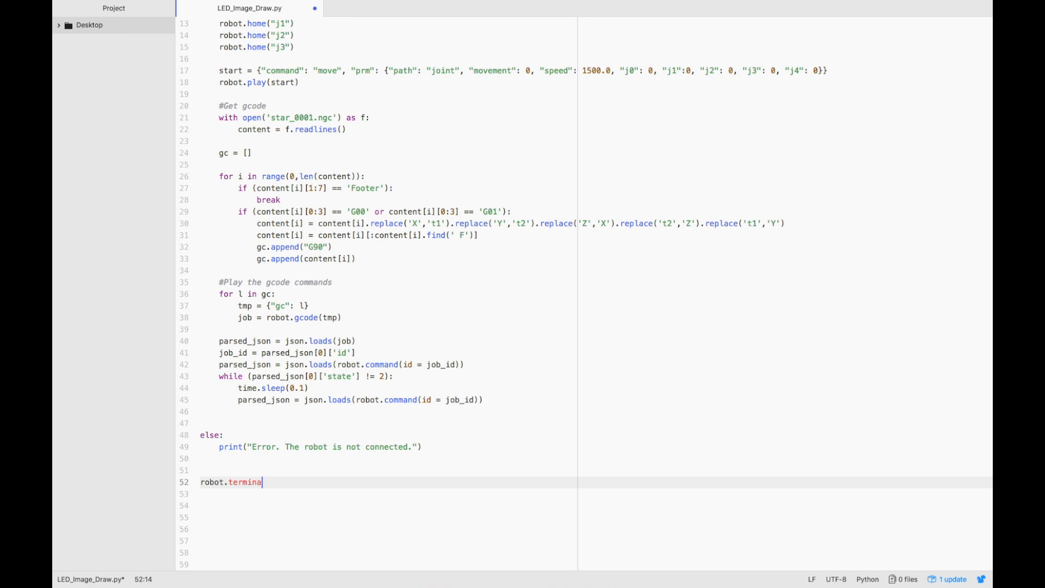
{"action": "type", "text": "te()"}
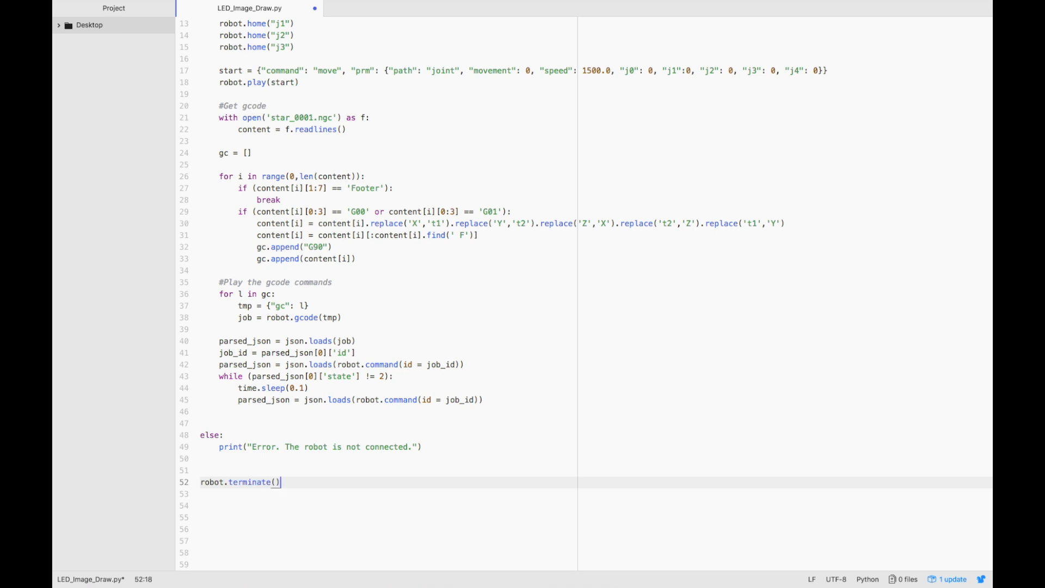